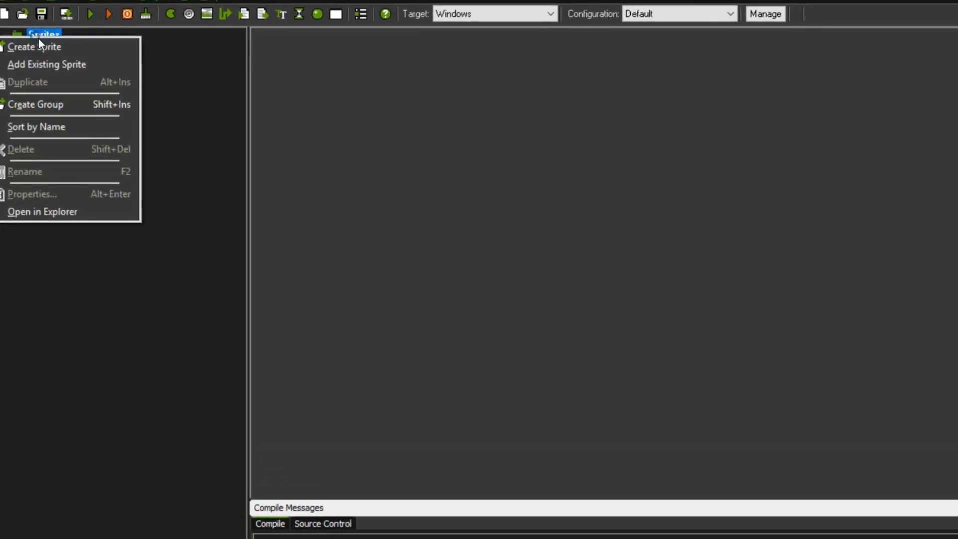
- Create spr_player from the three blue Player00–02 frames with its origin at 64, 110
{"action": "left_click", "coordinate": [35, 47]}
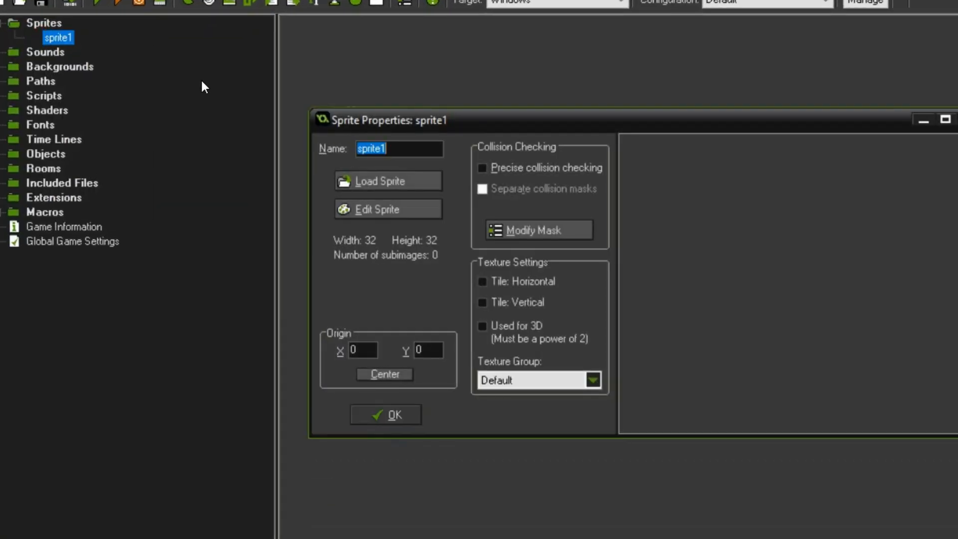
{"action": "type", "text": "spr"}
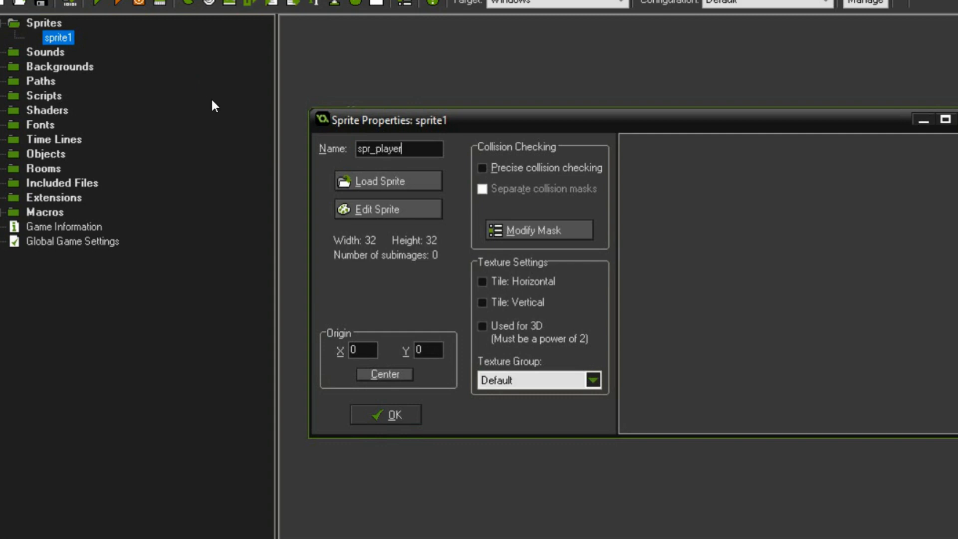
{"action": "left_click", "coordinate": [387, 180]}
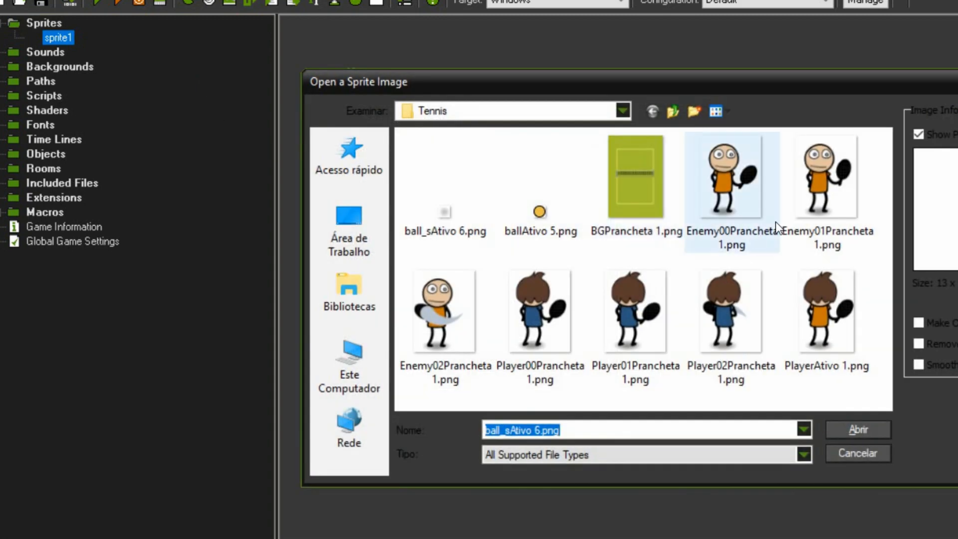
{"action": "left_click", "coordinate": [539, 312]}
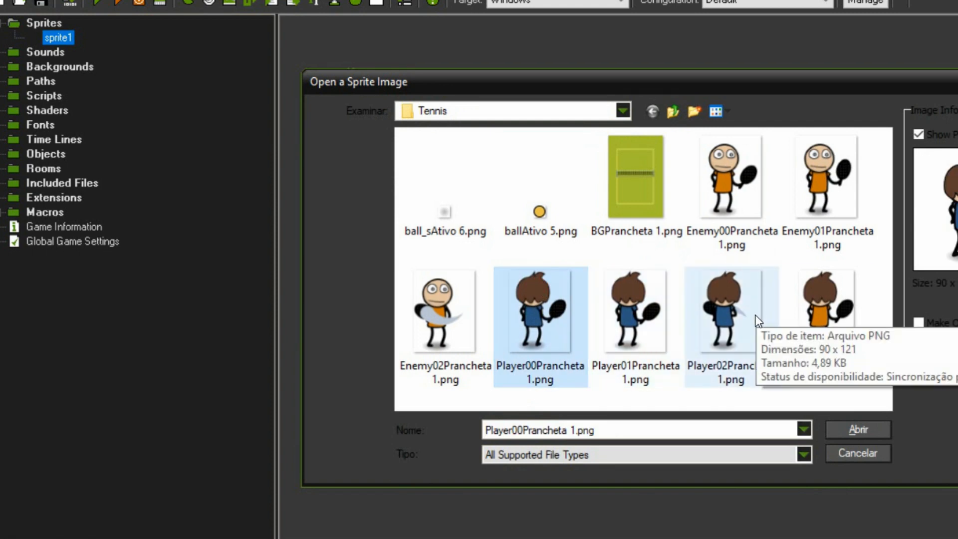
{"action": "left_click", "coordinate": [857, 430]}
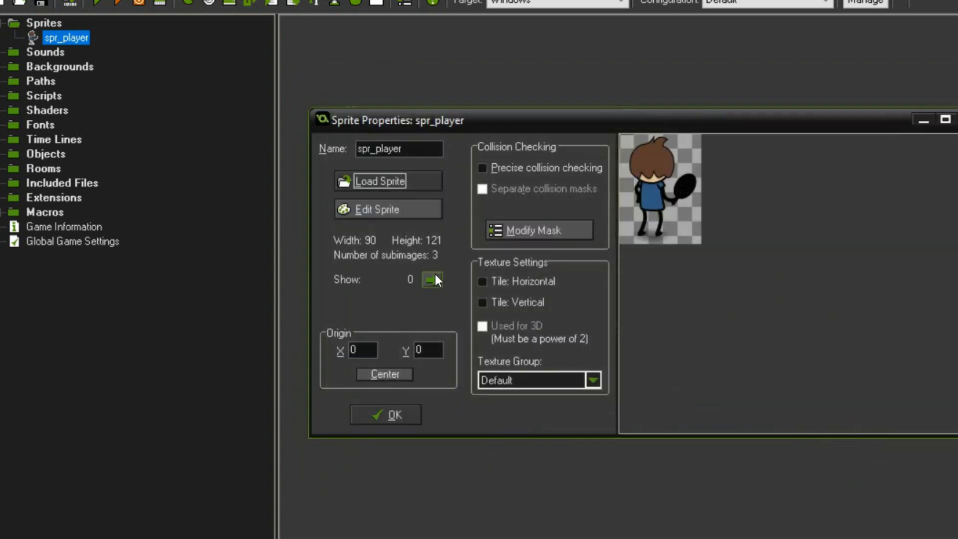
{"action": "left_click", "coordinate": [432, 280]}
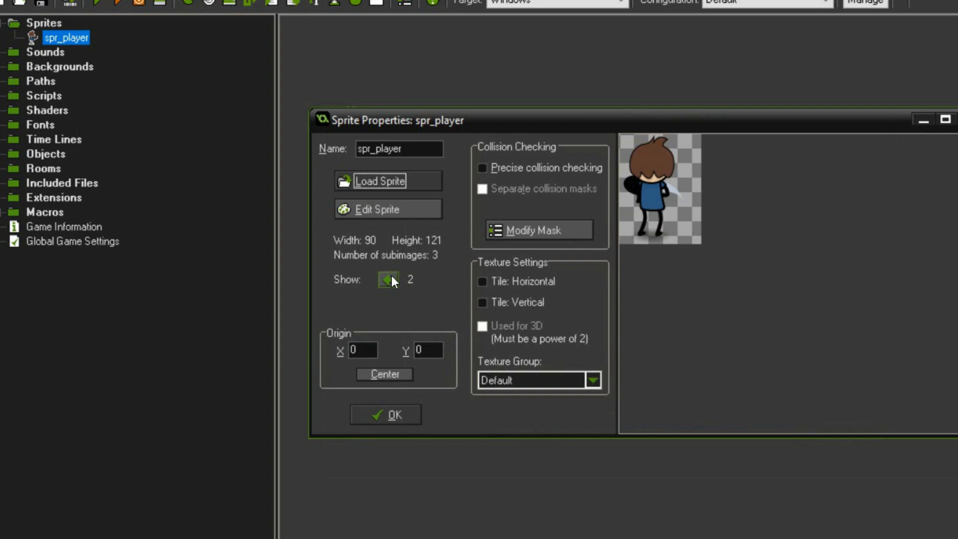
{"action": "left_click", "coordinate": [386, 280]}
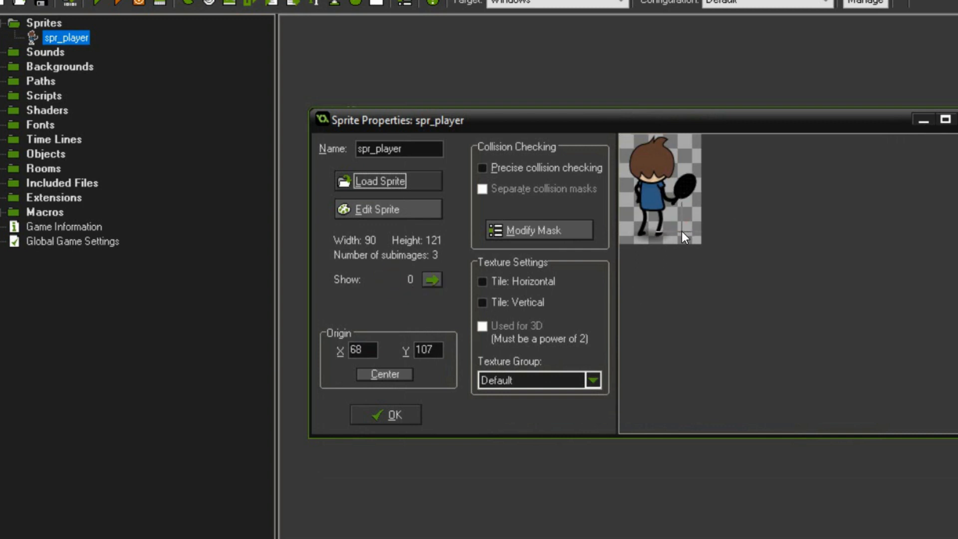
{"action": "left_click", "coordinate": [665, 239]}
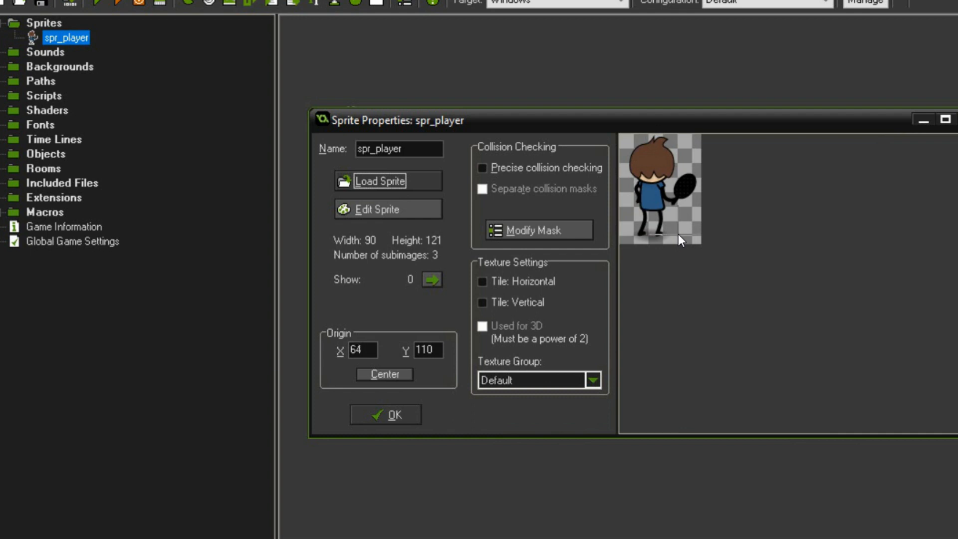
{"action": "mouse_move", "coordinate": [460, 384]}
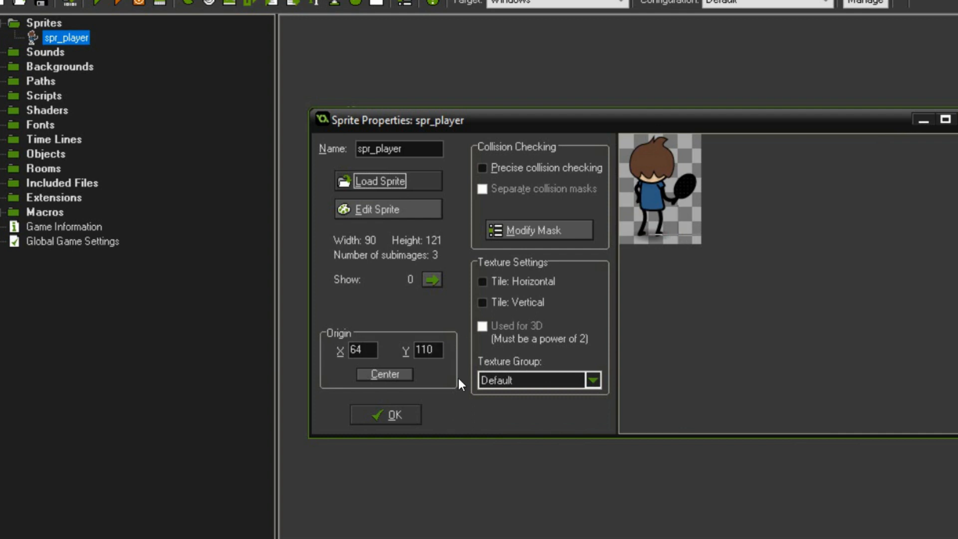
- Give spr_player a manual collision mask (left 40, top 90, right 84, bottom 119) and close it
{"action": "left_click", "coordinate": [537, 229]}
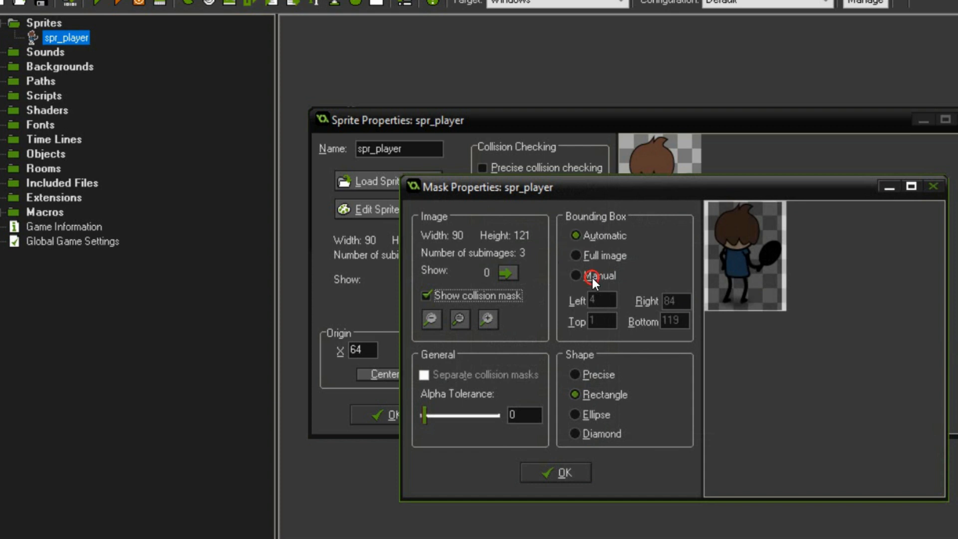
{"action": "left_click", "coordinate": [577, 275]}
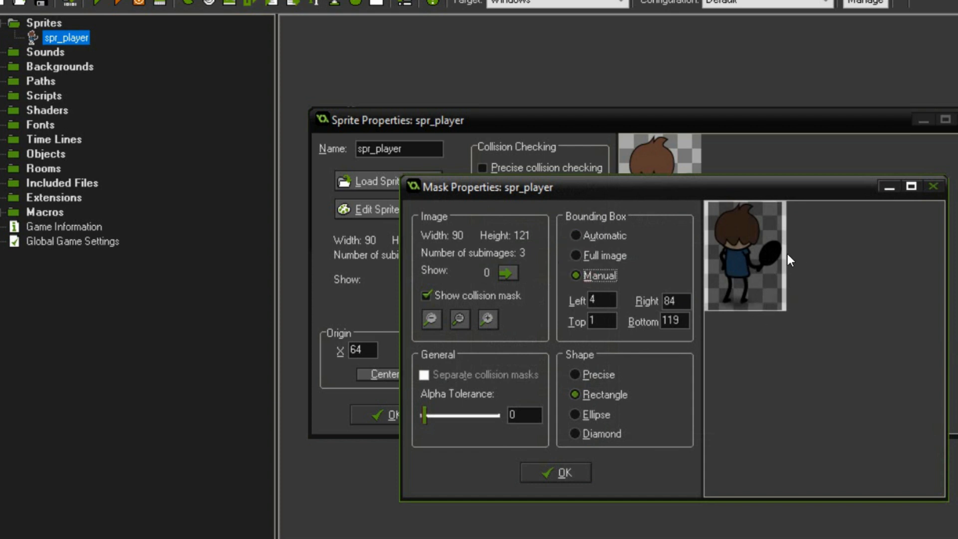
{"action": "mouse_move", "coordinate": [835, 245]}
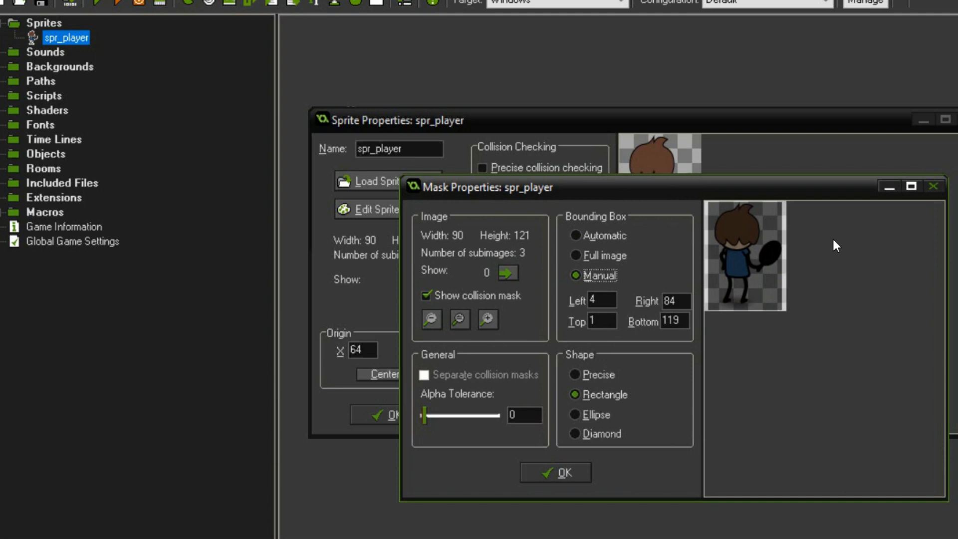
{"action": "left_click", "coordinate": [601, 300]}
{"action": "type", "text": "0"}
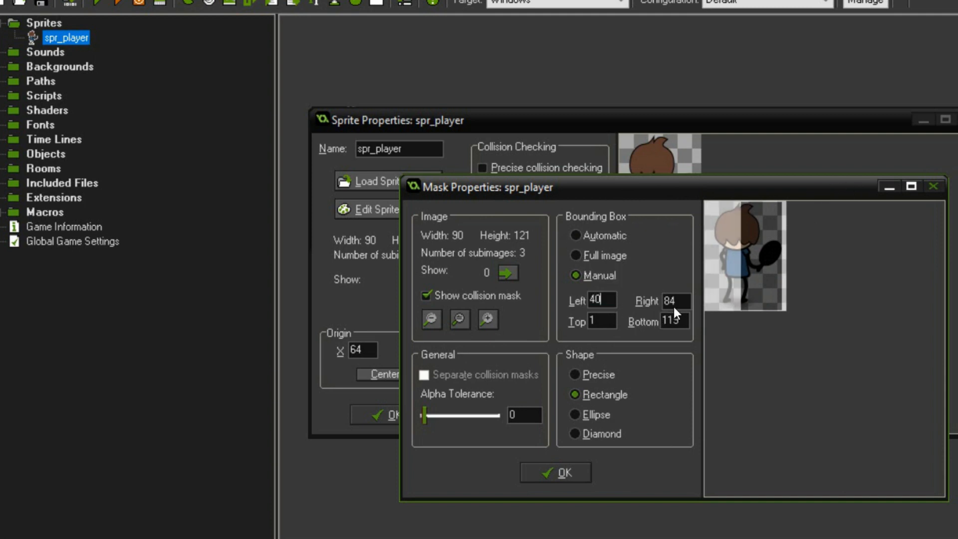
{"action": "left_click", "coordinate": [600, 321]}
{"action": "type", "text": "90"}
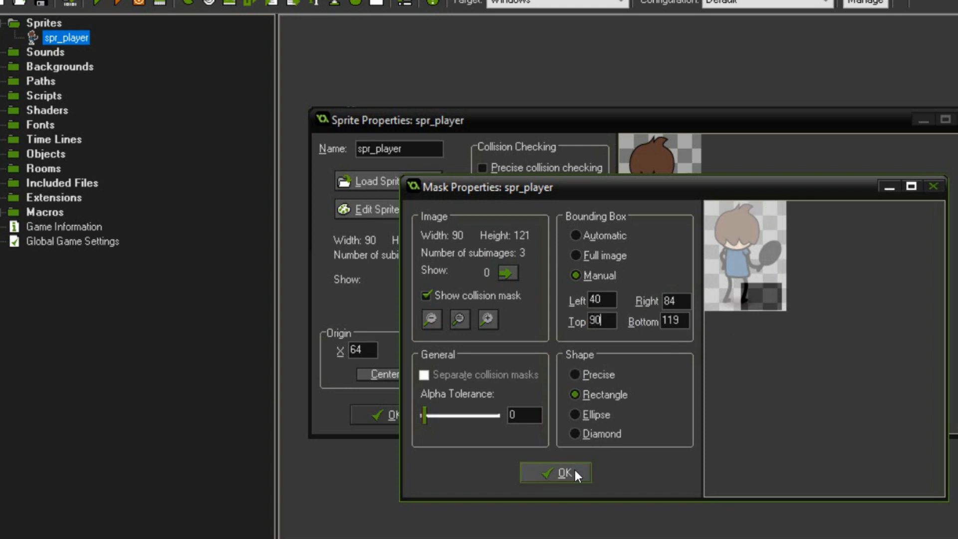
{"action": "left_click", "coordinate": [555, 472]}
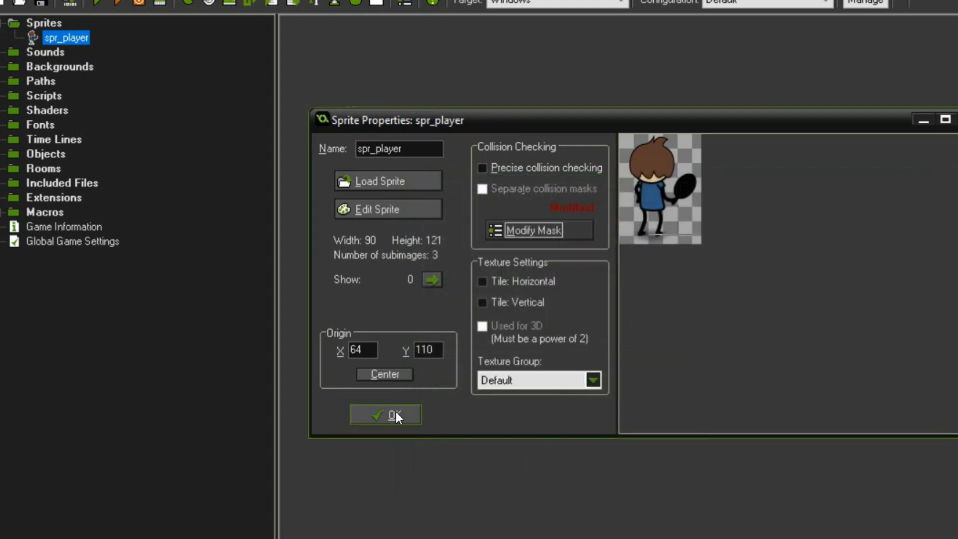
{"action": "left_click", "coordinate": [384, 415]}
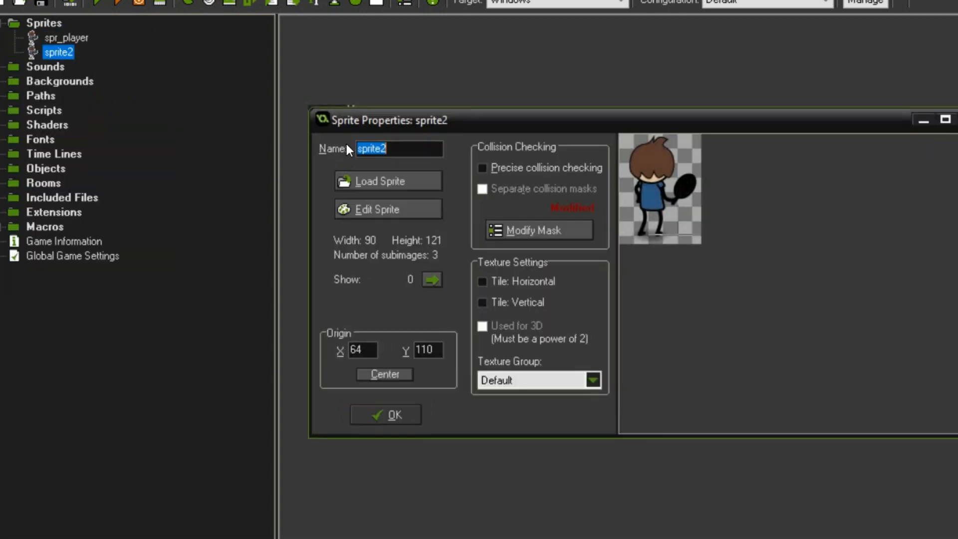
- Rename the duplicate sprite spe_enemy and replace its frames with the orange Enemy00–02 images
{"action": "type", "text": "spe_ene"}
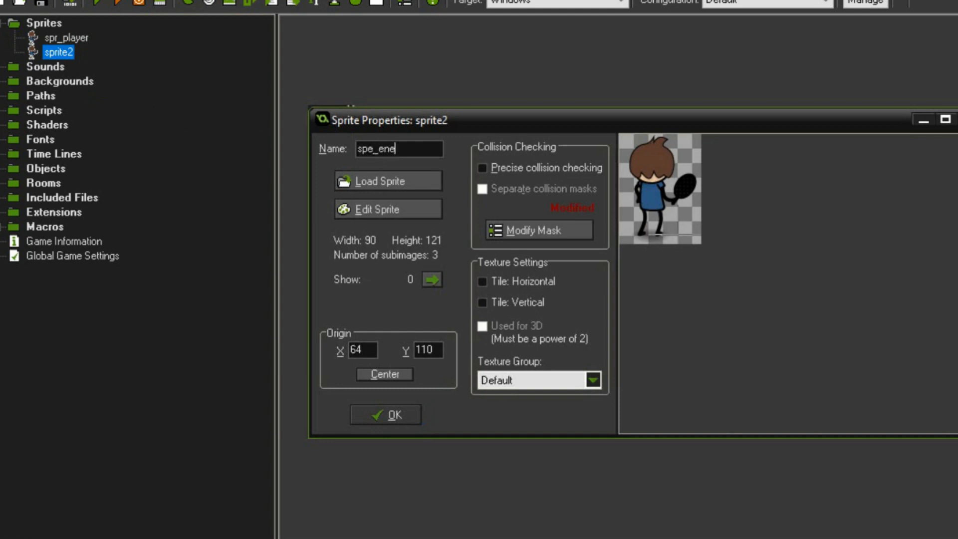
{"action": "type", "text": "my"}
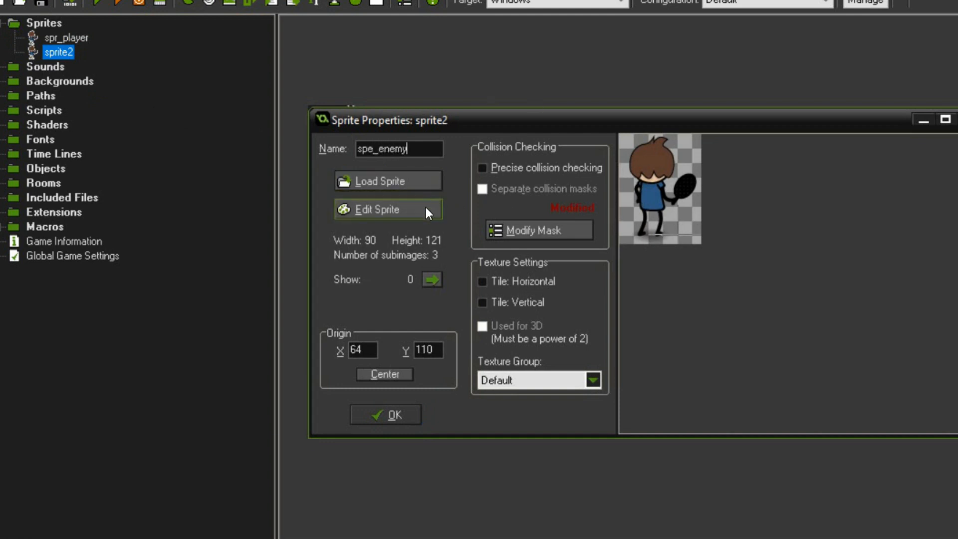
{"action": "left_click", "coordinate": [375, 209]}
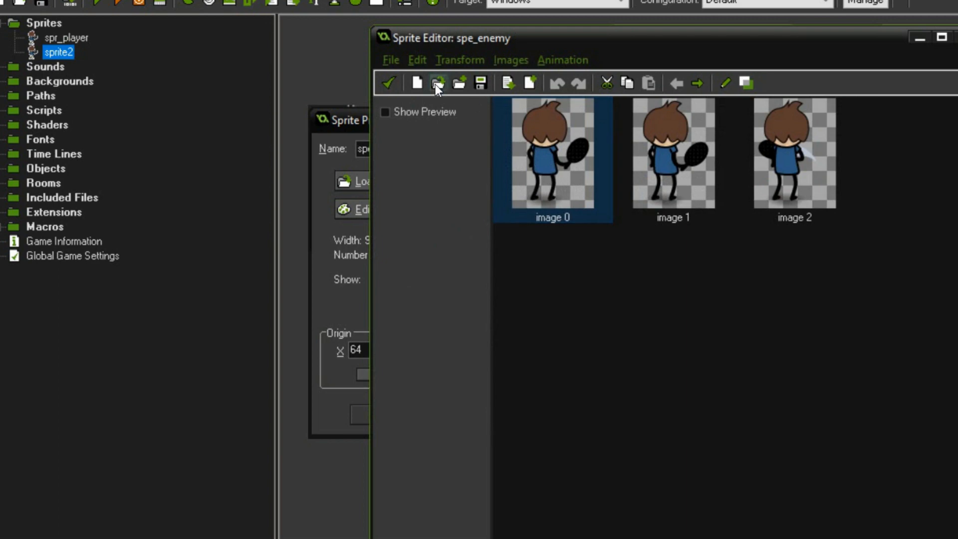
{"action": "left_click", "coordinate": [437, 84]}
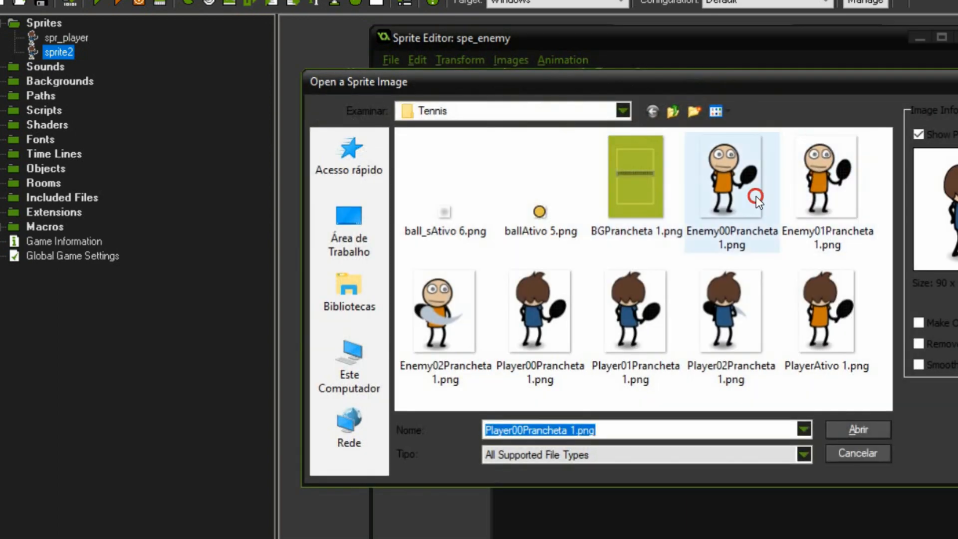
{"action": "left_click", "coordinate": [856, 430]}
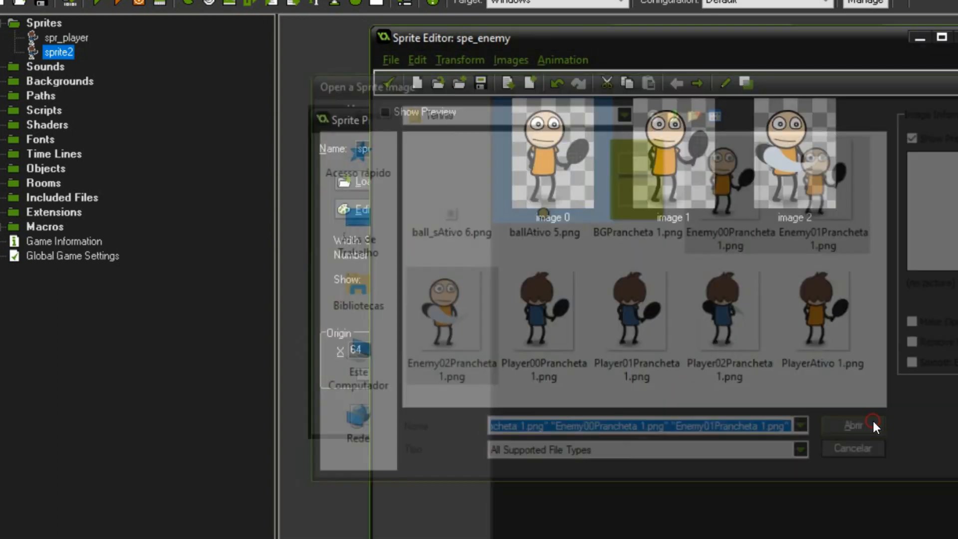
{"action": "left_click", "coordinate": [852, 425]}
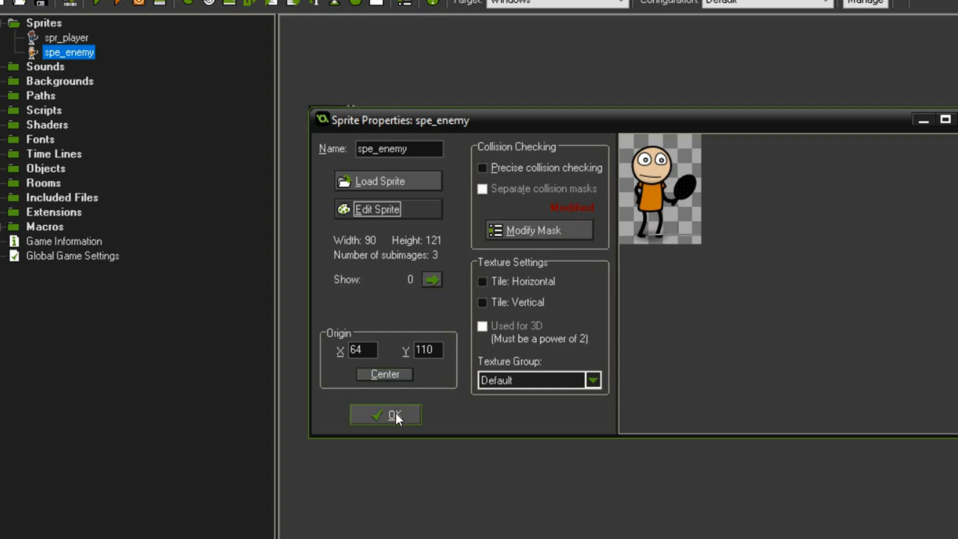
- Close the enemy sprite and add spr_ball from the ball image with a centred origin
{"action": "left_click", "coordinate": [386, 415]}
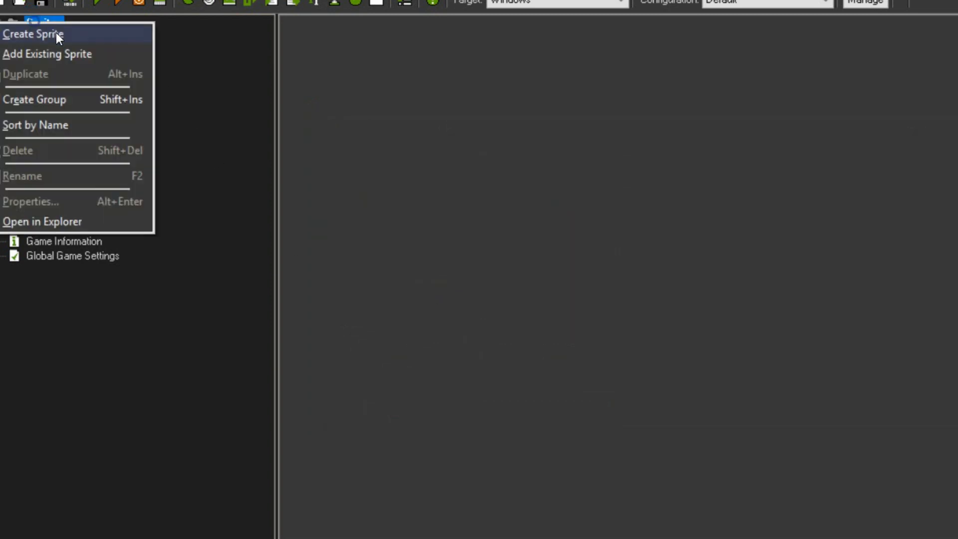
{"action": "left_click", "coordinate": [33, 34]}
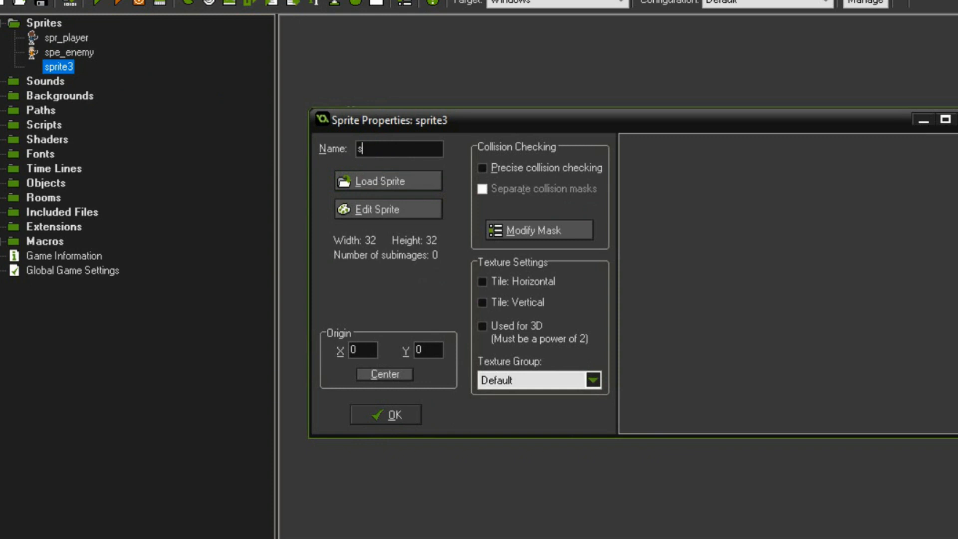
{"action": "type", "text": "pr_b"}
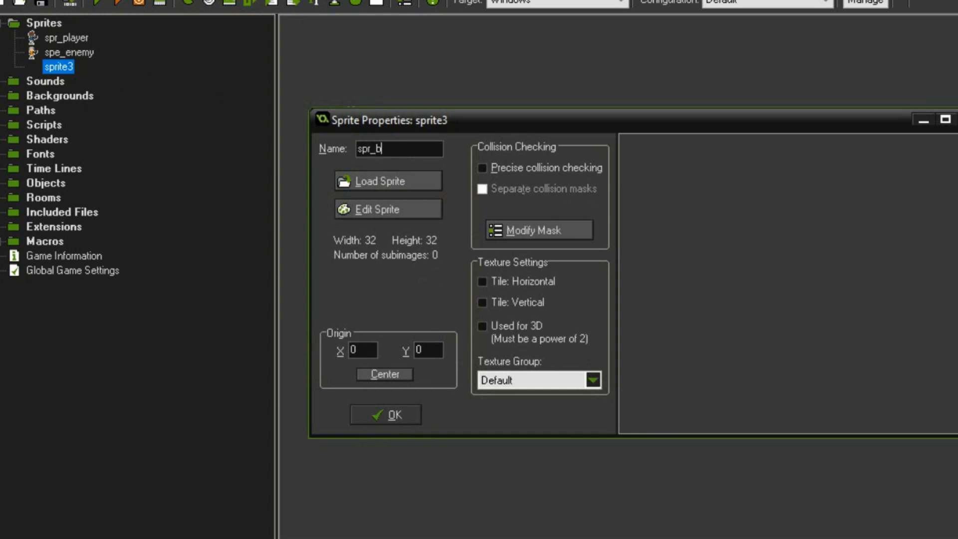
{"action": "left_click", "coordinate": [389, 180]}
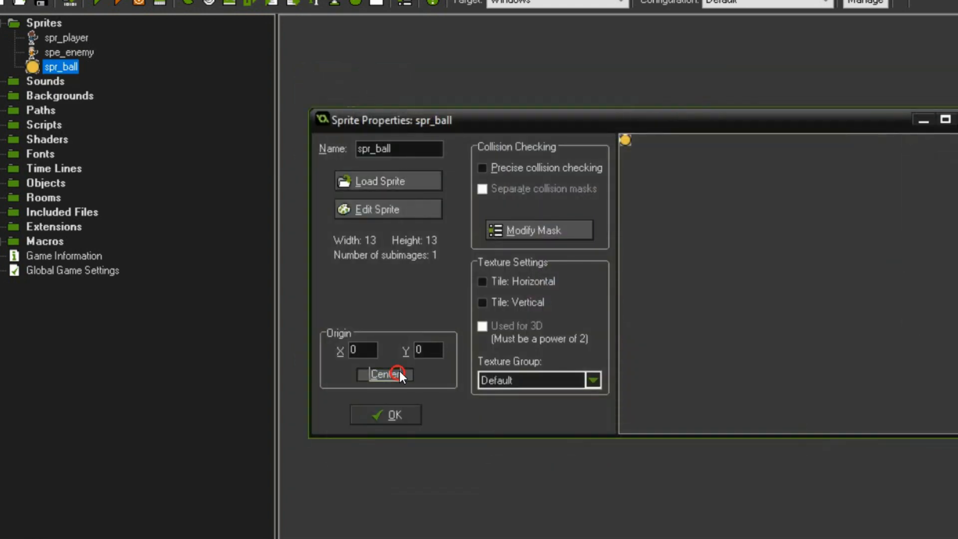
{"action": "left_click", "coordinate": [386, 414]}
{"action": "type", "text": "s"}
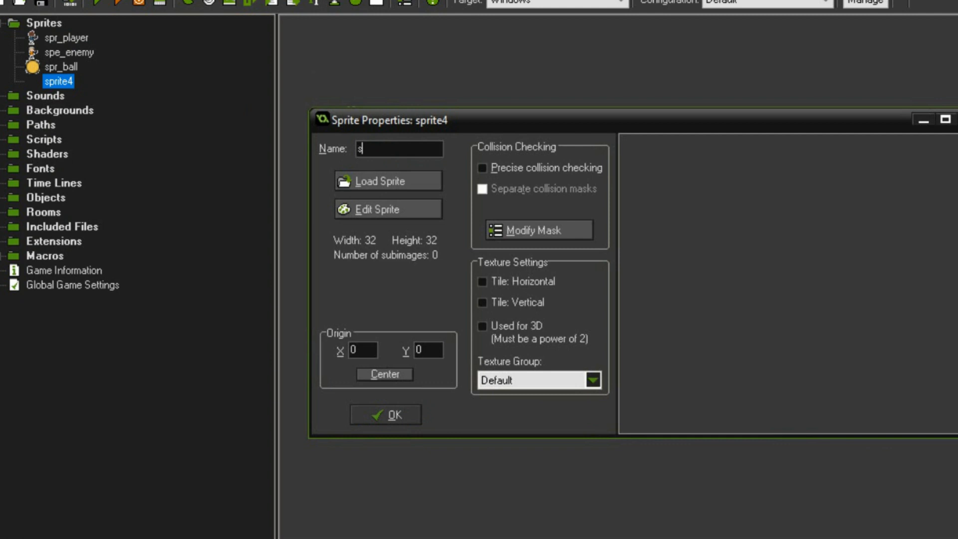
- Create a spr_shaddow sprite loaded with the shadow image
{"action": "type", "text": "pr_"}
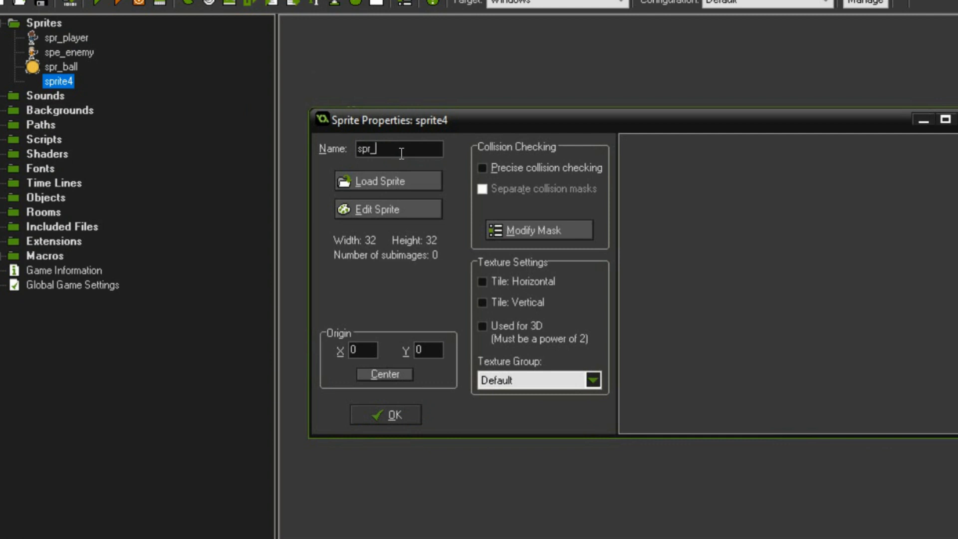
{"action": "type", "text": "shaddow"}
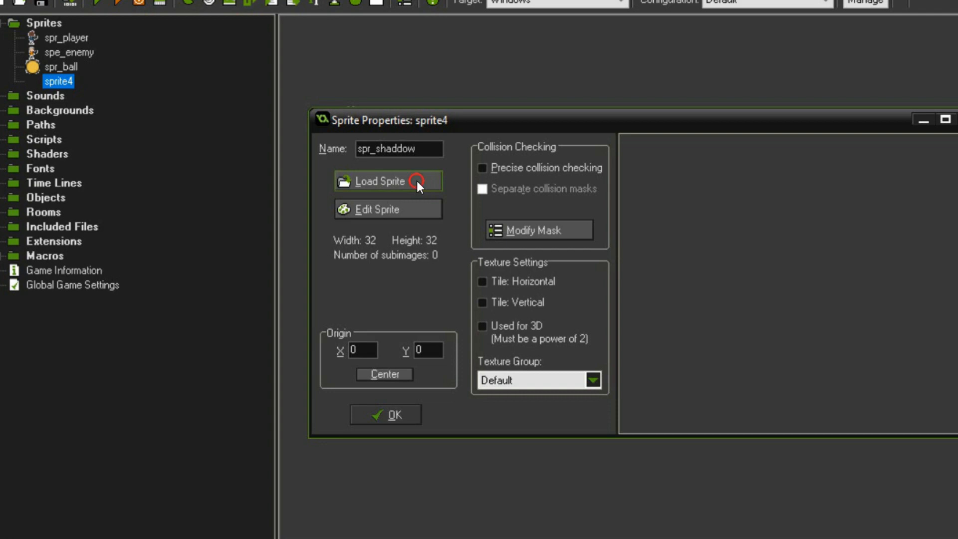
{"action": "left_click", "coordinate": [379, 181]}
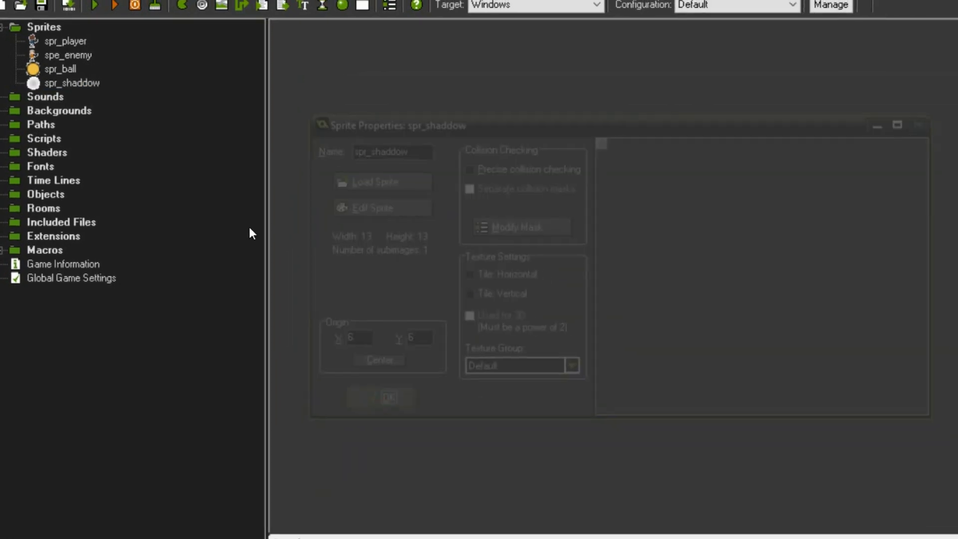
- Create background1 loaded with the BGPrancheta 1.png tennis court image
{"action": "right_click", "coordinate": [59, 112]}
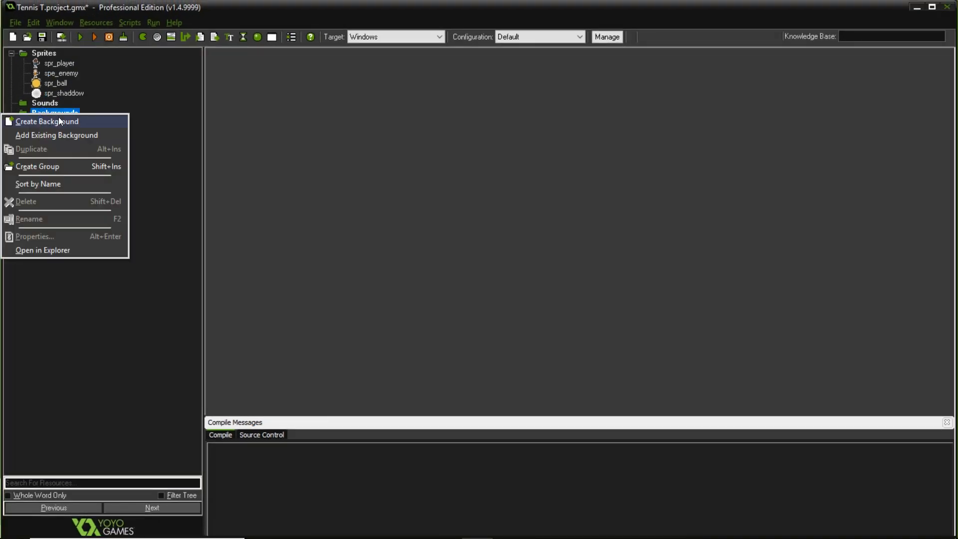
{"action": "left_click", "coordinate": [45, 121]}
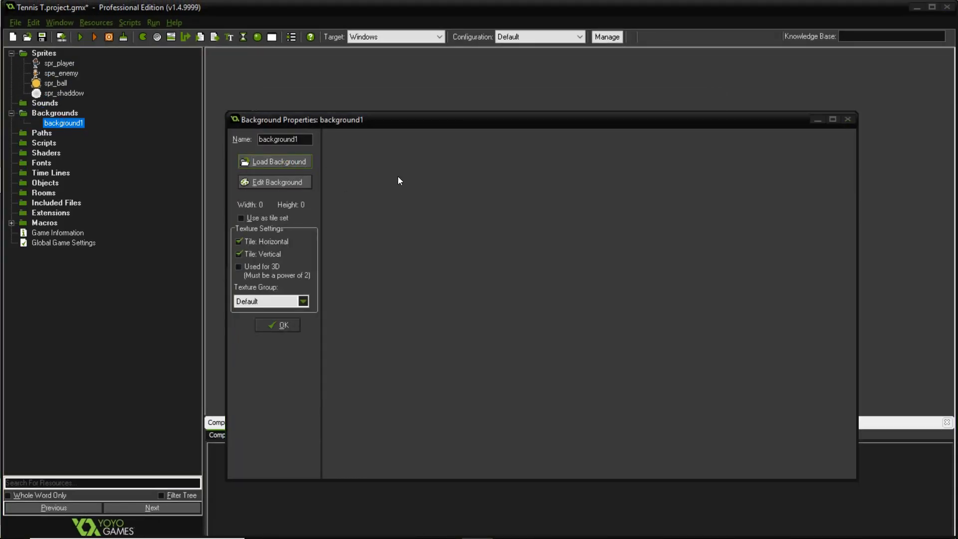
{"action": "left_click", "coordinate": [274, 161]}
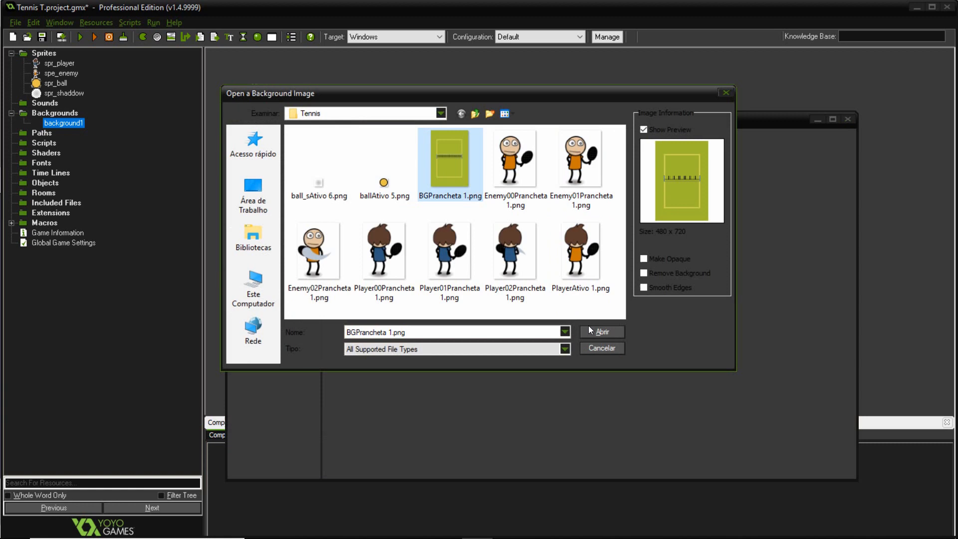
{"action": "left_click", "coordinate": [601, 332]}
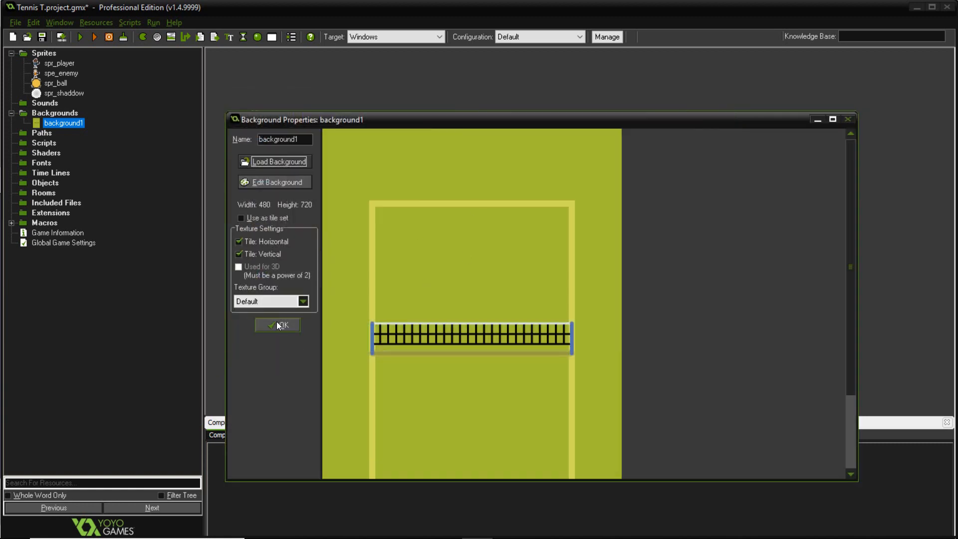
{"action": "left_click", "coordinate": [278, 325]}
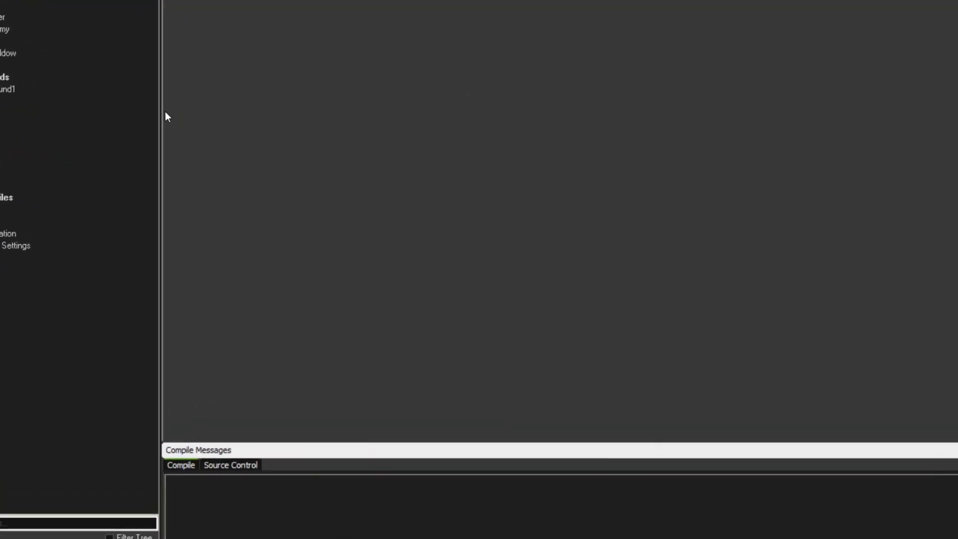
- Name the script easeQuadIn and add its header comment crediting gizma.com easing
{"action": "type", "text": "eas"}
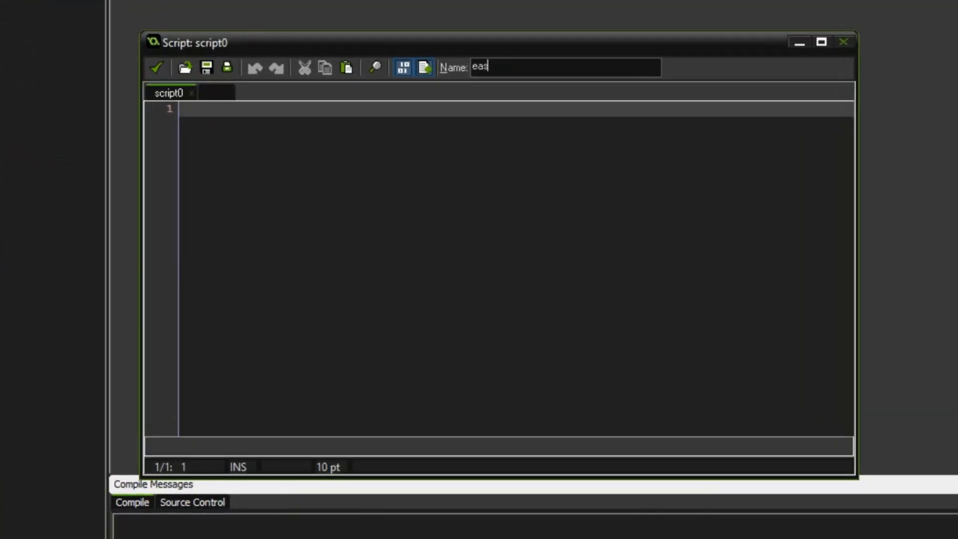
{"action": "type", "text": "e"}
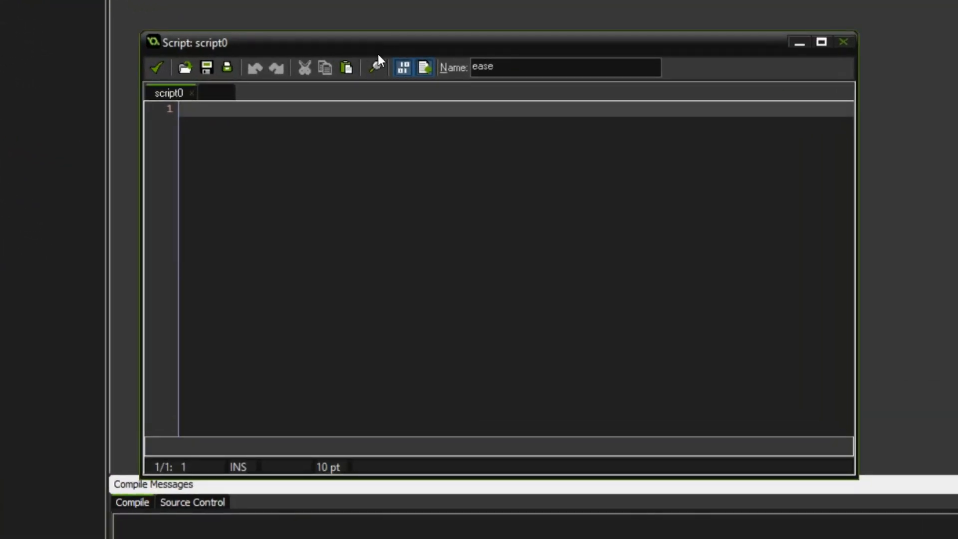
{"action": "type", "text": "Quad"}
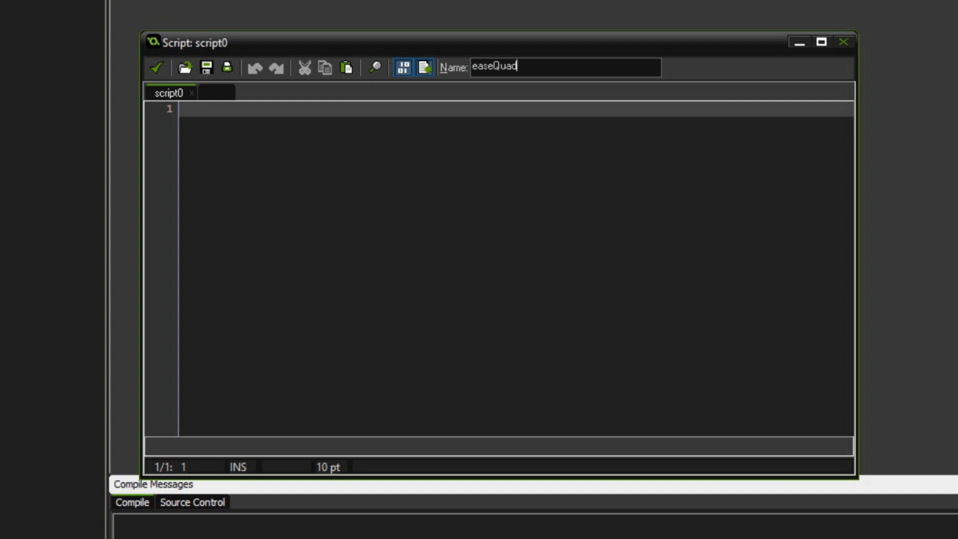
{"action": "type", "text": "In"}
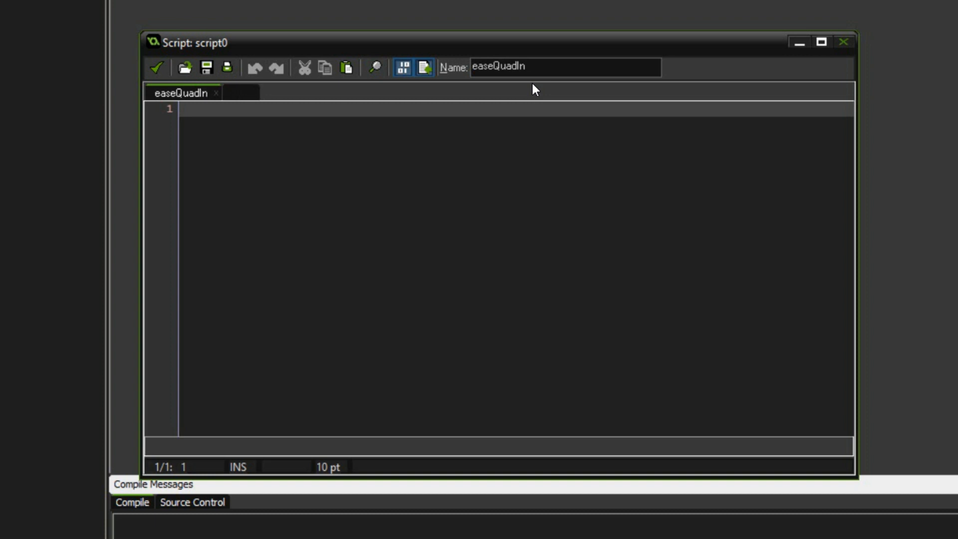
{"action": "type", "text": "///easeQuadIn ("}
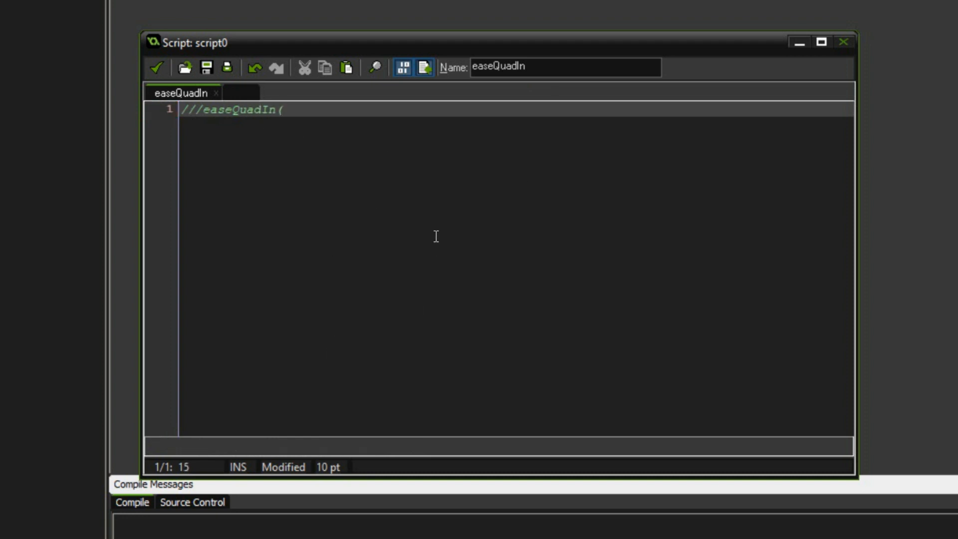
{"action": "type", "text": "time, duration);"}
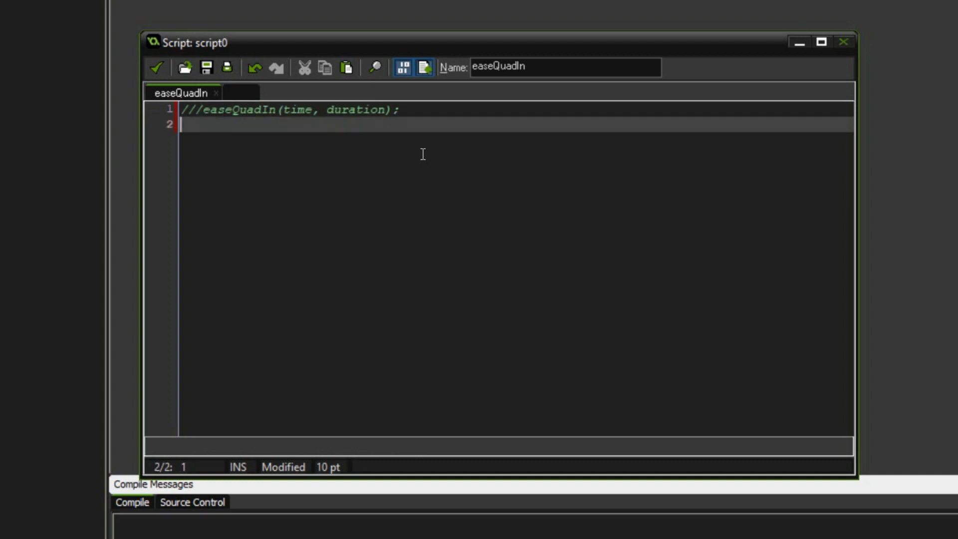
{"action": "type", "text": "///function from http:"}
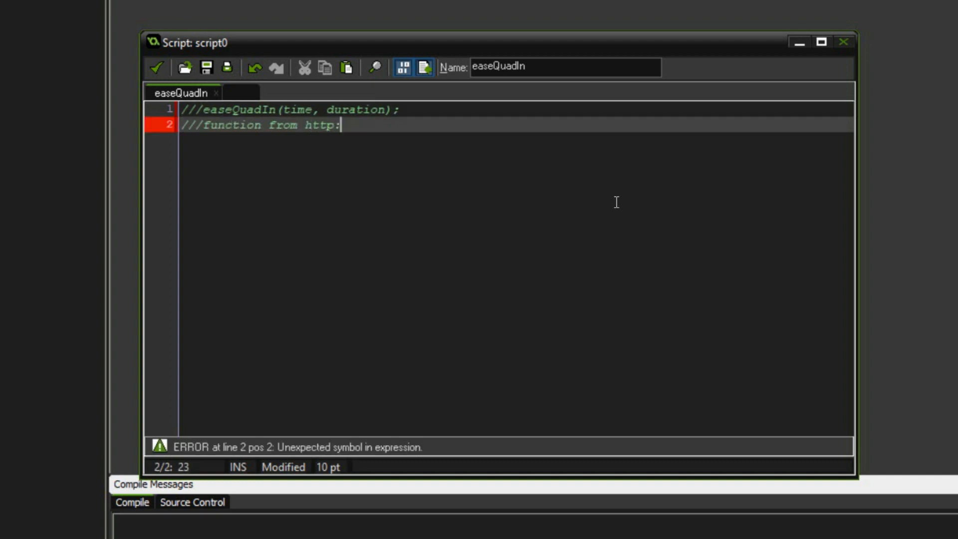
{"action": "type", "text": "//www.gizma"}
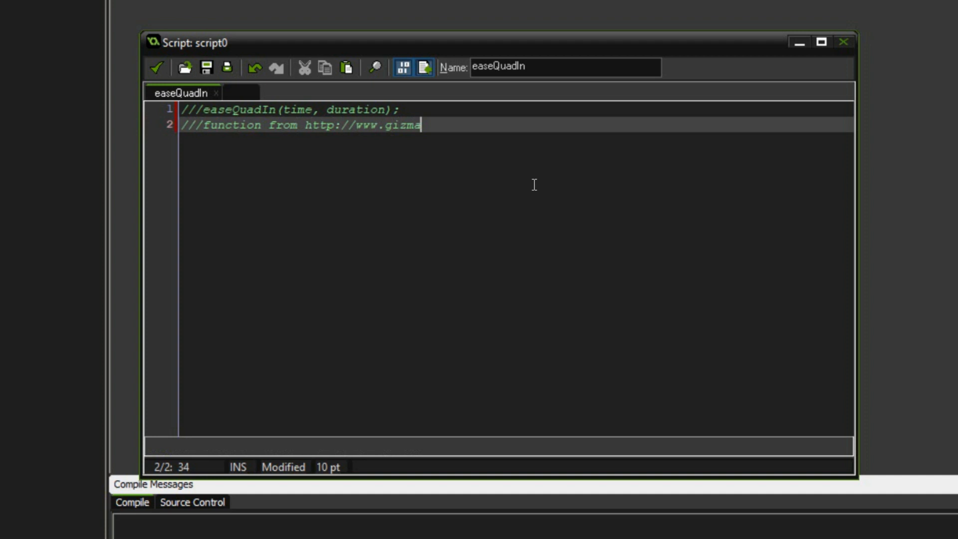
{"action": "type", "text": ".com/easing/"}
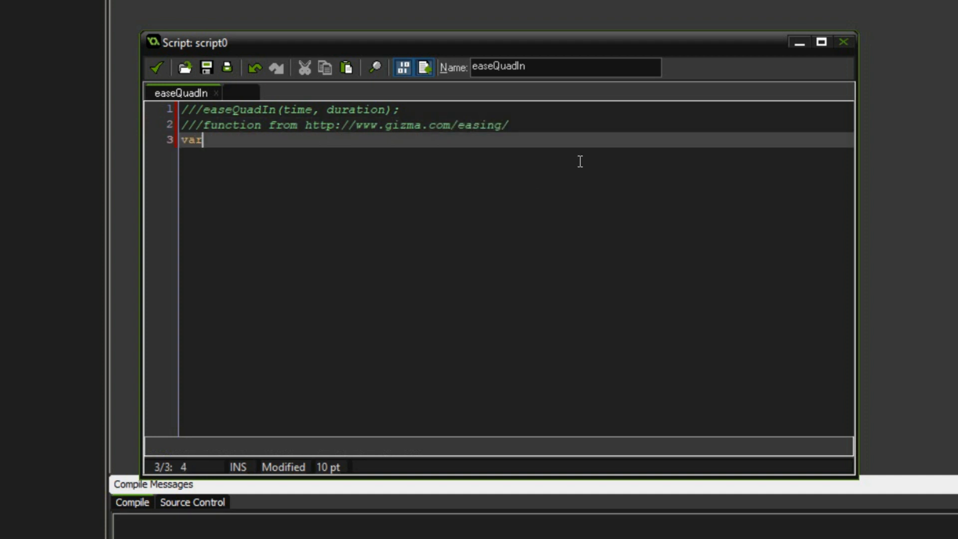
- Define t = argument0, b = 0, c = 1, d = argument1, return c*t*t + b, and save
{"action": "type", "text": "t = argument0;"}
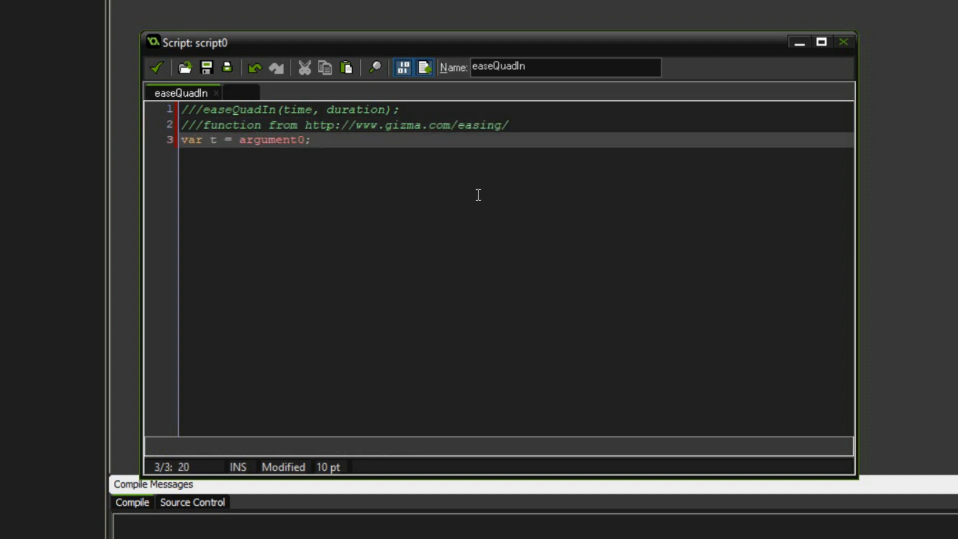
{"action": "mouse_move", "coordinate": [214, 150]}
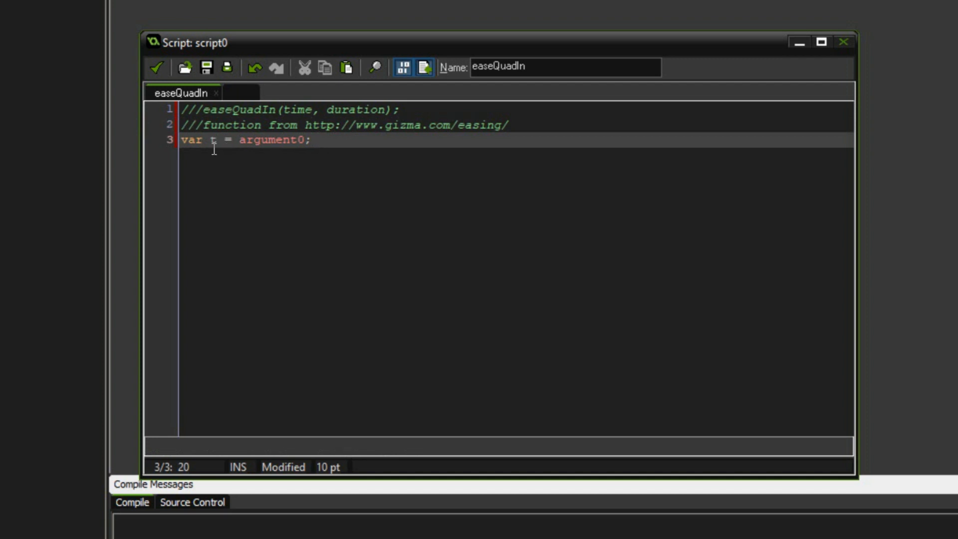
{"action": "type", "text": "//time"}
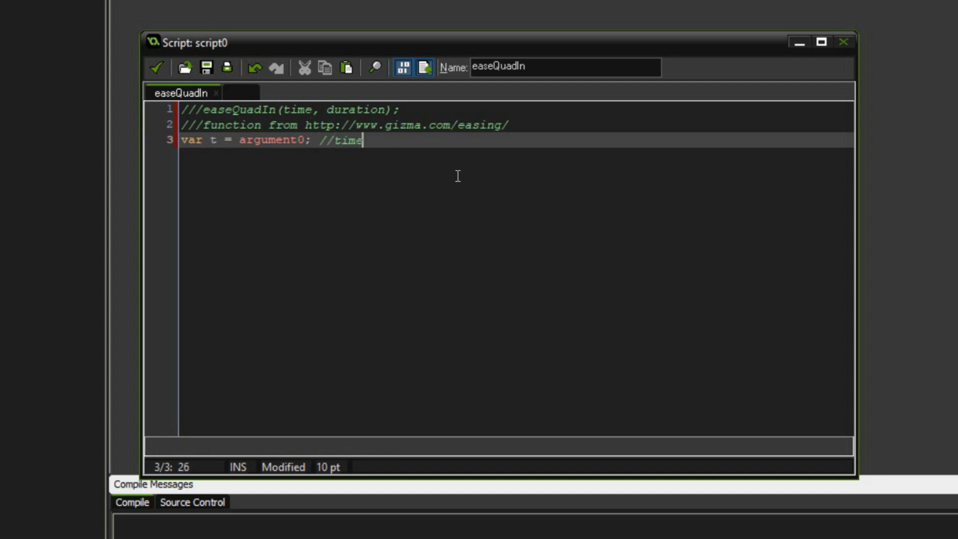
{"action": "type", "text": "var b = 0;"}
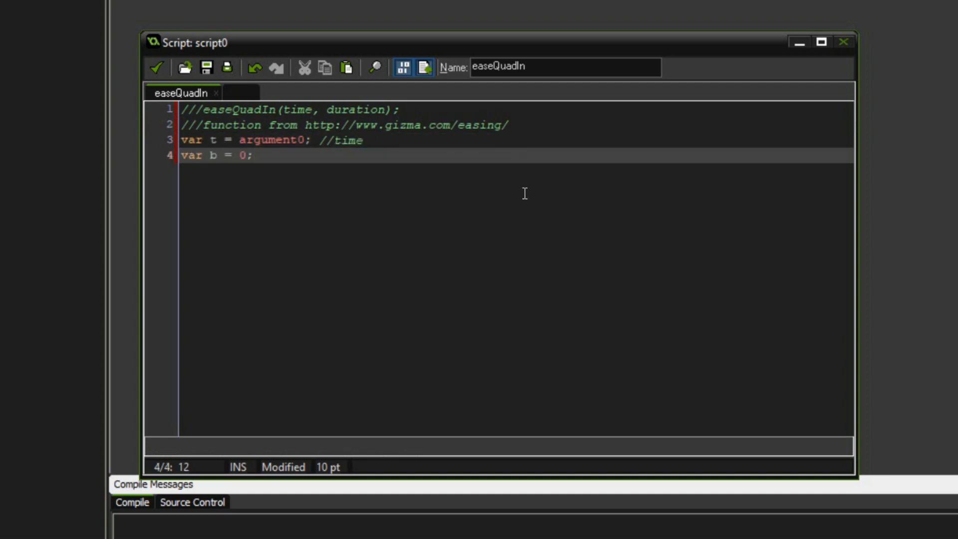
{"action": "type", "text": "//start value"}
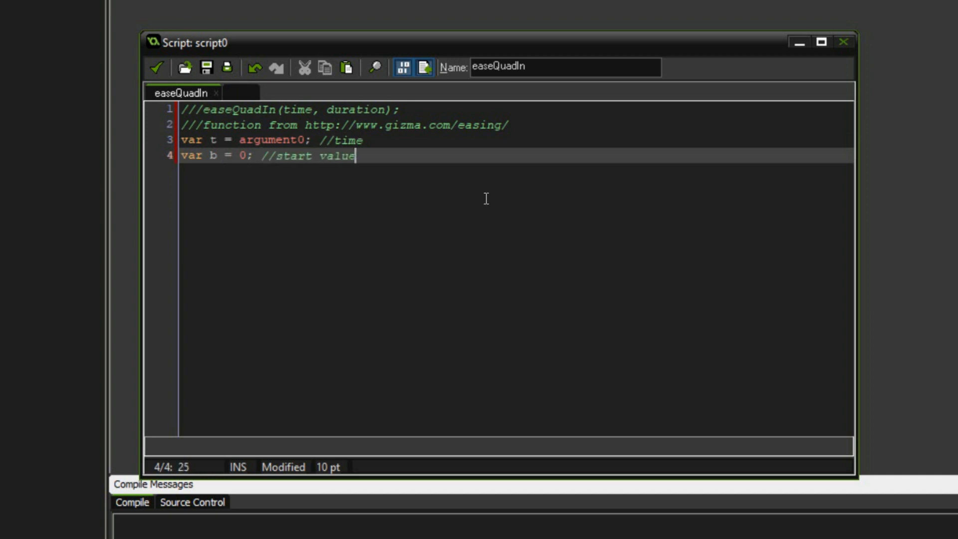
{"action": "type", "text": "var c = 1;"}
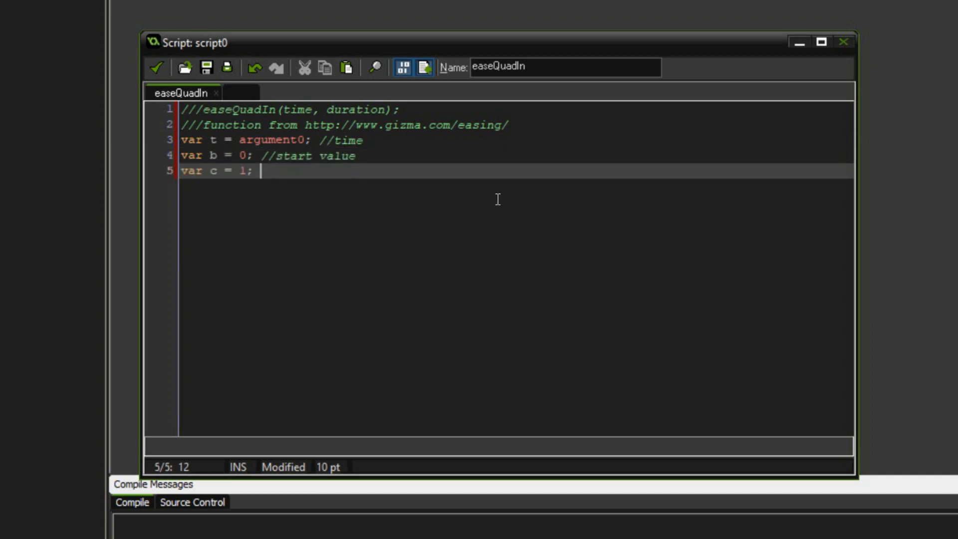
{"action": "type", "text": "//change in value"}
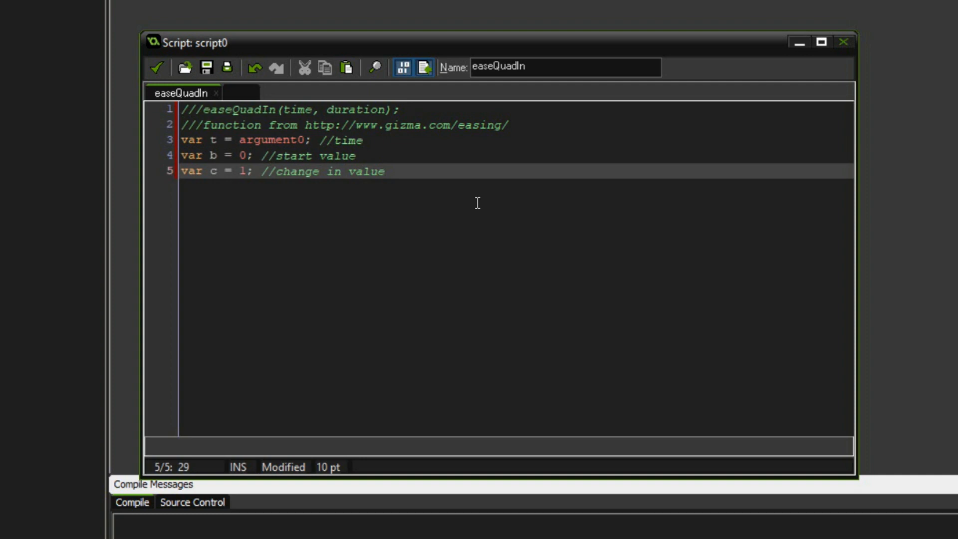
{"action": "type", "text": "var d = argument1;"}
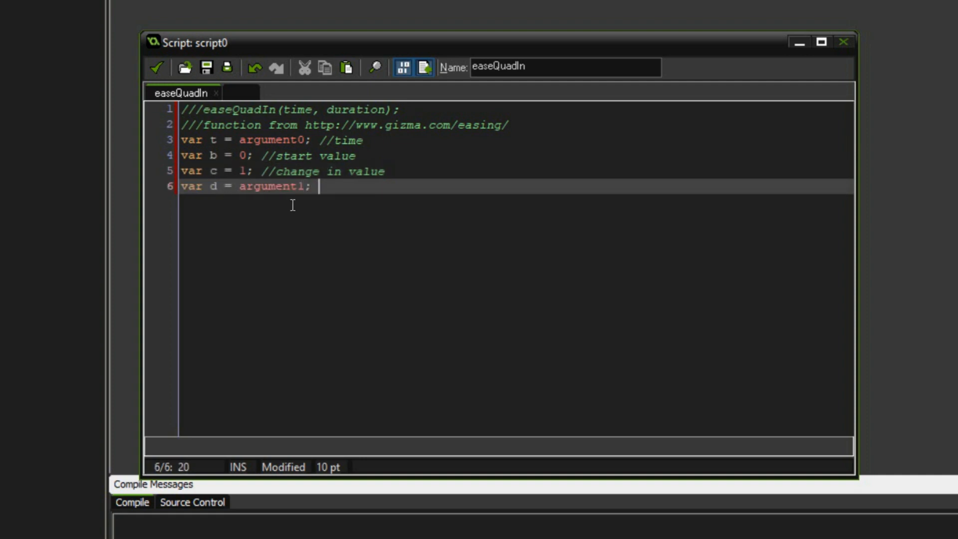
{"action": "type", "text": "//duration"}
{"action": "type", "text": "t /= d;"}
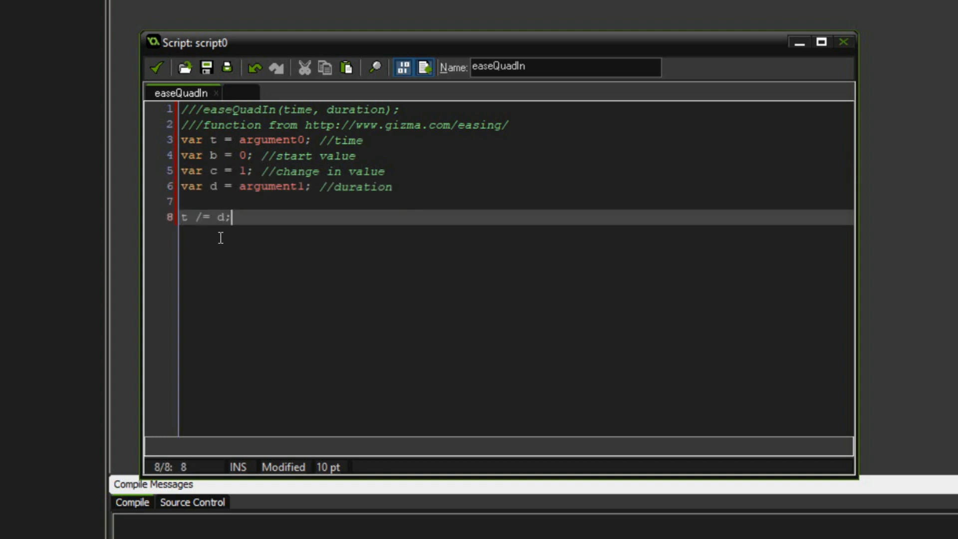
{"action": "mouse_move", "coordinate": [298, 275]}
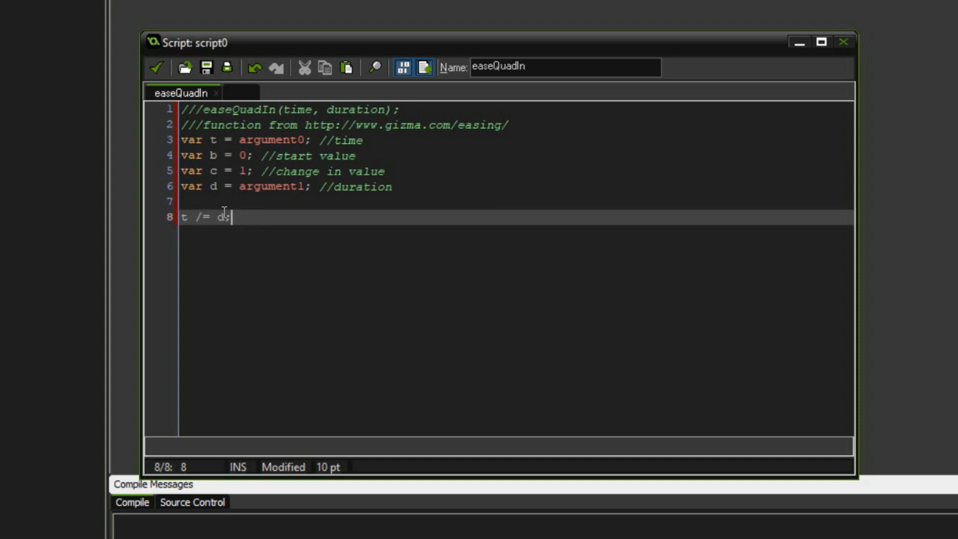
{"action": "type", "text": "return c*t*t + b;"}
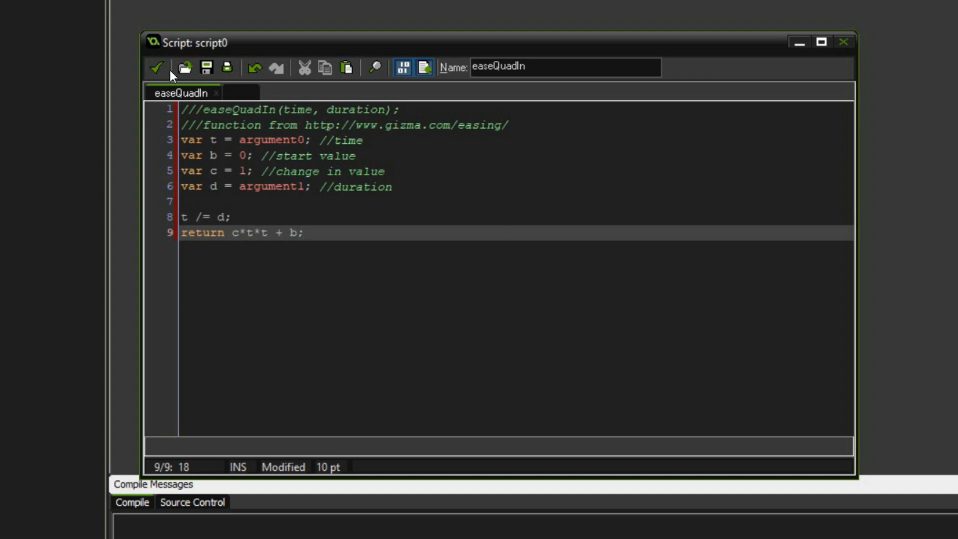
{"action": "left_click", "coordinate": [157, 67]}
{"action": "type", "text": "o"}
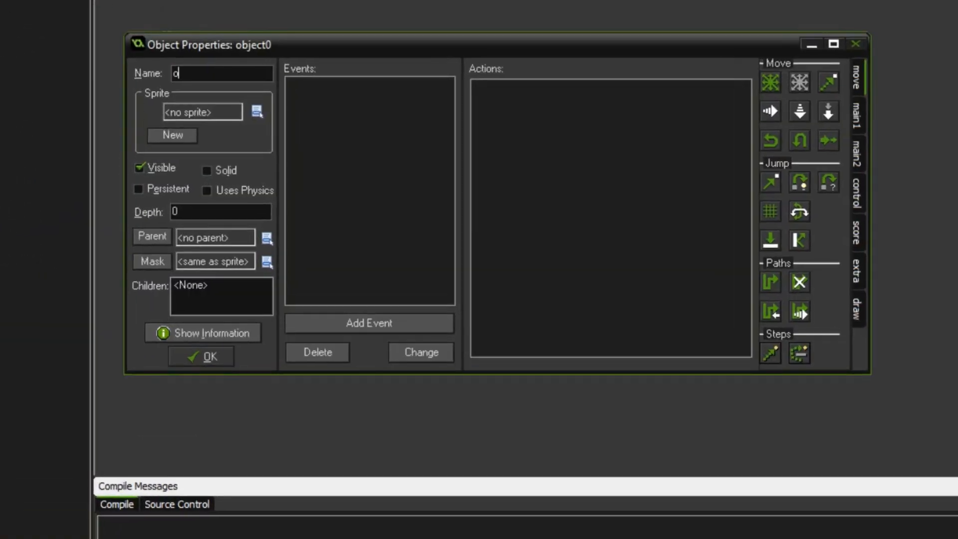
- Name the object o_ball, assign the spr_shaddow sprite, and add a Create event
{"action": "type", "text": "_ball"}
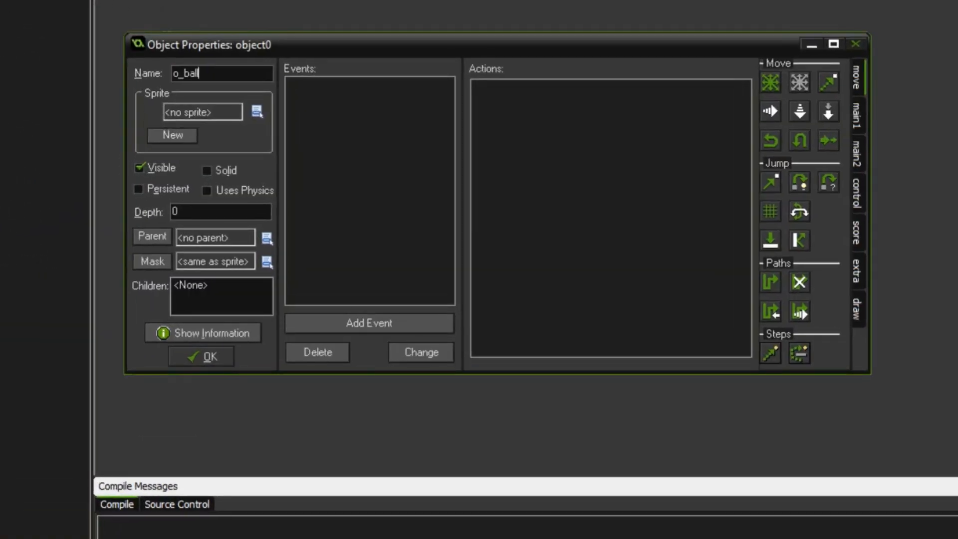
{"action": "left_click", "coordinate": [256, 112]}
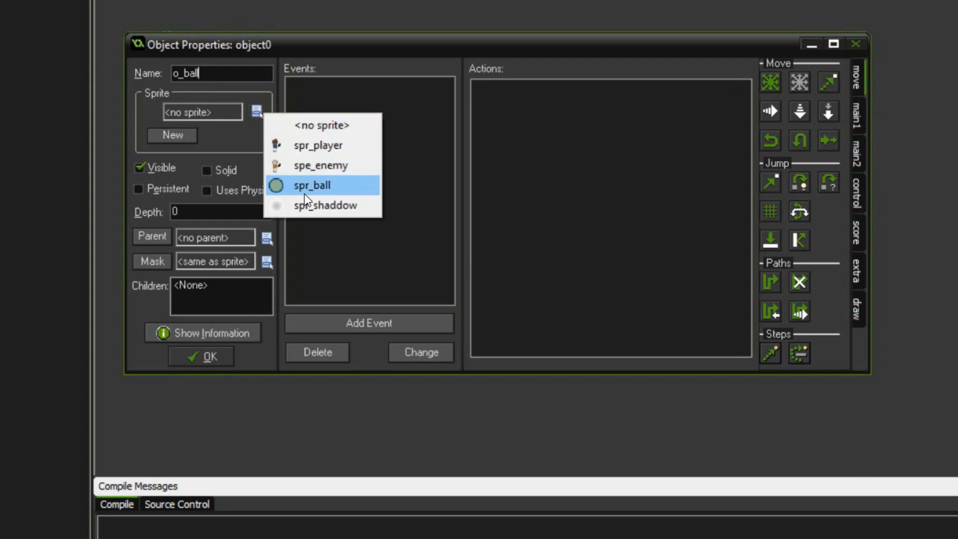
{"action": "left_click", "coordinate": [324, 205]}
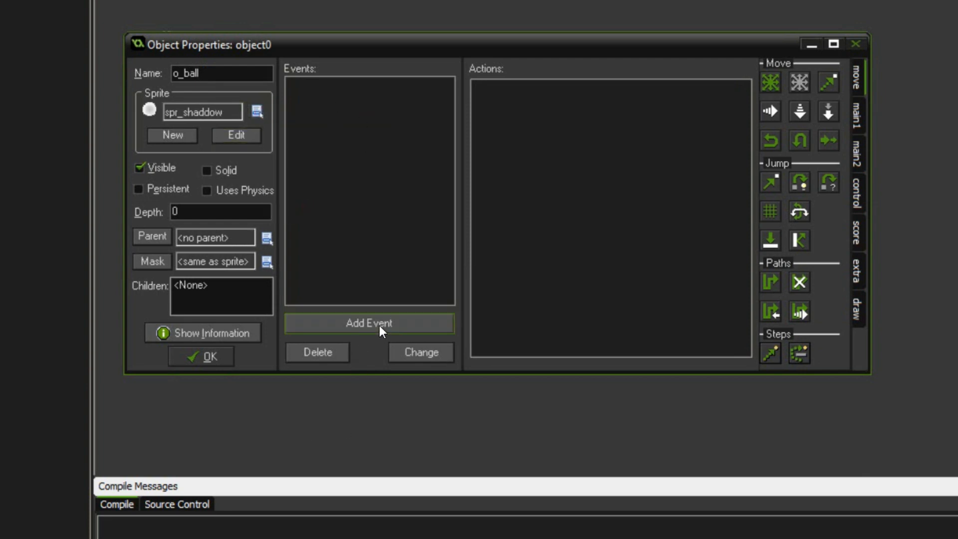
{"action": "mouse_move", "coordinate": [368, 322]}
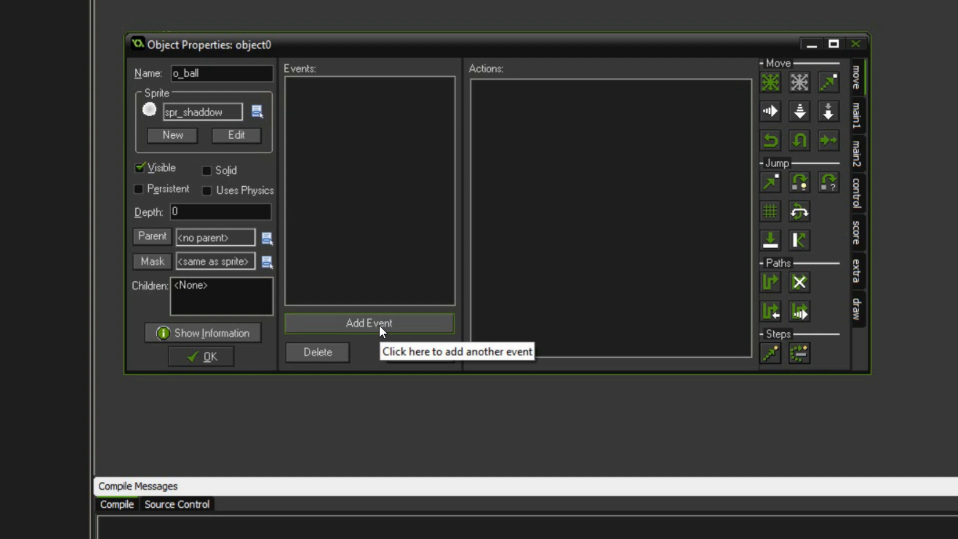
{"action": "left_click", "coordinate": [368, 323]}
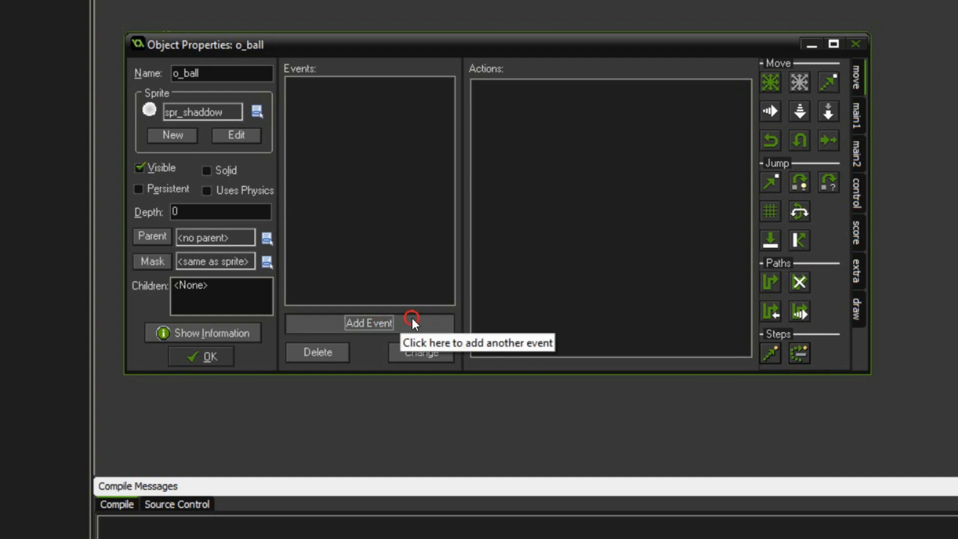
{"action": "left_click", "coordinate": [368, 323]}
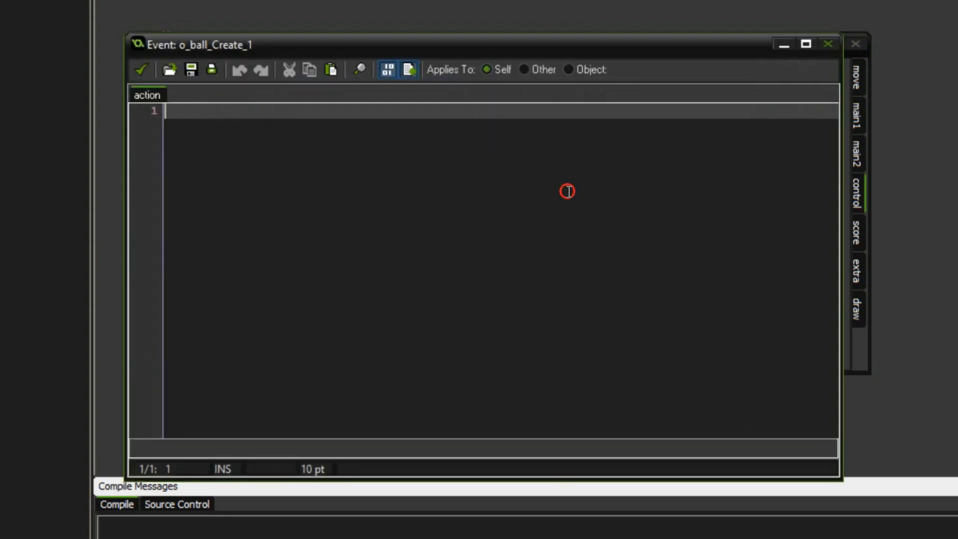
- Set target_x = choose(80,160,240,320,400), x_range = target_x-x, y_range = o_player.y-o_enemy.y
{"action": "type", "text": "target_x = choos"}
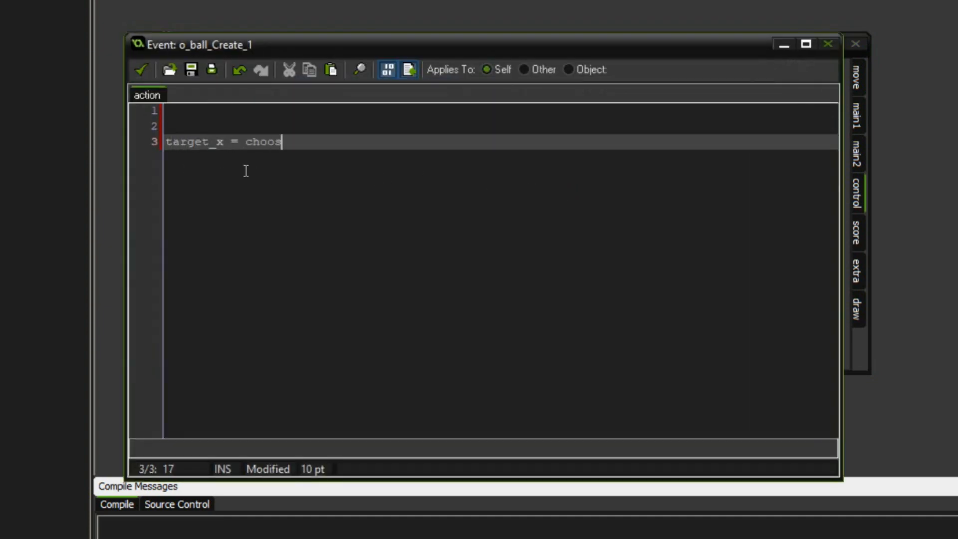
{"action": "type", "text": "e("}
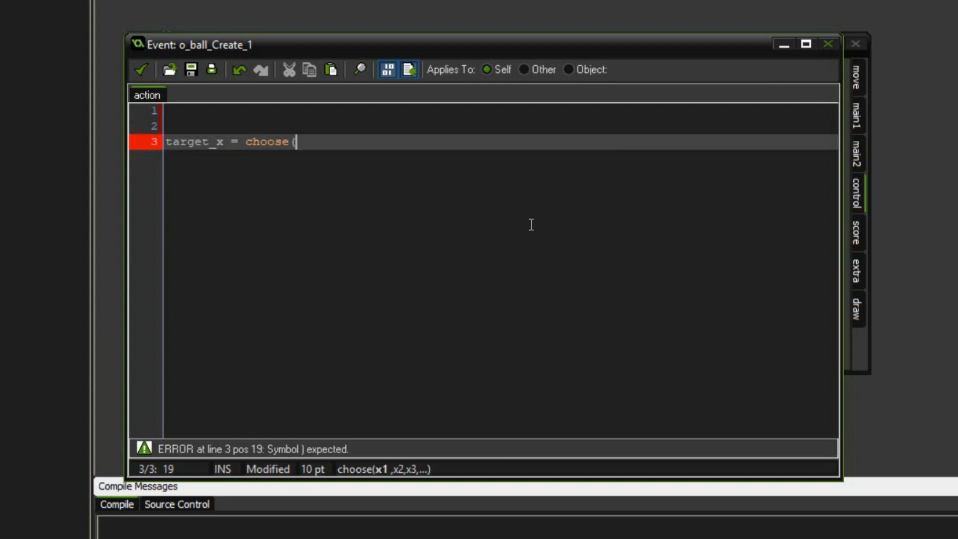
{"action": "type", "text": "80,"}
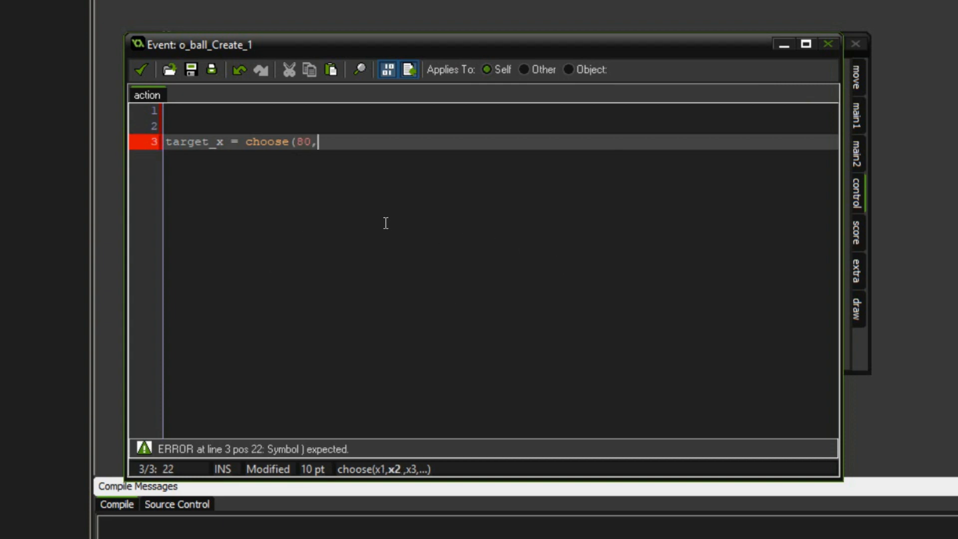
{"action": "type", "text": "160,240,"}
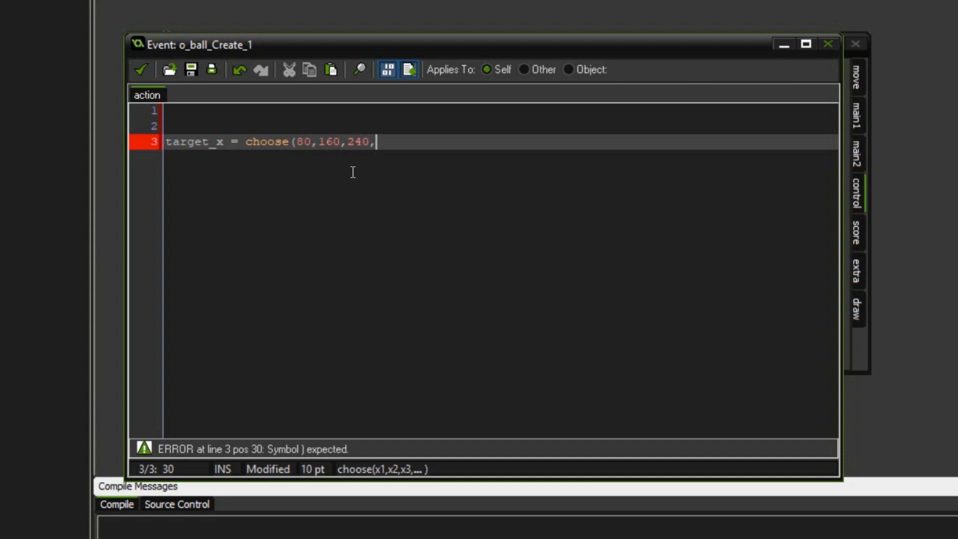
{"action": "type", "text": "320,400);"}
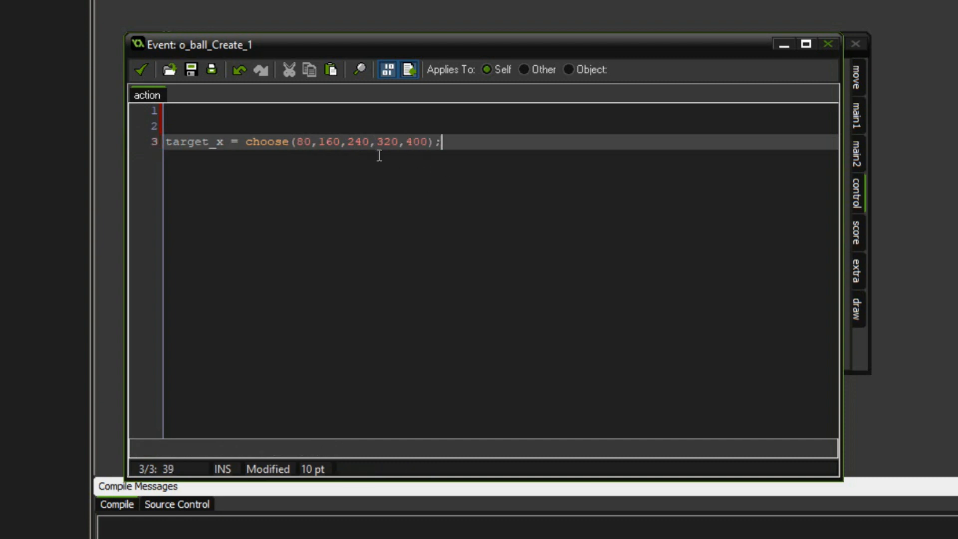
{"action": "mouse_move", "coordinate": [479, 147]}
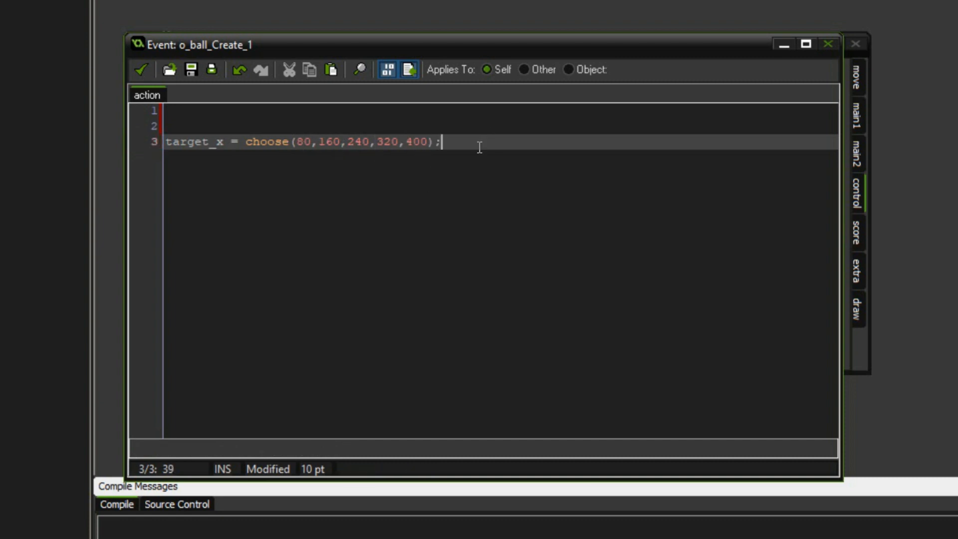
{"action": "type", "text": "x_range = target_x-x;"}
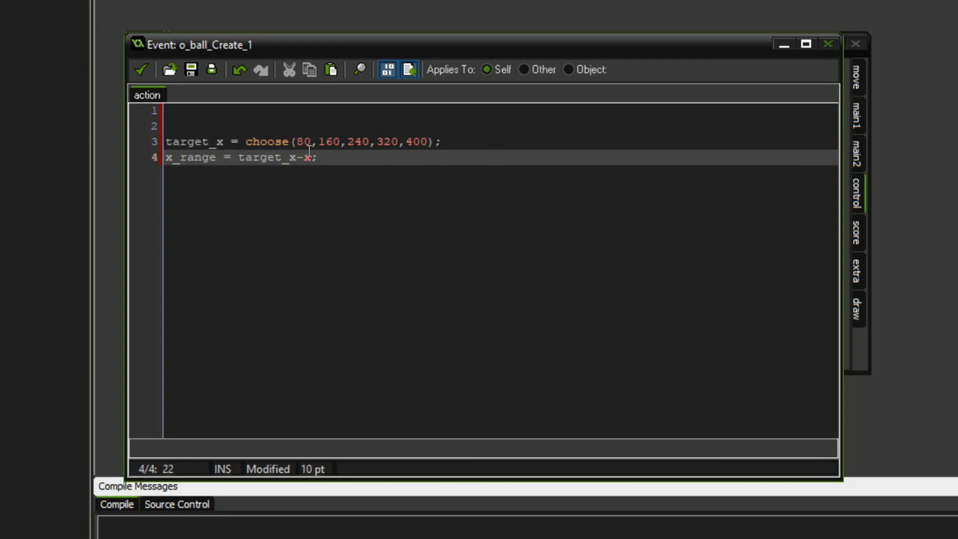
{"action": "type", "text": "y"}
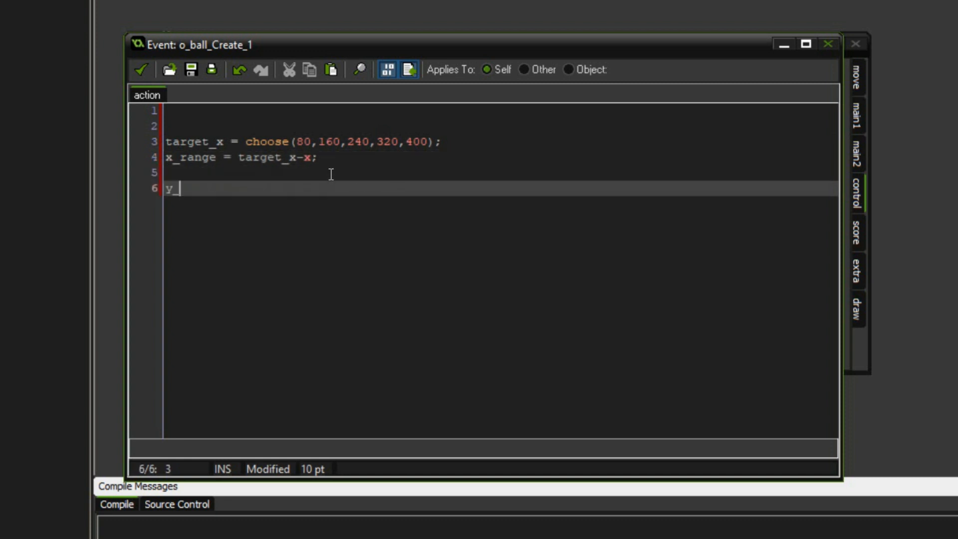
{"action": "type", "text": "_range = o_player.y-o_enemy.y;"}
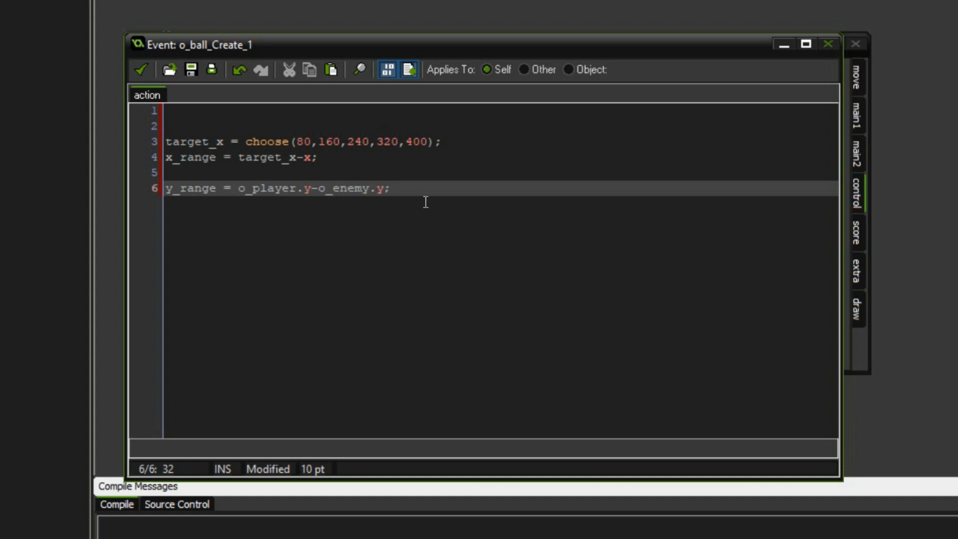
- Add time = 60 steps to cross the court, height 50, counter = 0, and count_dir
{"action": "type", "text": "time = 60"}
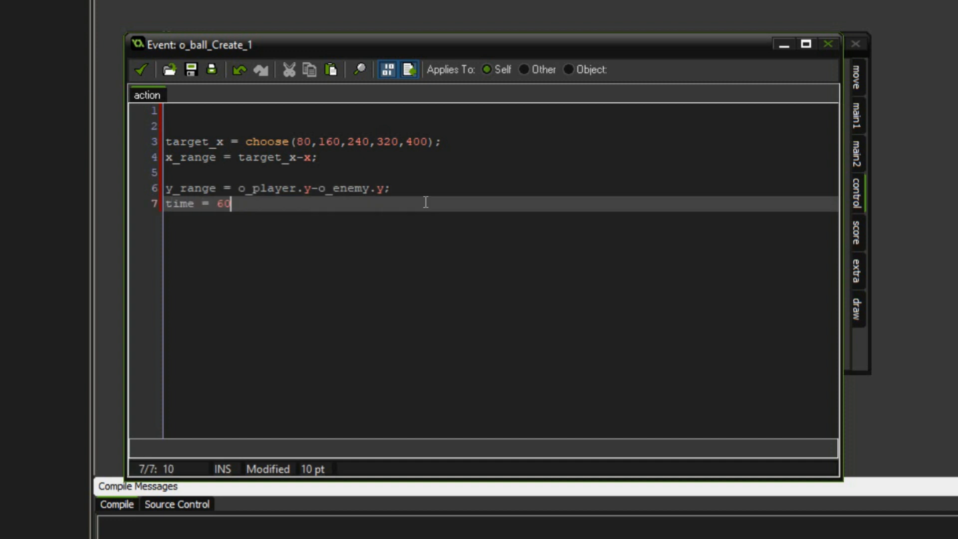
{"action": "type", "text": ";"}
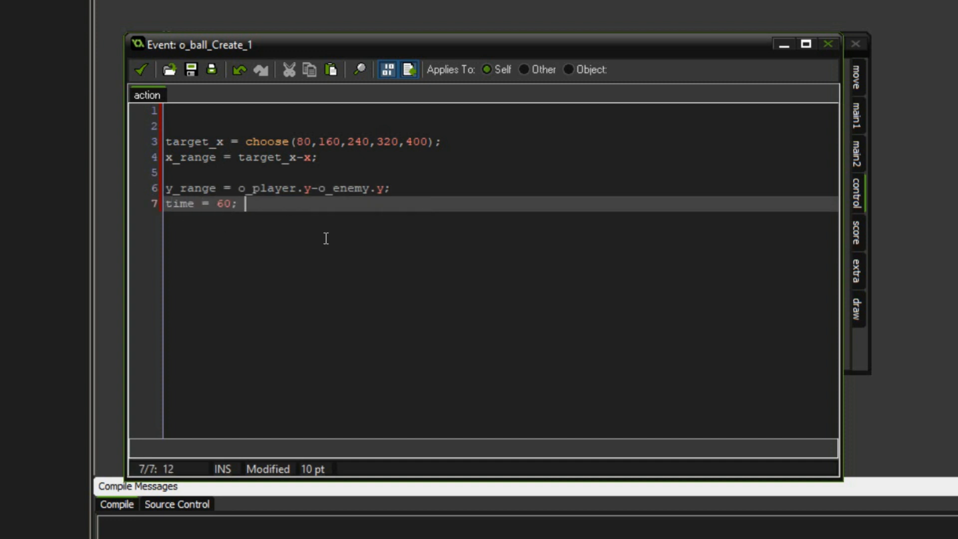
{"action": "mouse_move", "coordinate": [575, 343]}
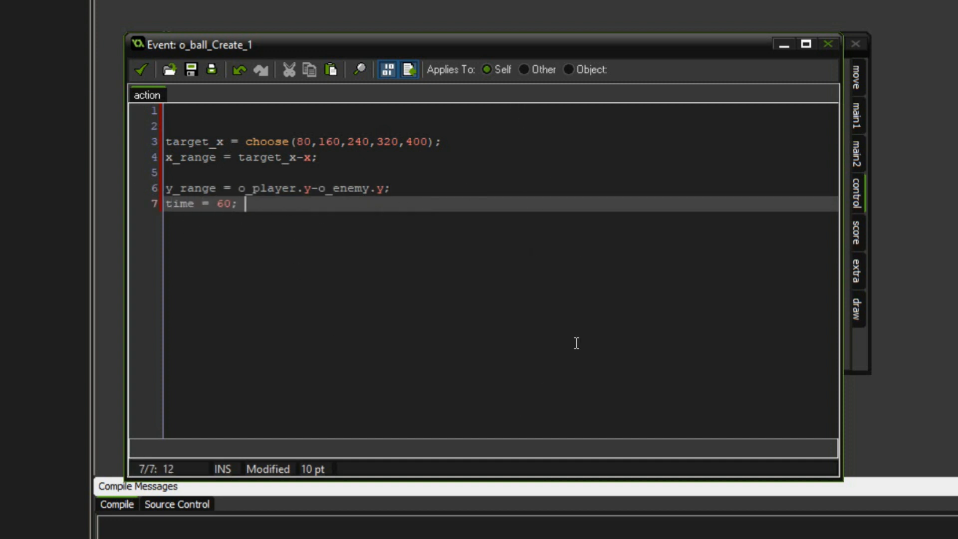
{"action": "type", "text": "//steps to cross"}
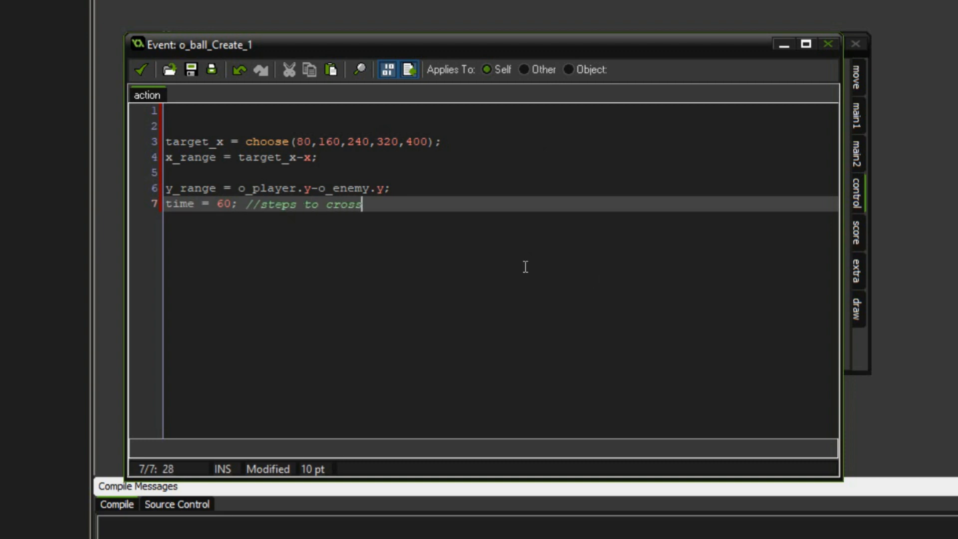
{"action": "type", "text": "the court"}
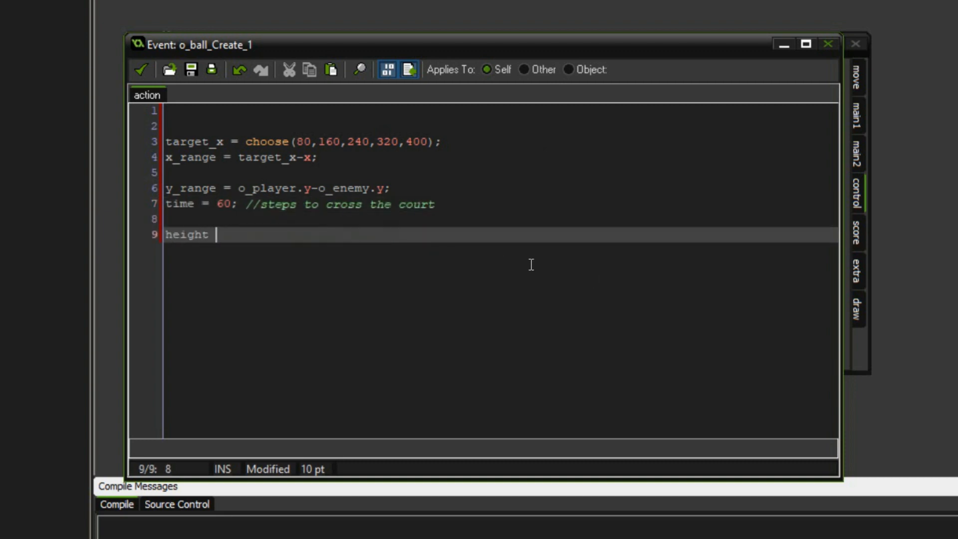
{"action": "type", "text": "= 50;"}
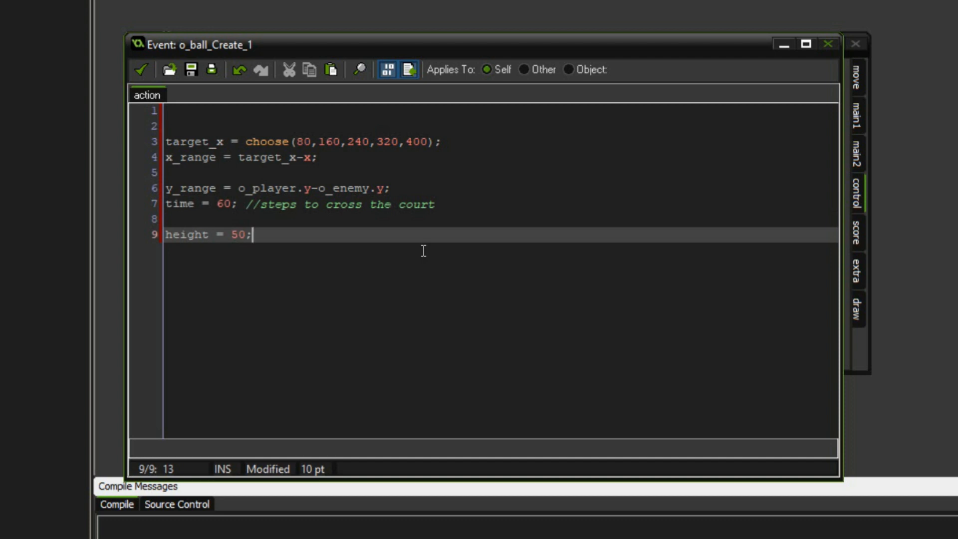
{"action": "mouse_move", "coordinate": [594, 255]}
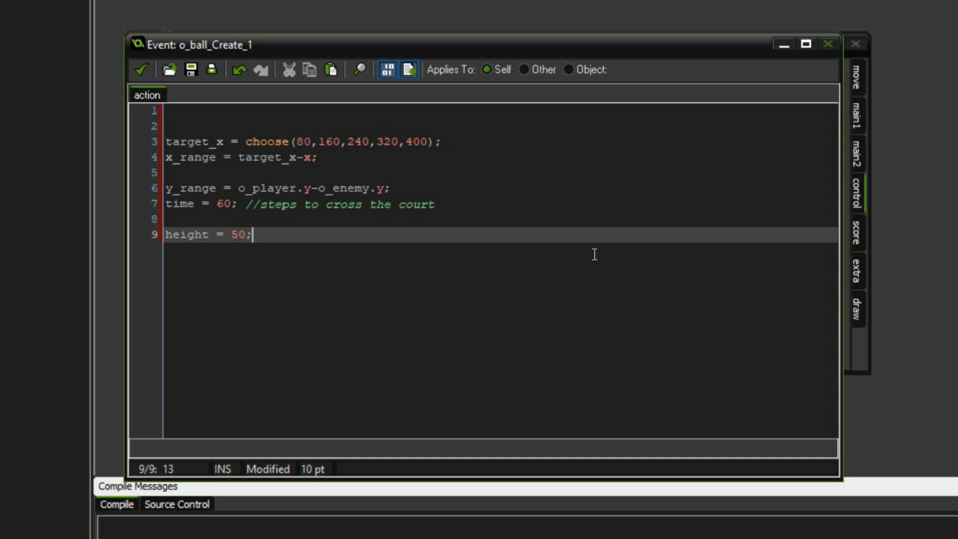
{"action": "type", "text": "counter = 0;"}
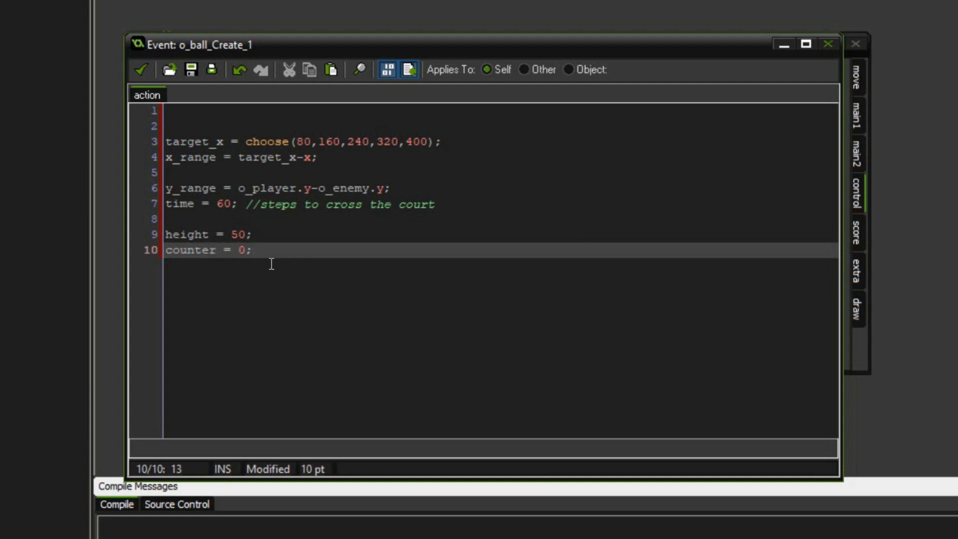
{"action": "mouse_move", "coordinate": [394, 286]}
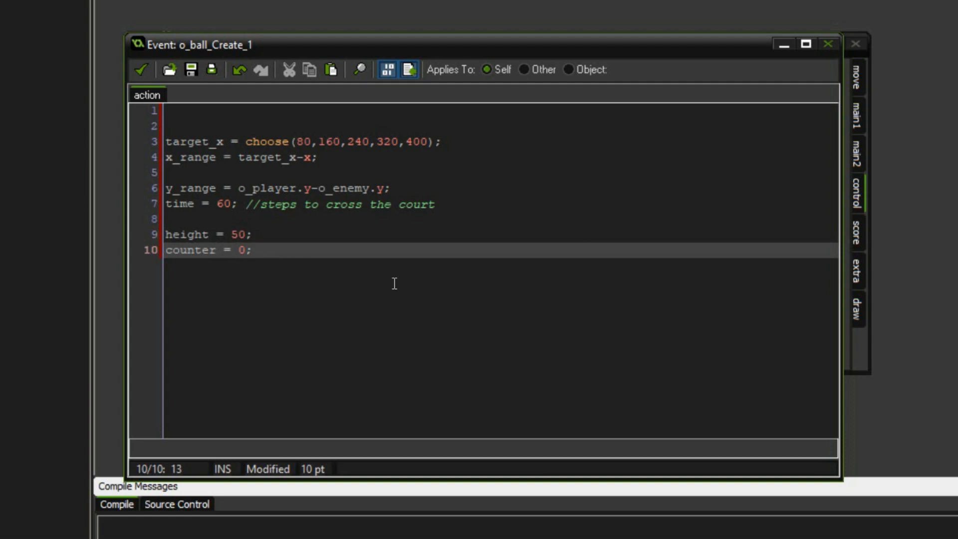
{"action": "type", "text": "count_dir"}
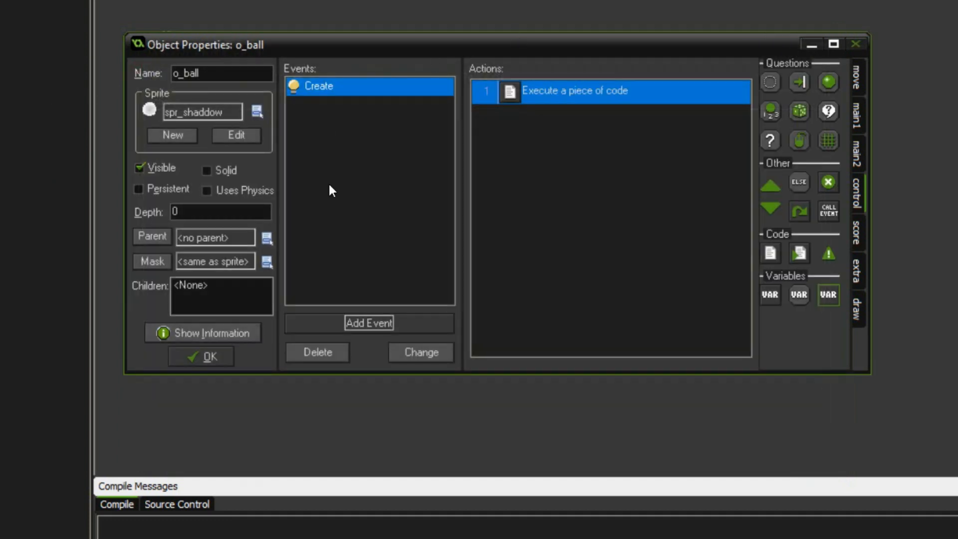
- Add the regular Step event to o_ball from the Add Event menu
{"action": "left_click", "coordinate": [369, 323]}
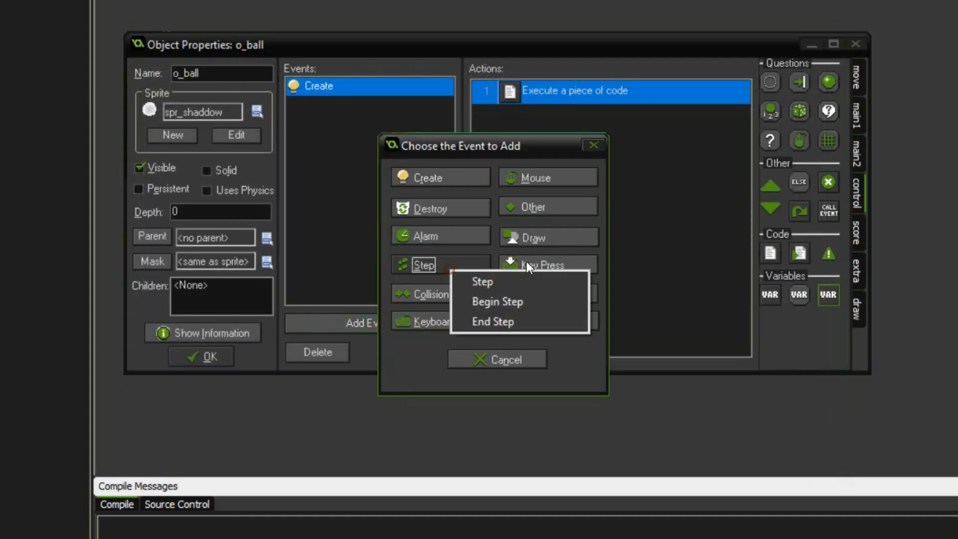
{"action": "left_click", "coordinate": [482, 281]}
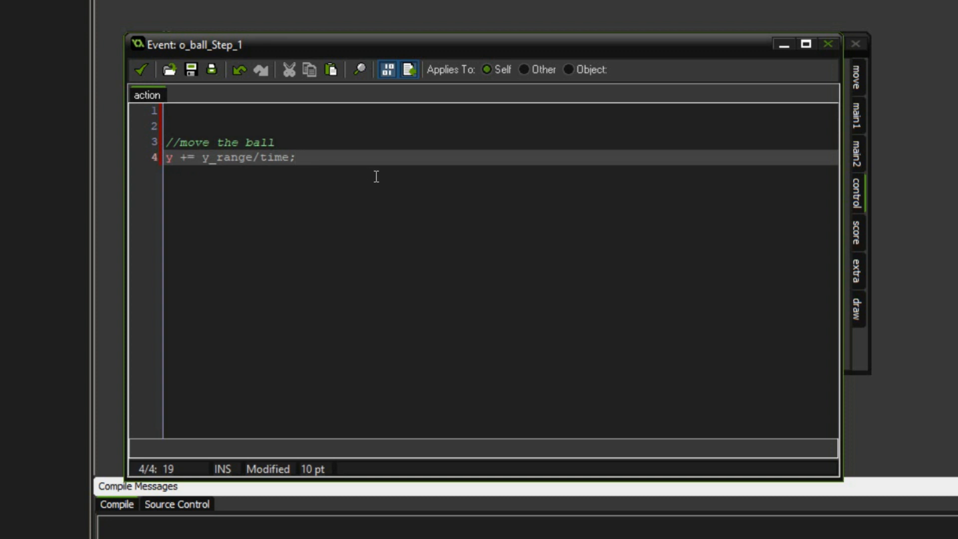
- Write x += x_range/time, counter += count_dir, and an abs(counter) > time*0.75 check
{"action": "type", "text": "x += x_range/time;"}
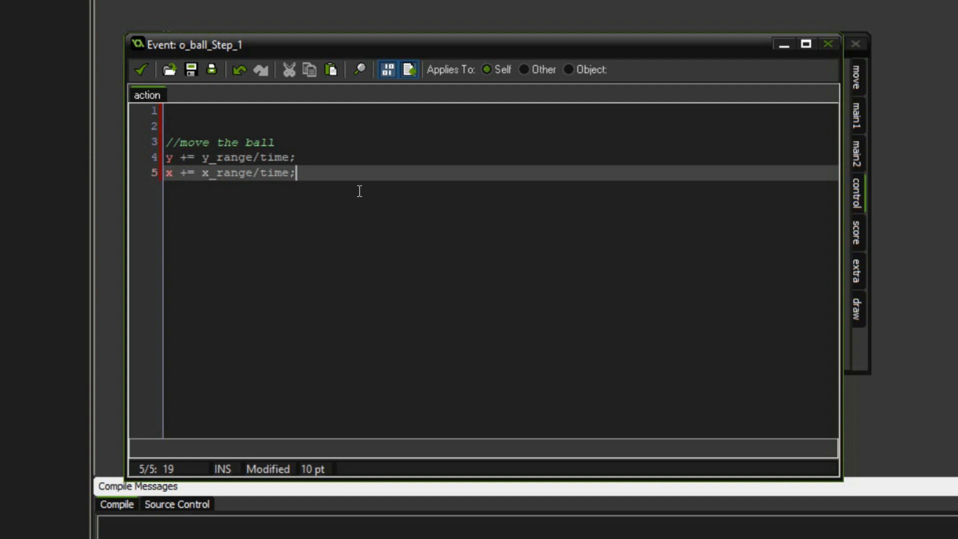
{"action": "type", "text": "counter += count_dir;"}
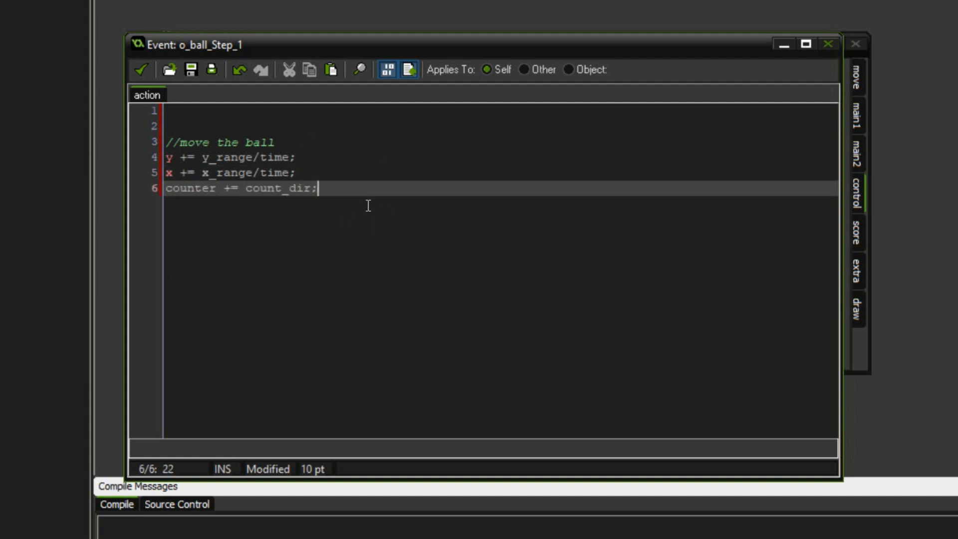
{"action": "mouse_move", "coordinate": [329, 201]}
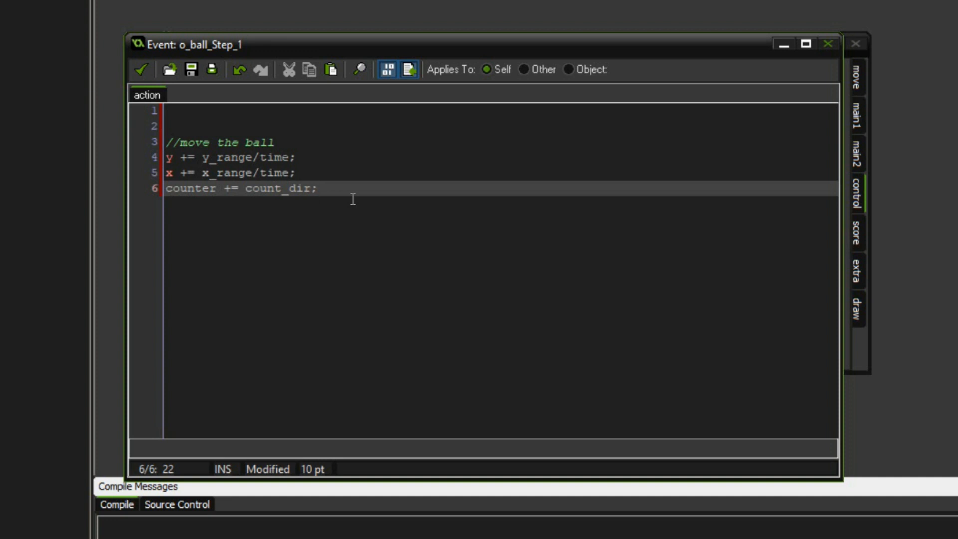
{"action": "type", "text": "if ("}
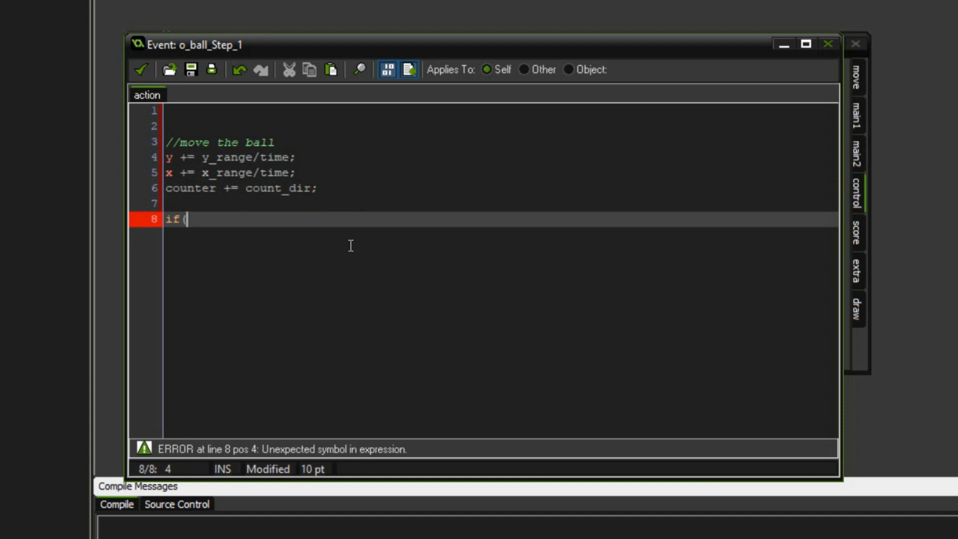
{"action": "type", "text": "abs(counte"}
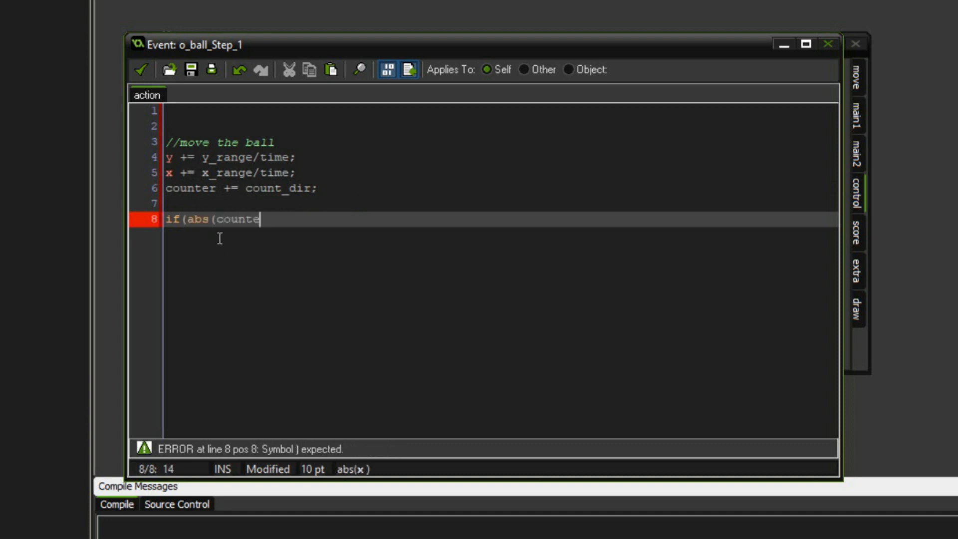
{"action": "type", "text": "r)>time*0.75 ) {"}
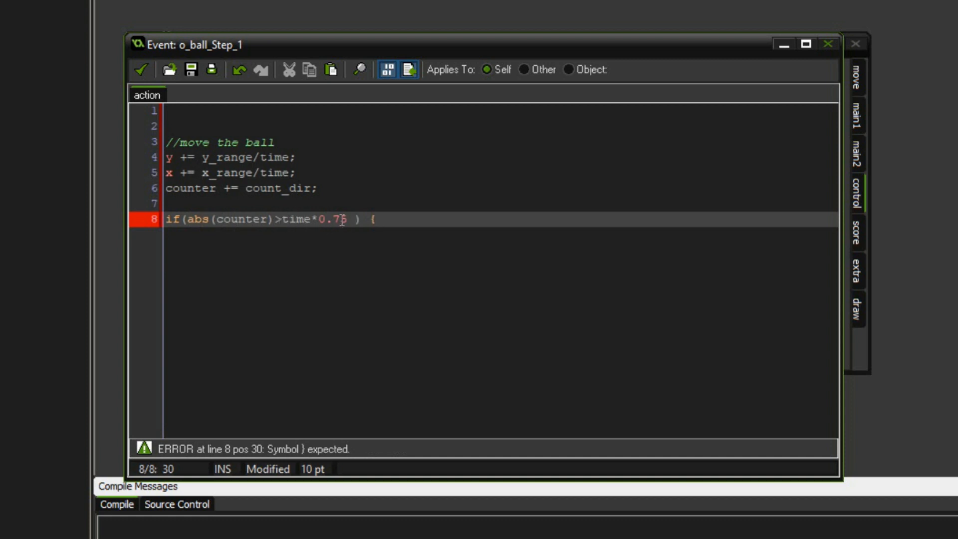
{"action": "type", "text": "5"}
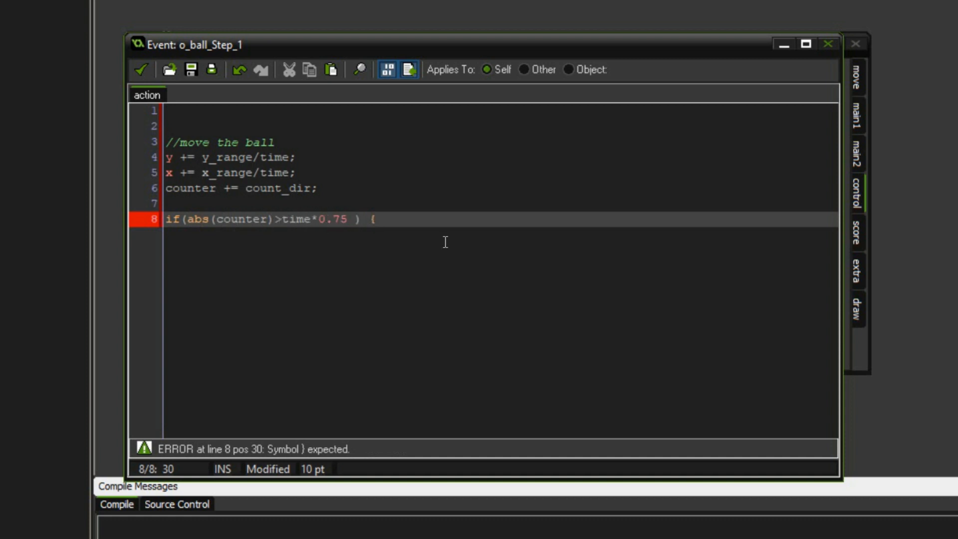
{"action": "type", "text": "count_dir = -count_dir*3;"}
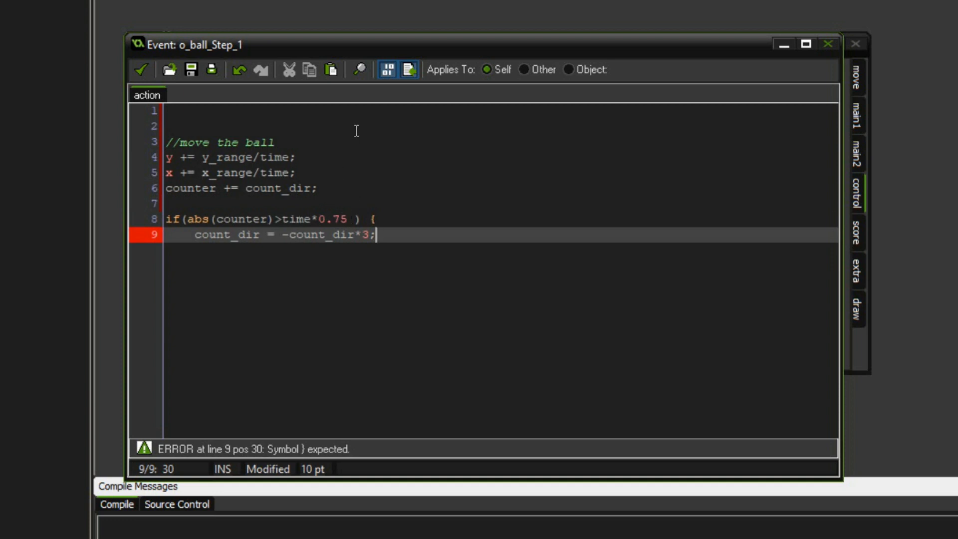
{"action": "mouse_move", "coordinate": [354, 191]}
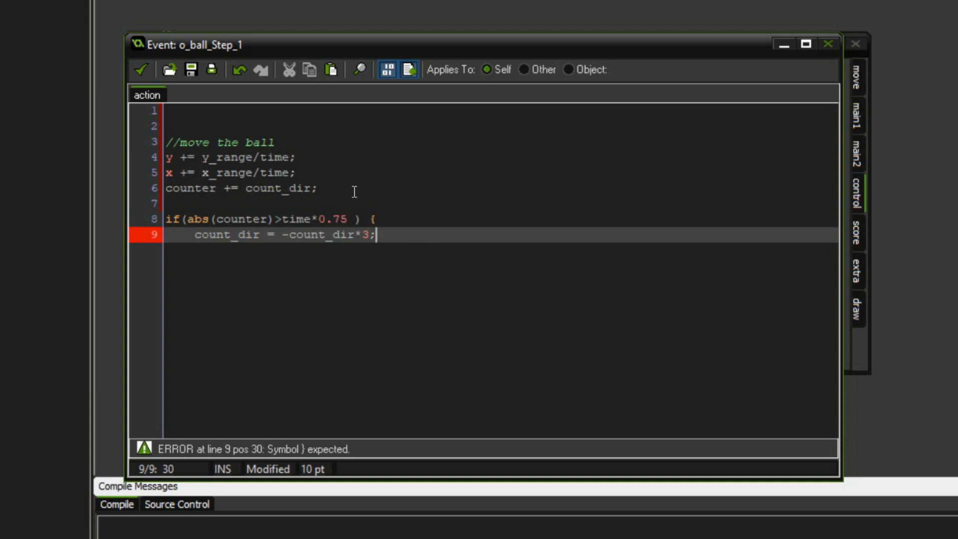
{"action": "mouse_move", "coordinate": [525, 267]}
{"action": "type", "text": "}"}
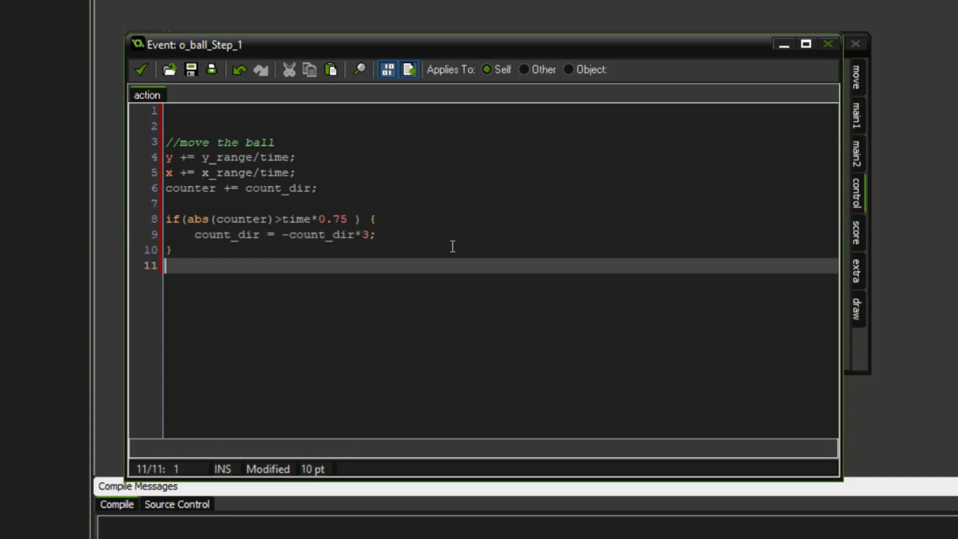
- Open nested if blocks: y clamped within o_player.y±12, then position_meeting with o_player
{"action": "type", "text": "if (y==clamp("}
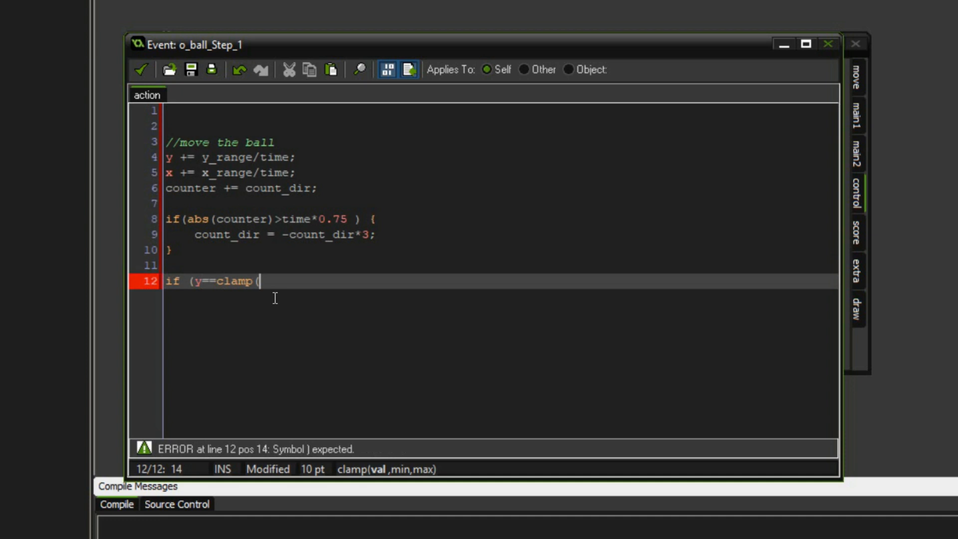
{"action": "type", "text": "y,o_player.y-12,"}
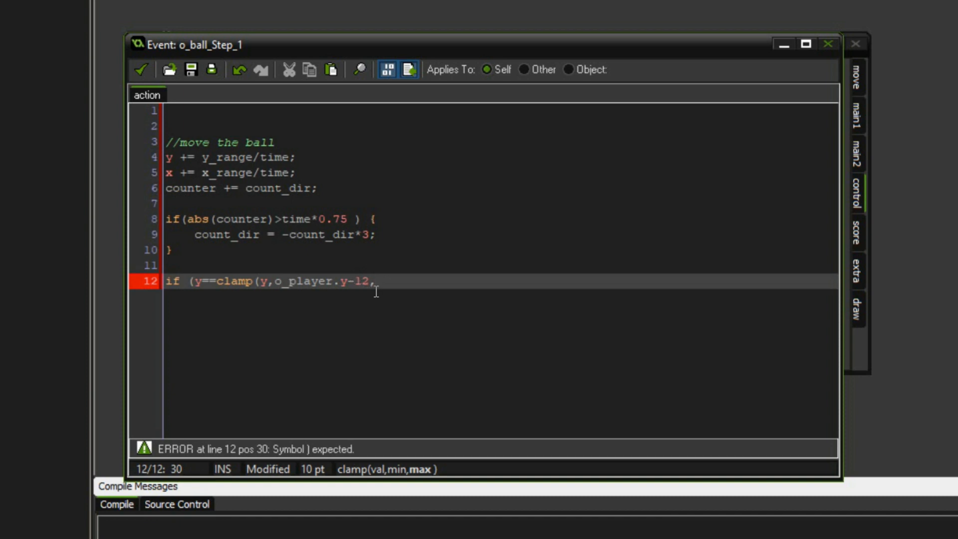
{"action": "type", "text": "o_player.y+12)) {"}
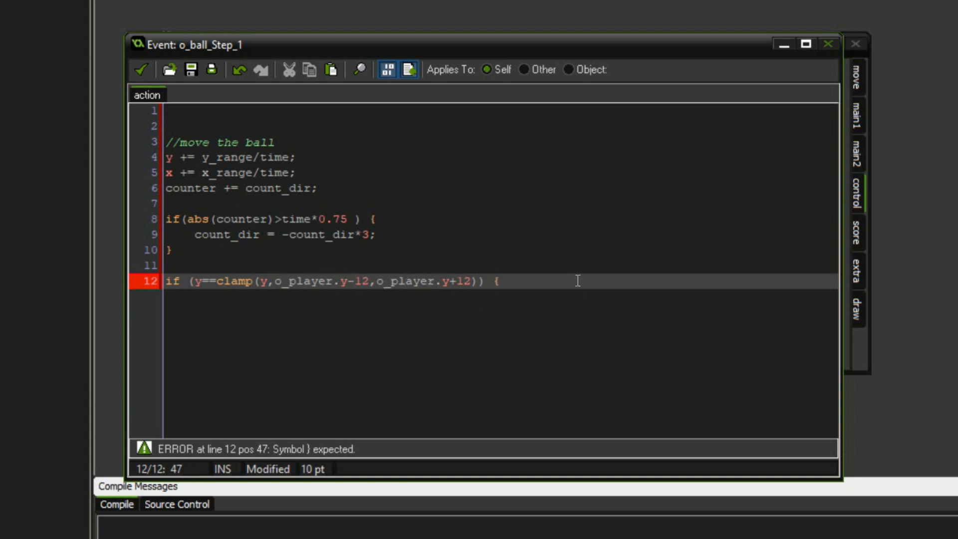
{"action": "type", "text": "if (position_meeti"}
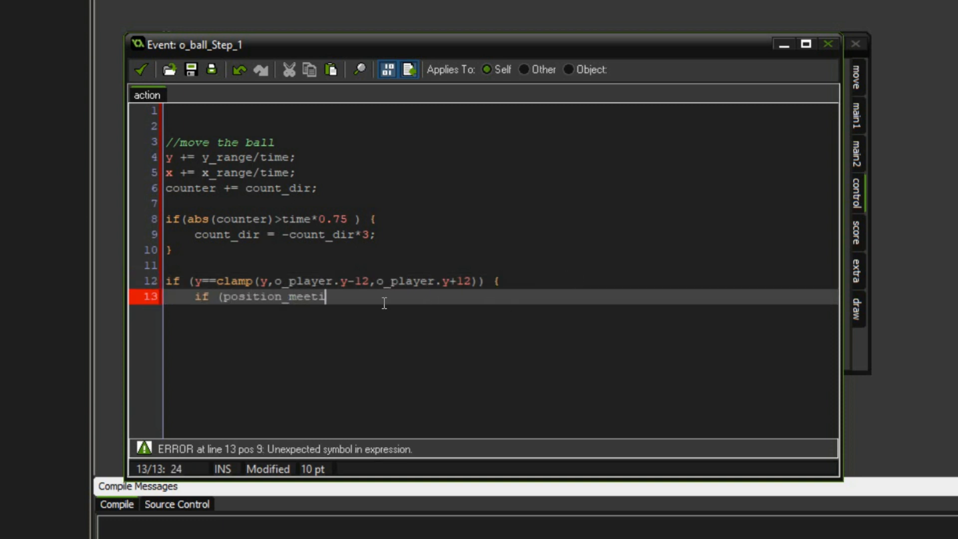
{"action": "type", "text": "ng(x,"}
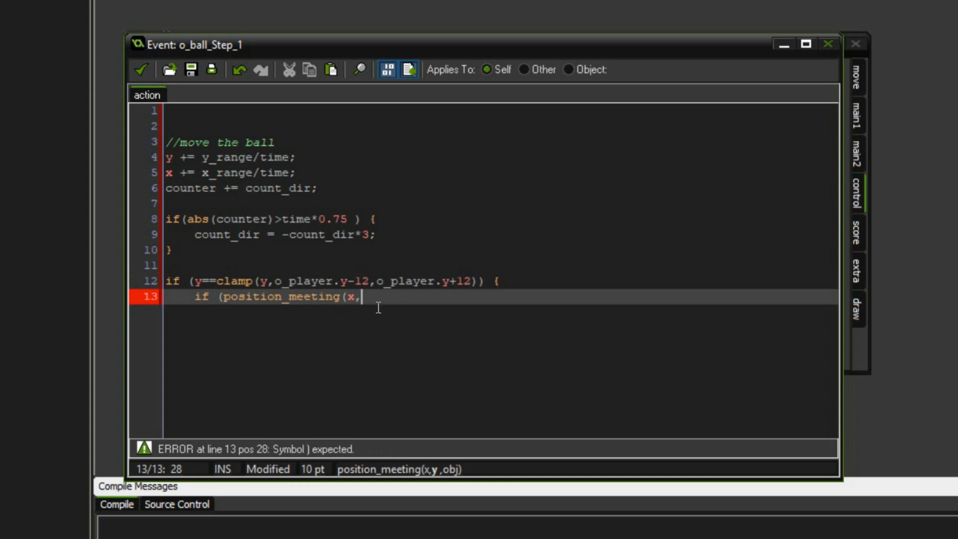
{"action": "type", "text": "y,o_player"}
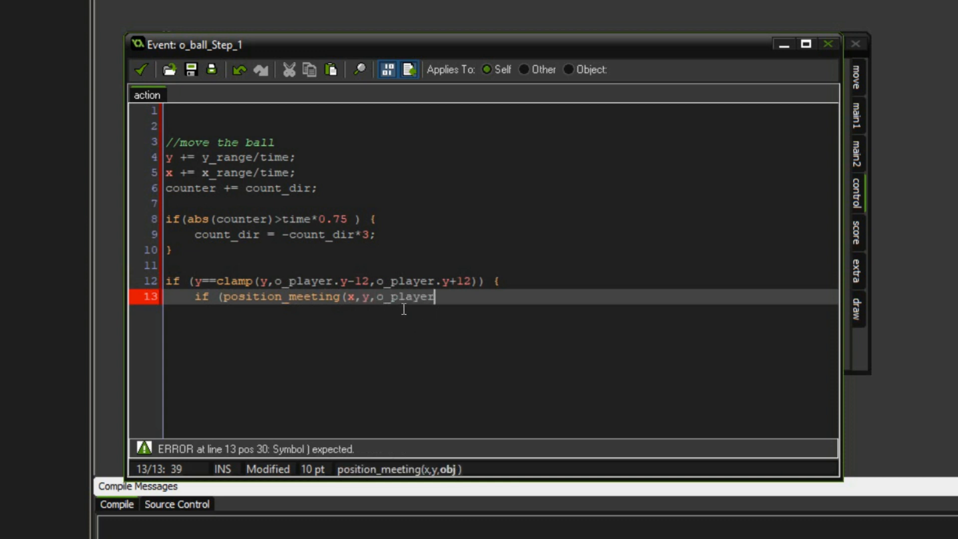
{"action": "type", "text": ")) {"}
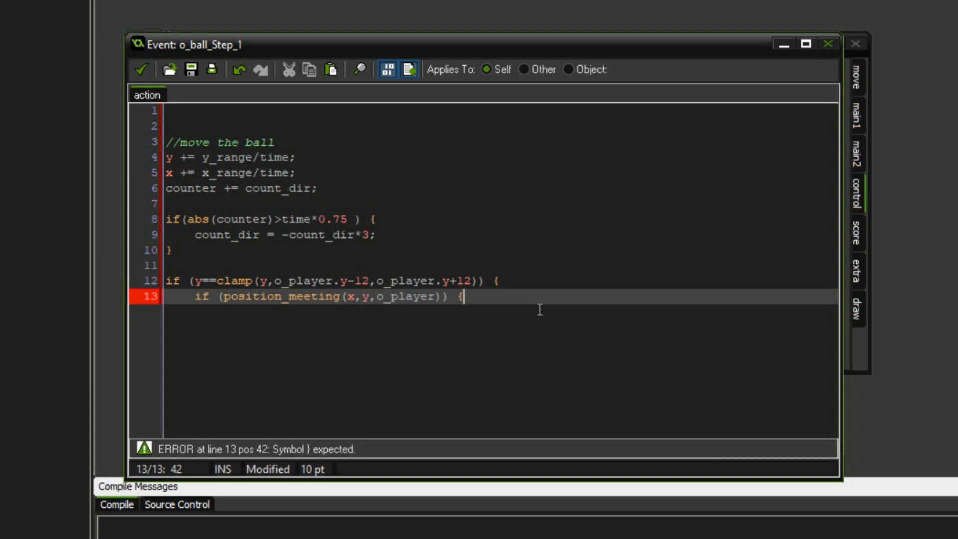
- Set target_x from 80–400 and y_range toward o_enemy, reset counter, set o_player.image_index=1, decrement time
{"action": "type", "text": "target_x = choose("}
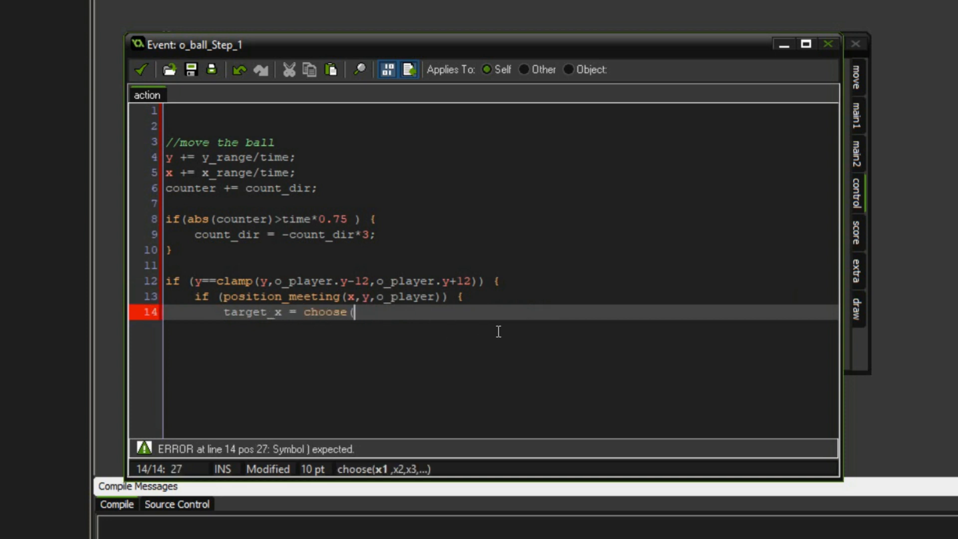
{"action": "type", "text": "80,160,240,"}
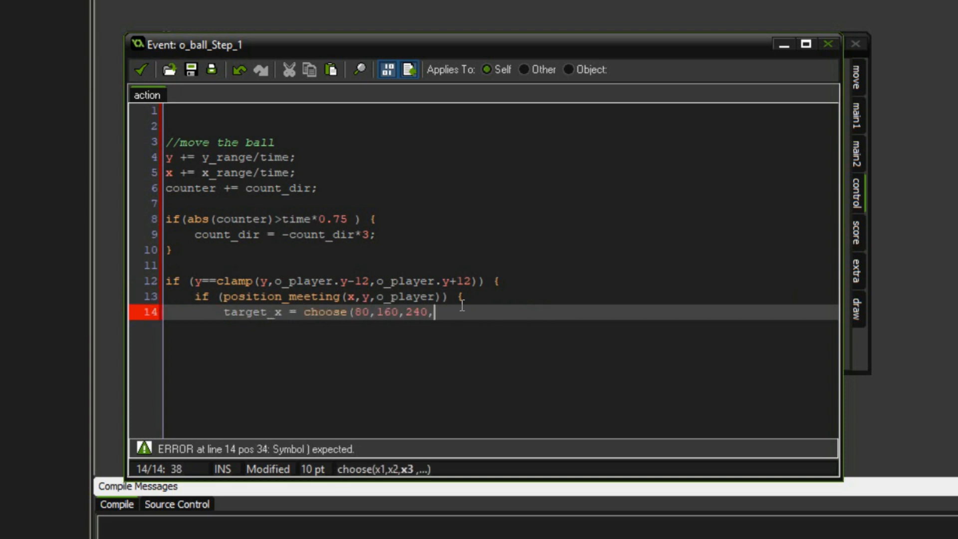
{"action": "type", "text": "320,400);"}
{"action": "type", "text": "x_range = target_x-x;"}
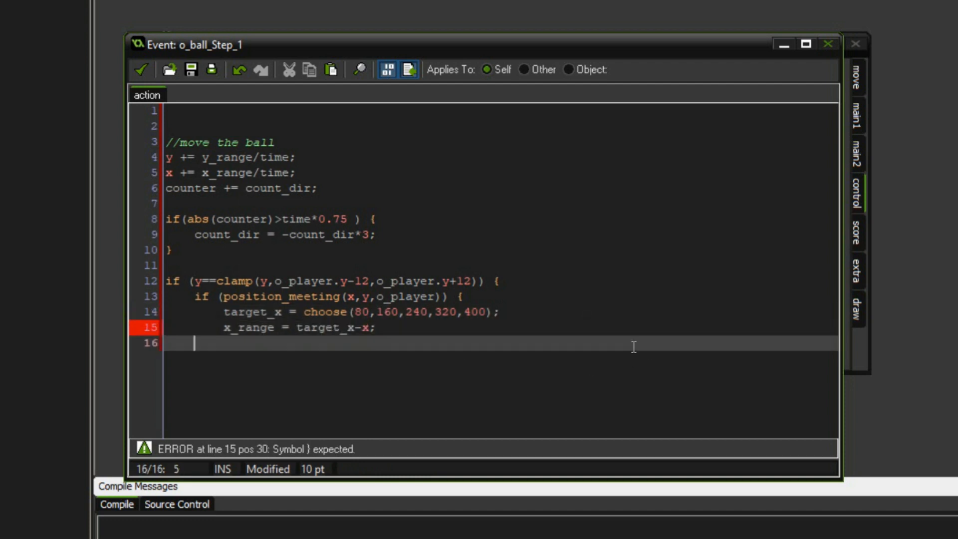
{"action": "type", "text": "y_range = o_enemy.y-o_player.y;"}
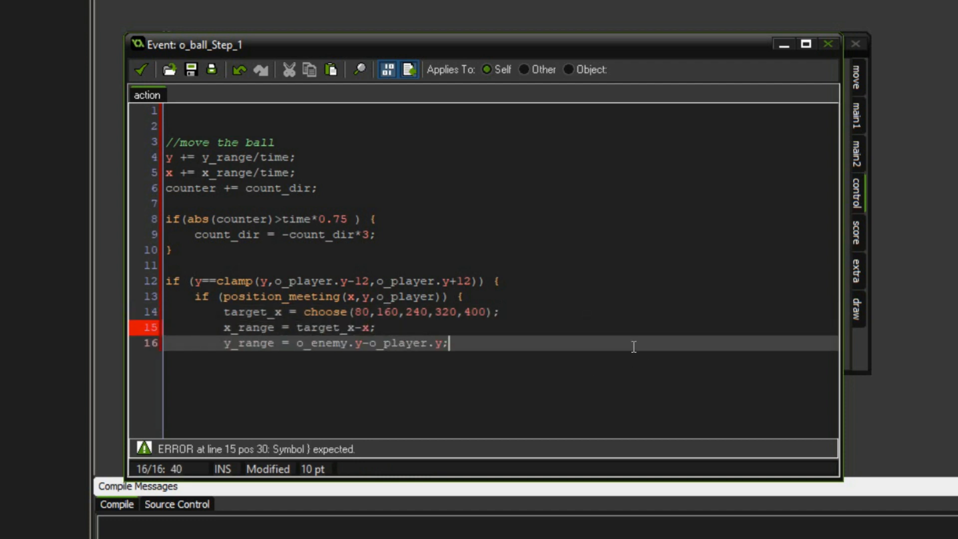
{"action": "type", "text": "counter = 0;"}
{"action": "type", "text": "count_dir = 1;"}
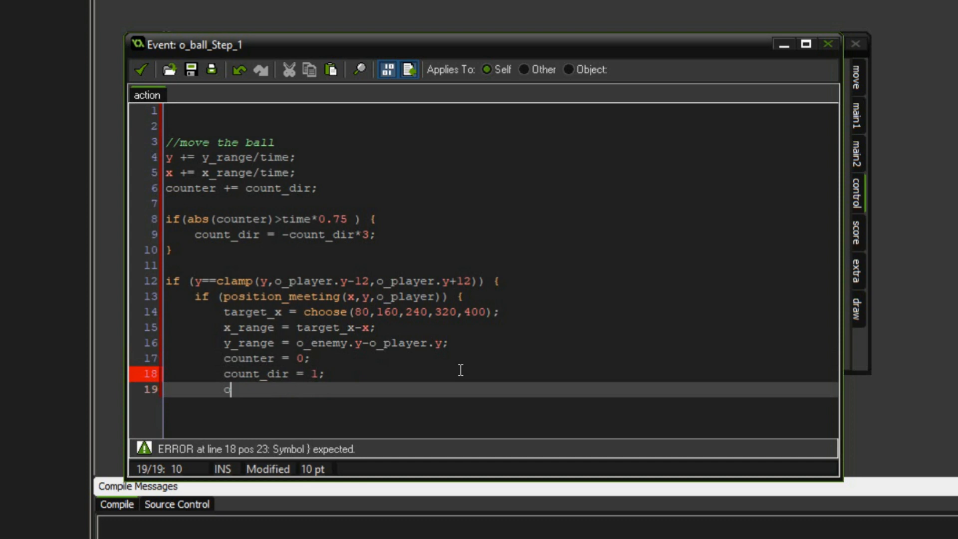
{"action": "type", "text": "_player.image_index=1;"}
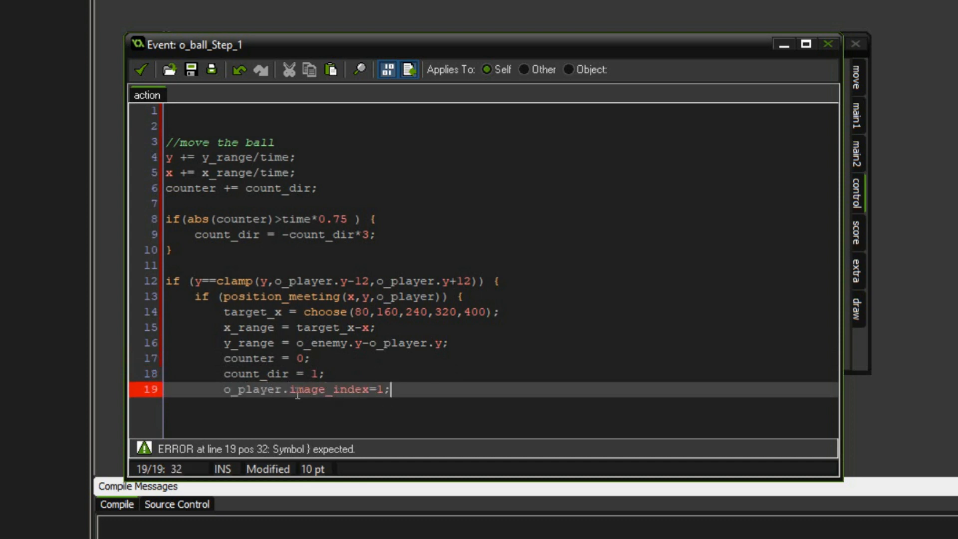
{"action": "mouse_move", "coordinate": [424, 378]}
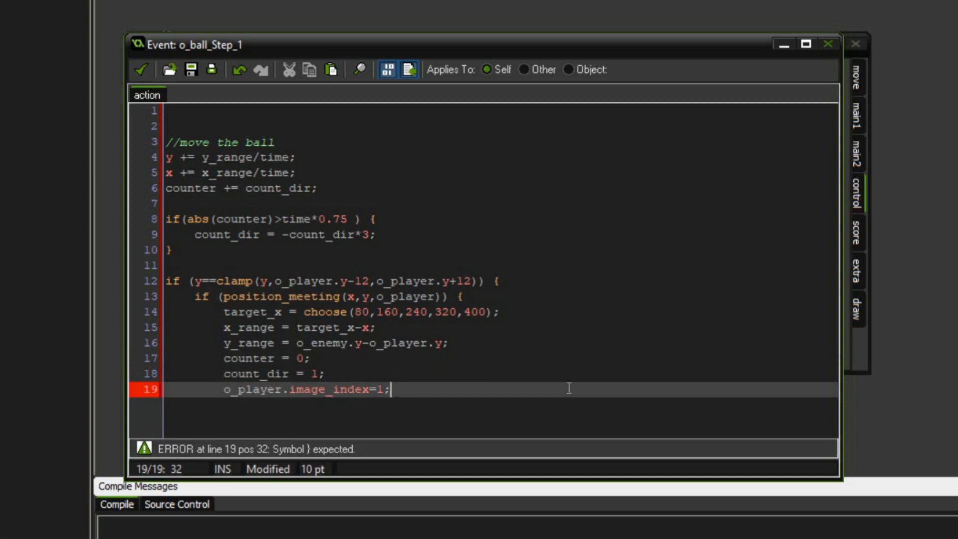
{"action": "mouse_move", "coordinate": [469, 400]}
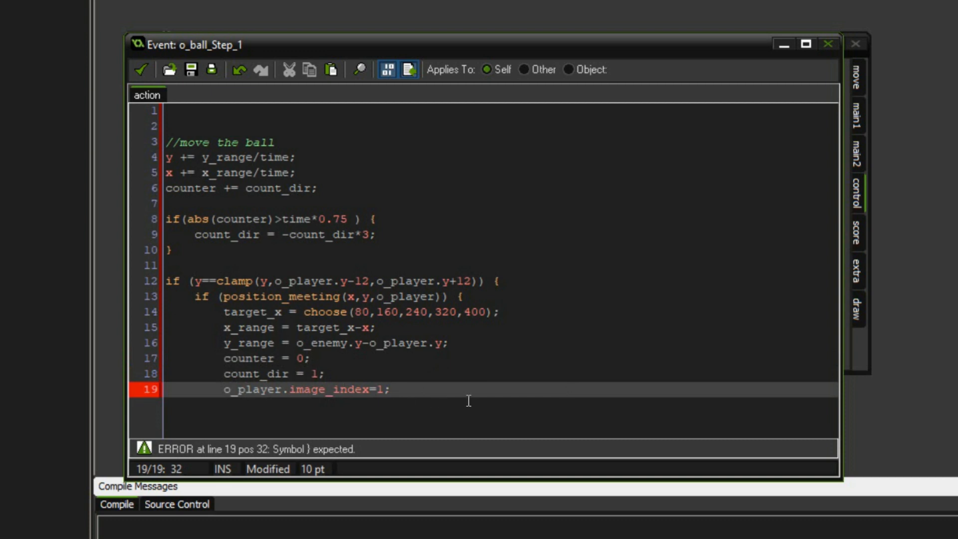
{"action": "type", "text": "time -= 1;"}
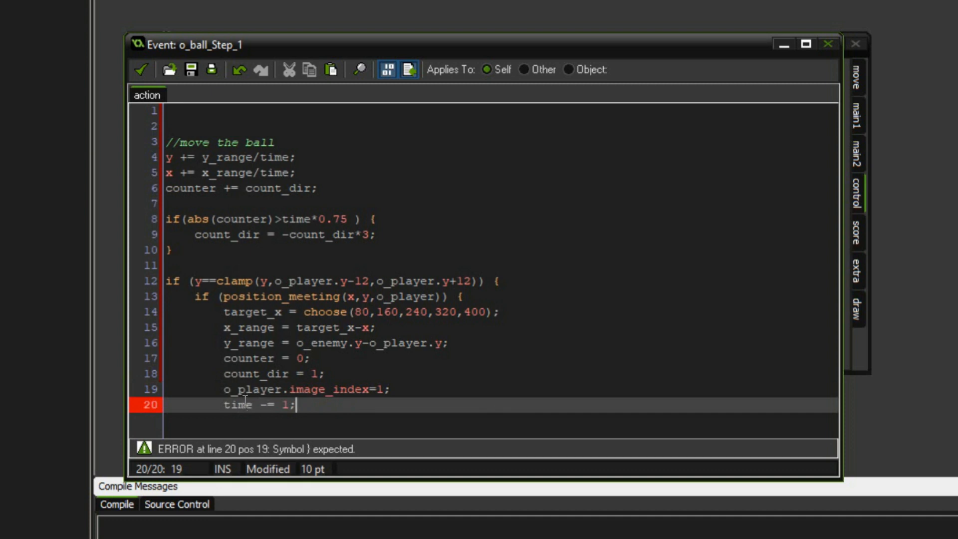
{"action": "mouse_move", "coordinate": [353, 398]}
{"action": "type", "text": "if (y==clamp("}
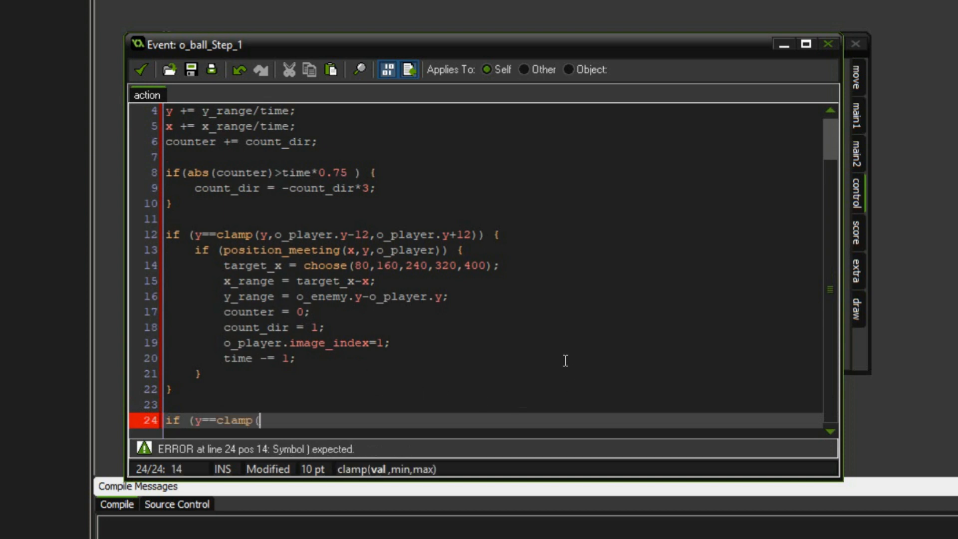
- Write the o_enemy contact checks: y clamped within o_enemy.y±12 and position_meeting with o_enemy
{"action": "type", "text": "y,o_enemy.y-12,"}
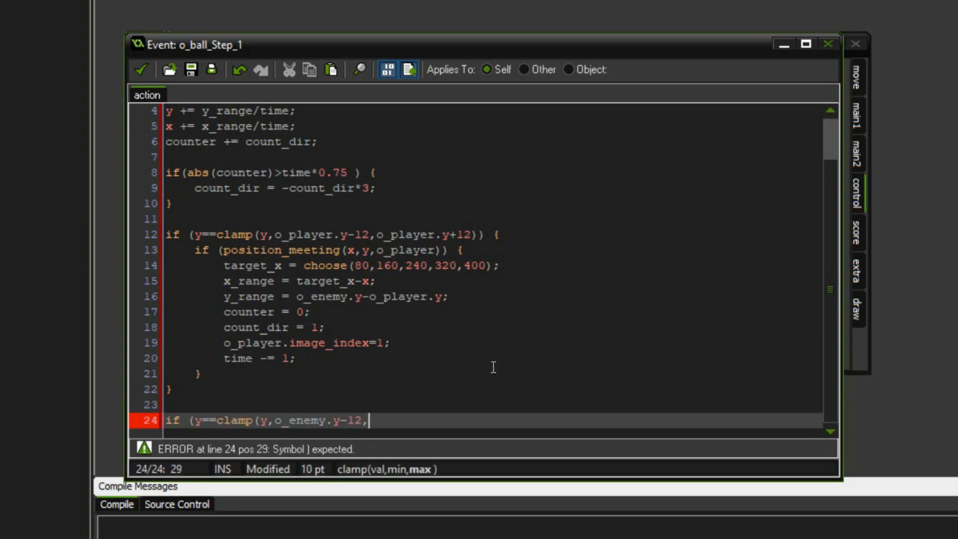
{"action": "type", "text": "o_enemy.y+12)) {"}
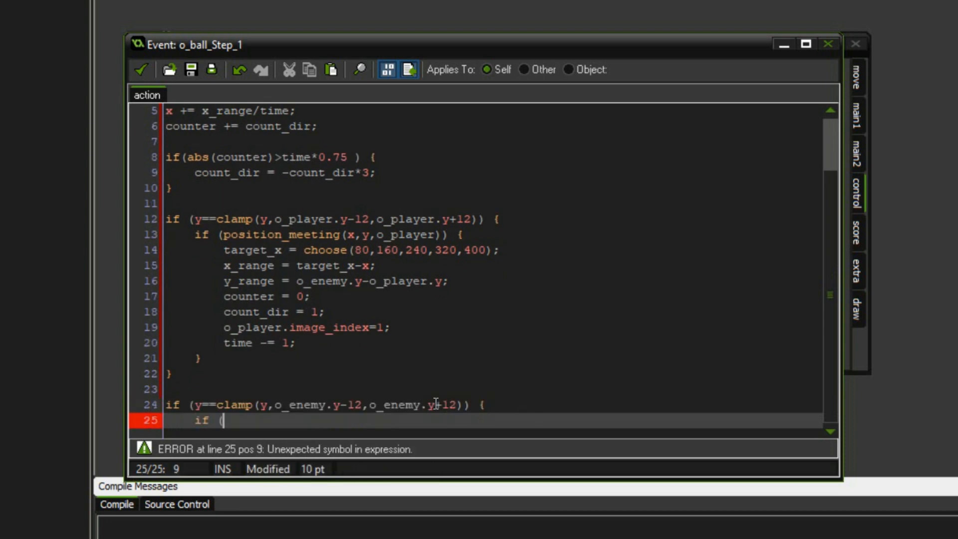
{"action": "type", "text": "position_meeting(x,"}
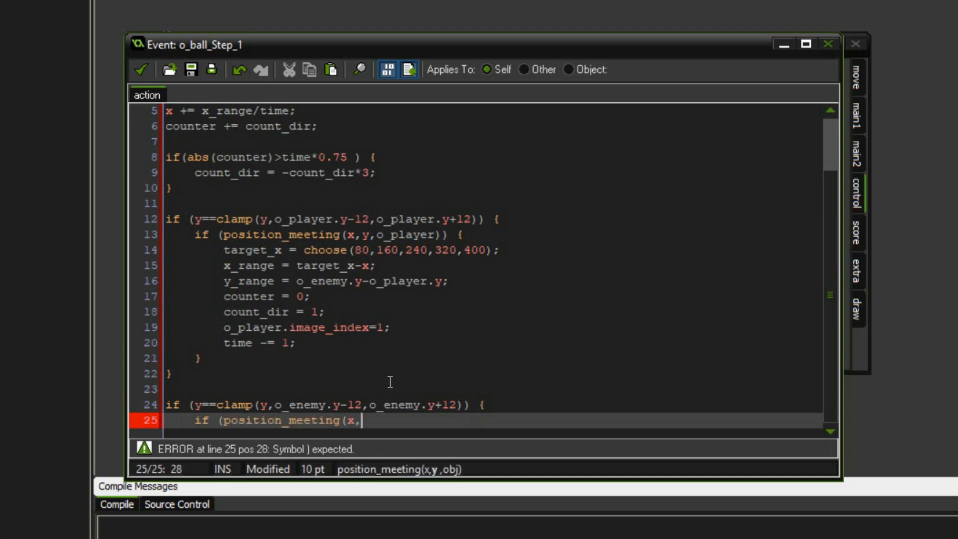
{"action": "type", "text": "y,o_enemy)) {"}
{"action": "type", "text": "target_x = choose("}
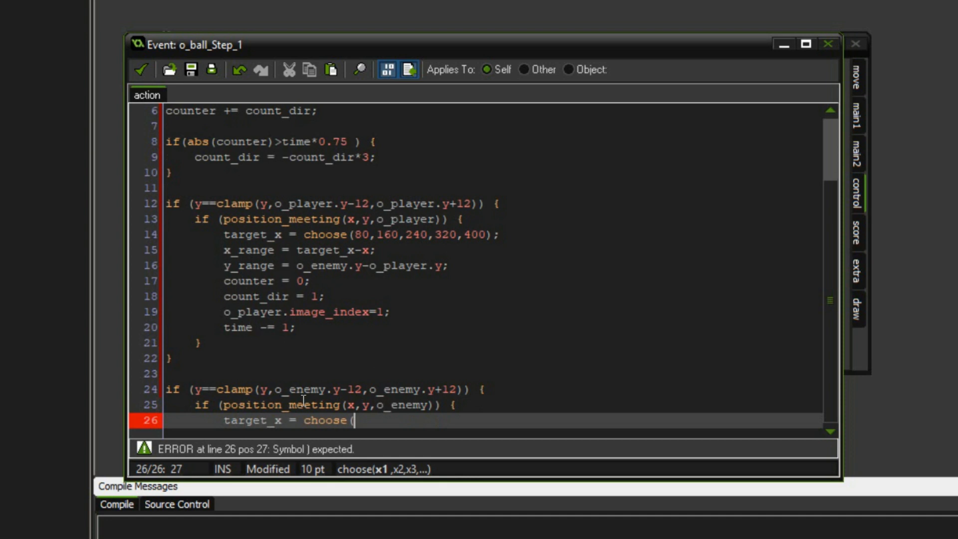
- Pick target_x from 80–400, aim ranges at o_player, reset counter, set o_enemy.image_index=1, decrement time
{"action": "type", "text": "80,160,24"}
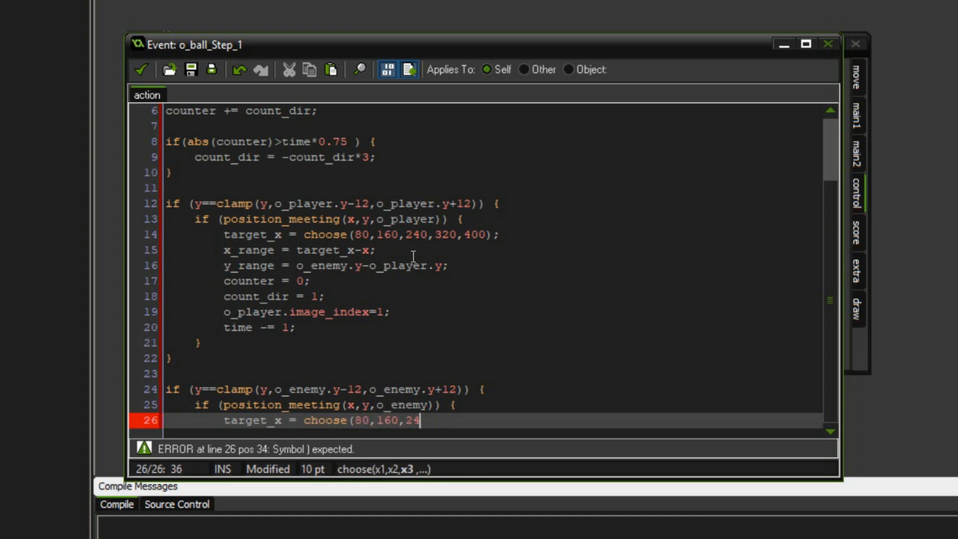
{"action": "type", "text": "0,320,400);"}
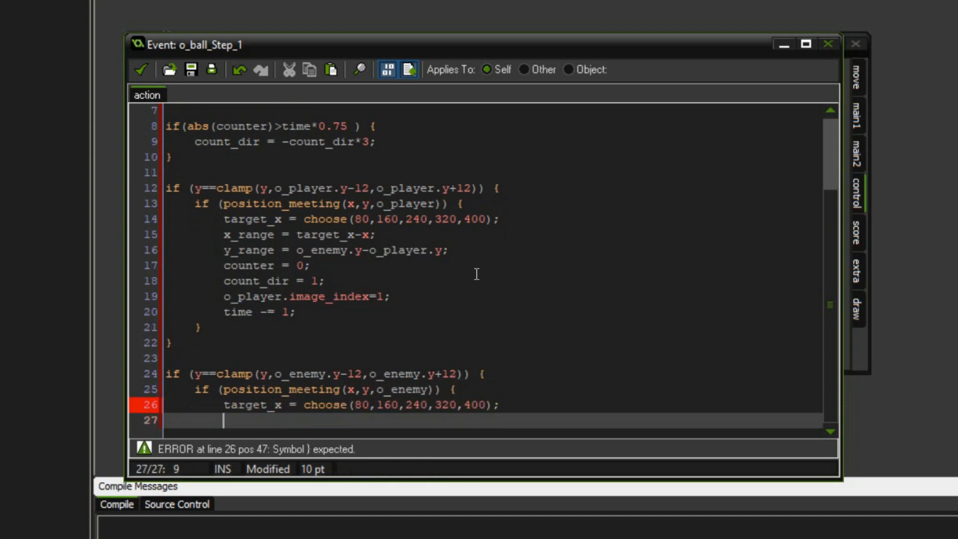
{"action": "type", "text": "x_range = target_x-x;"}
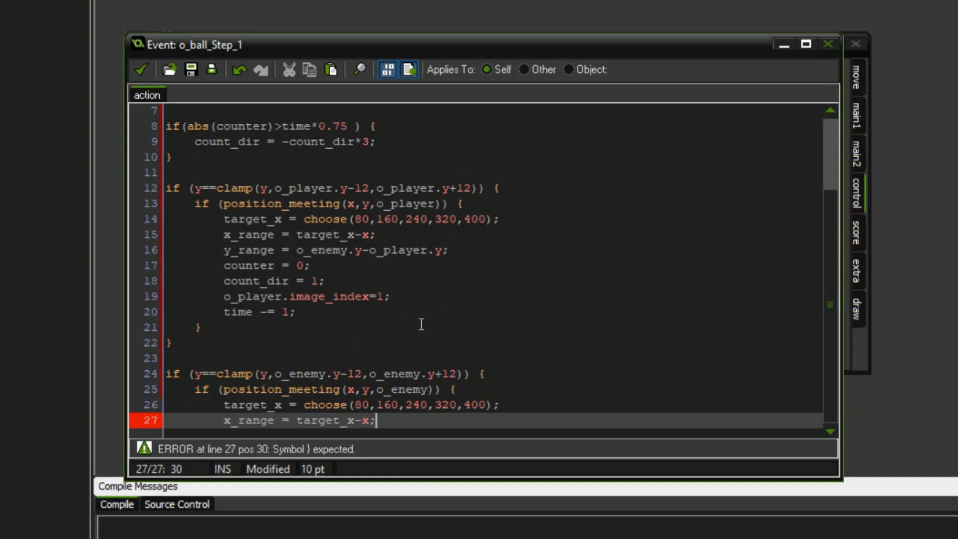
{"action": "type", "text": "y_range = o_player.y-o_en"}
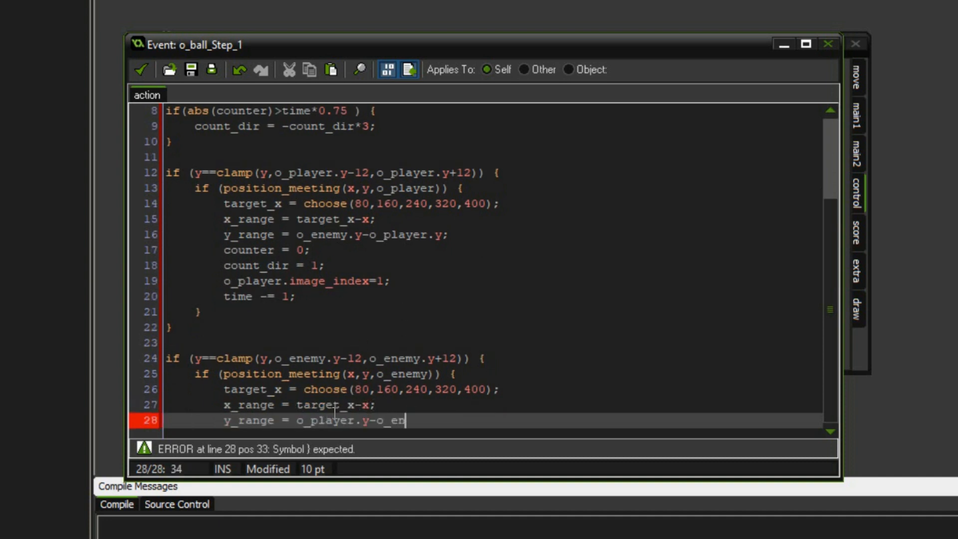
{"action": "type", "text": "emy.y;"}
{"action": "type", "text": "c"}
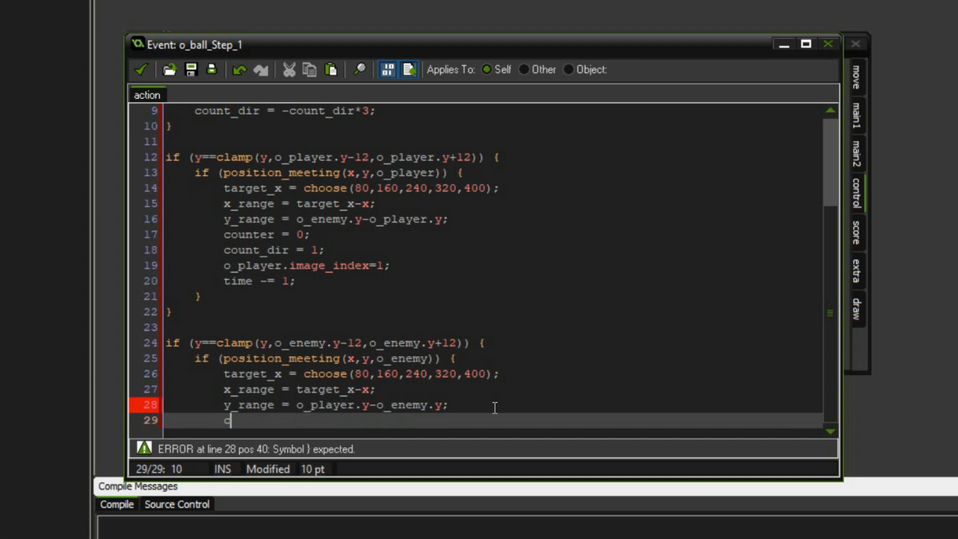
{"action": "type", "text": "ounter = 0;"}
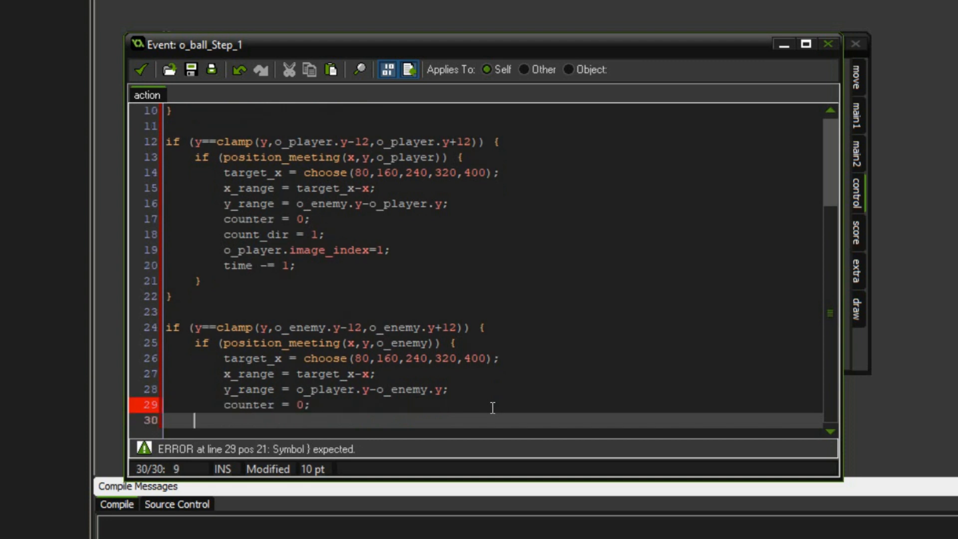
{"action": "type", "text": "count_dir = 1;"}
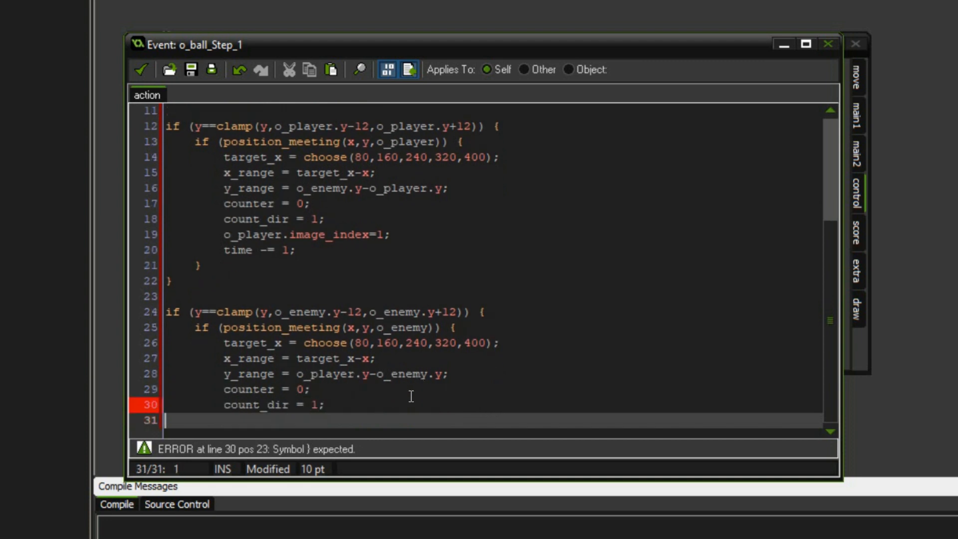
{"action": "type", "text": "o_enemy.image_index=1;"}
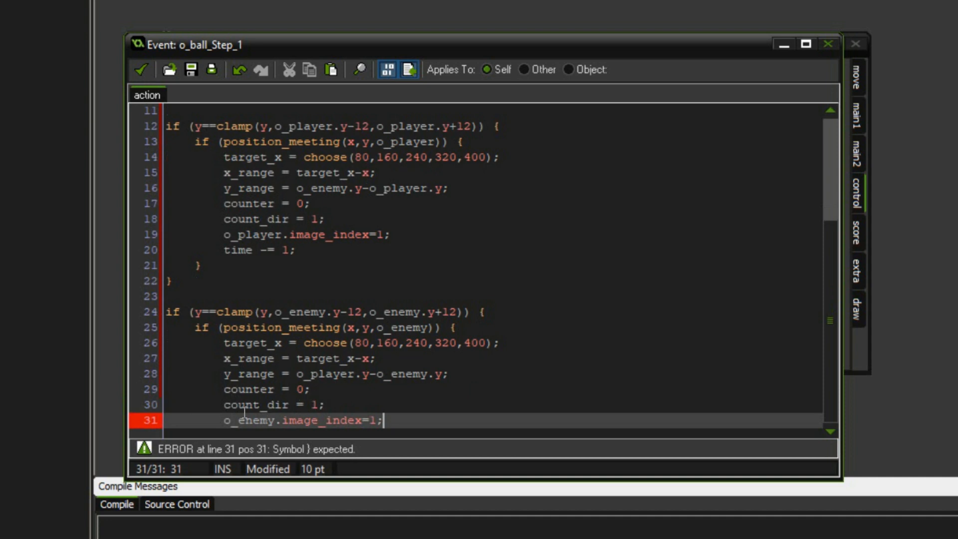
{"action": "type", "text": "time -= 1;"}
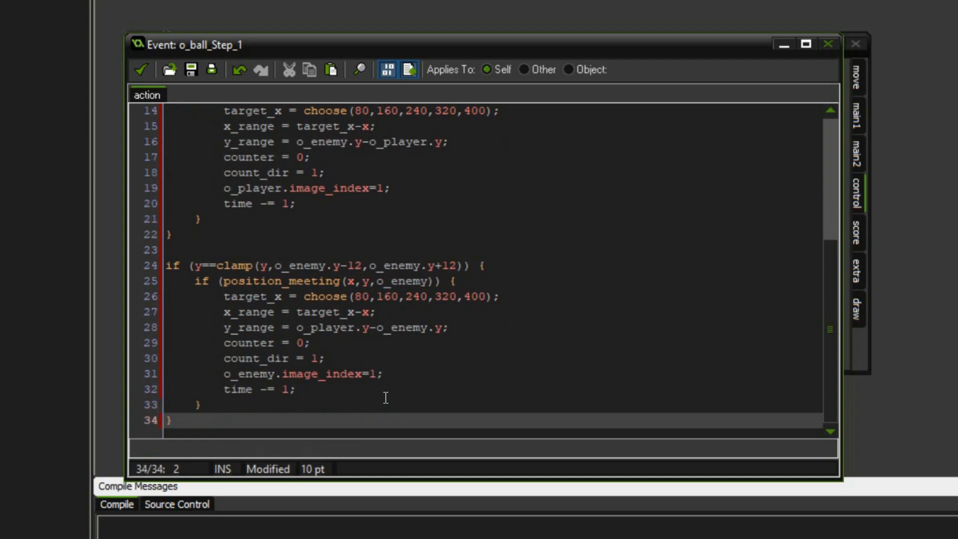
- Add if (y<=0 or y>=room_height) { with comment '//Restart the game when the ball is out'
{"action": "key", "text": "enter"}
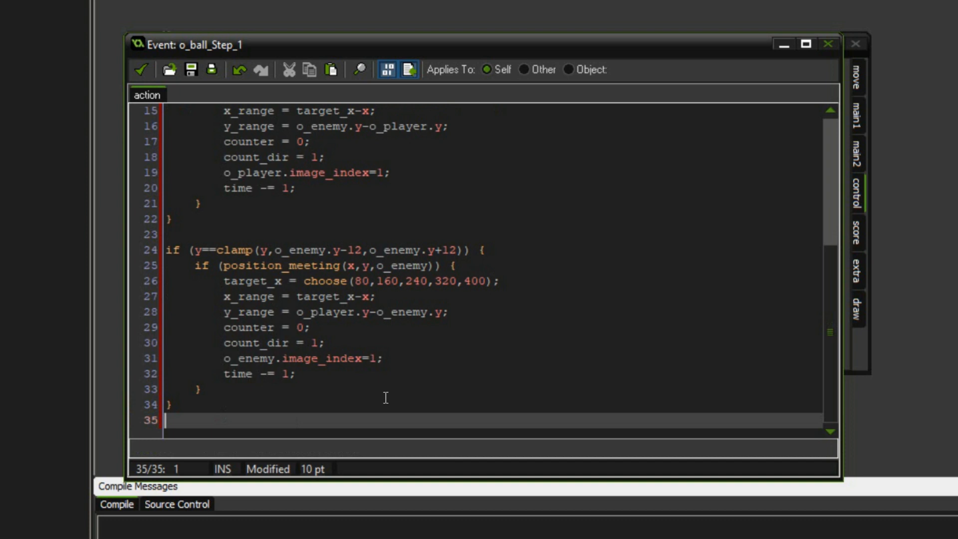
{"action": "type", "text": "if (y<="}
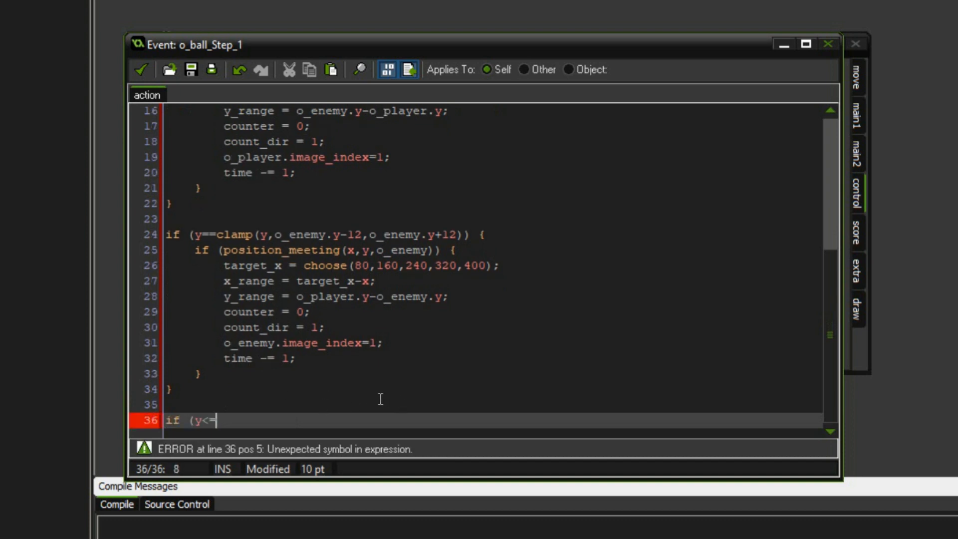
{"action": "type", "text": "0 or y>=room_height) {"}
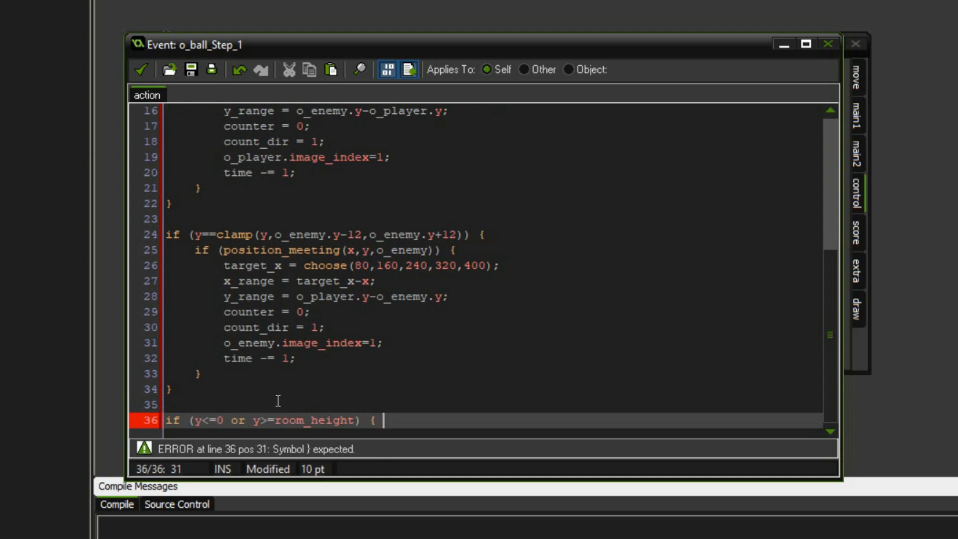
{"action": "left_click", "coordinate": [388, 420]}
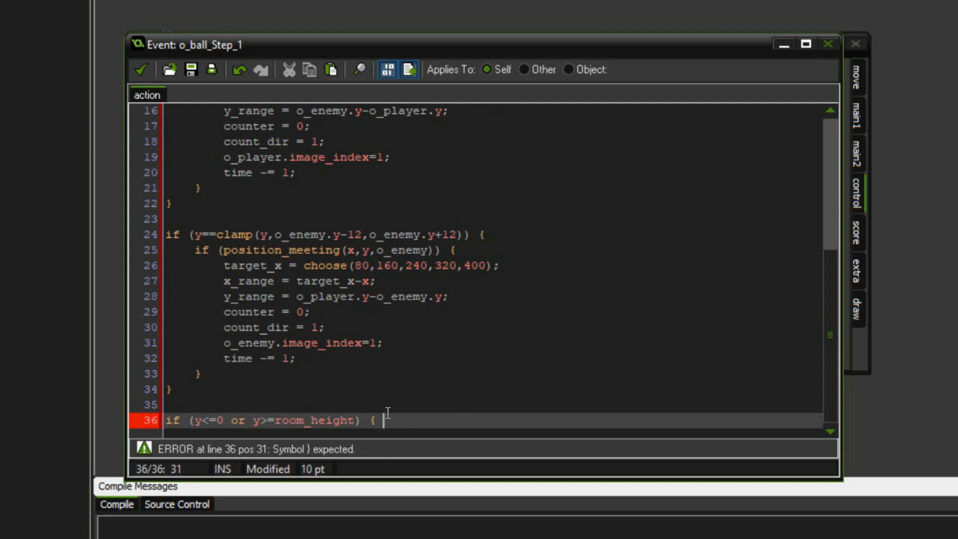
{"action": "type", "text": "//Restart the game when"}
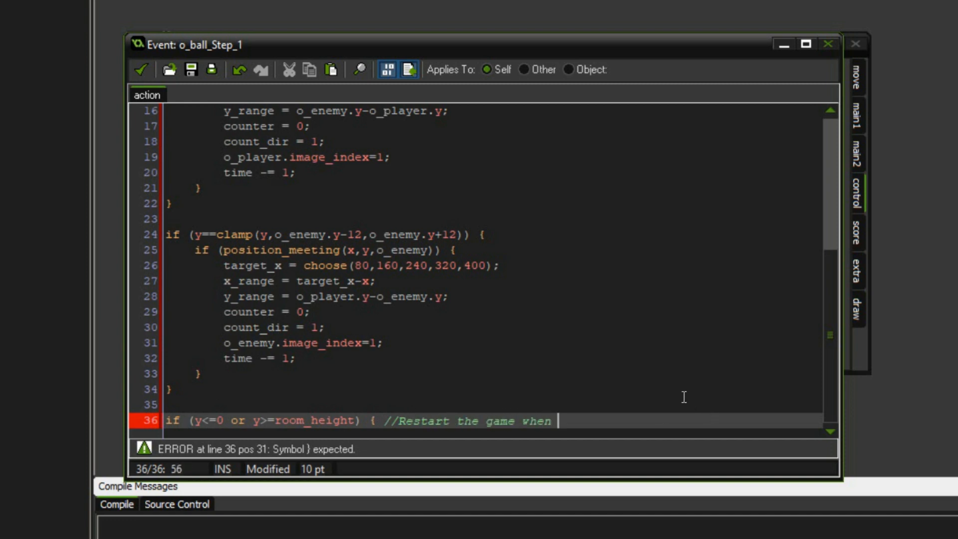
{"action": "type", "text": "the ball is out"}
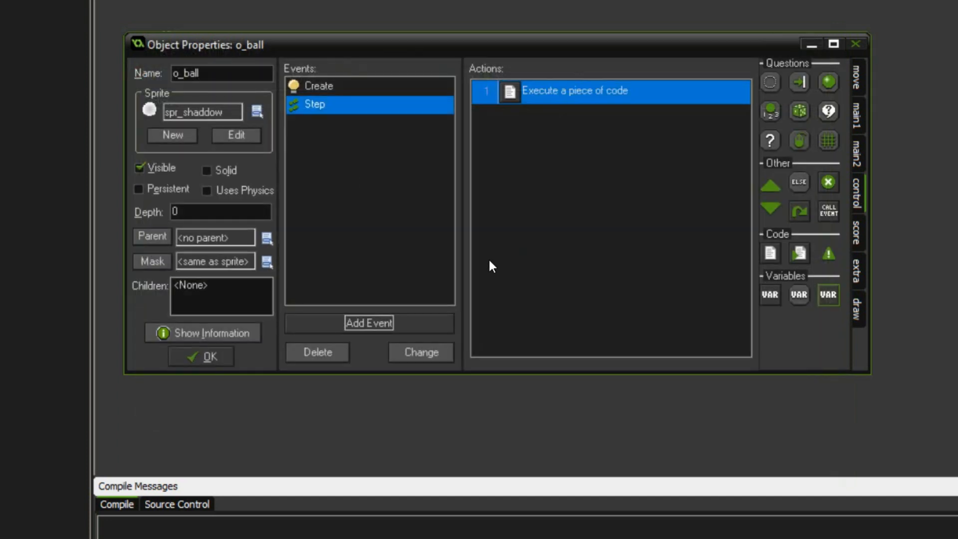
- Add a Draw event to o_ball
{"action": "left_click", "coordinate": [368, 323]}
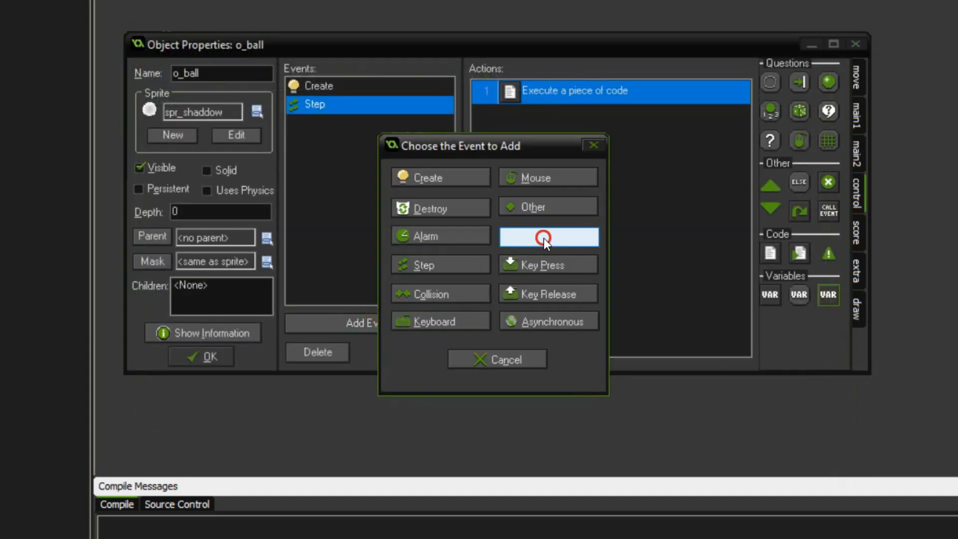
{"action": "left_click", "coordinate": [548, 236]}
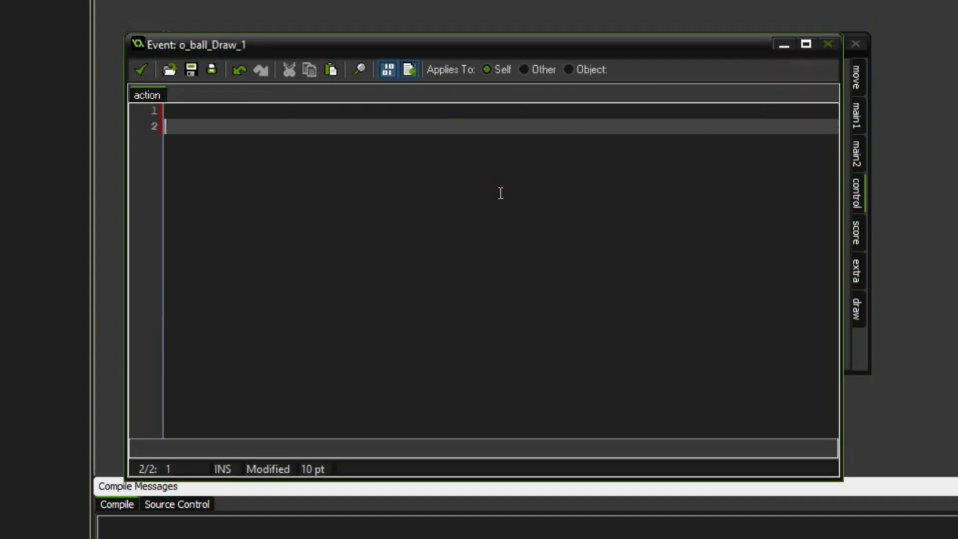
- Write draw_self() and draw_sprite(spr_ball,...) offset by height eased with easeQuadIn(abs(counter), time*0.75)
{"action": "type", "text": "//Draw stuff"}
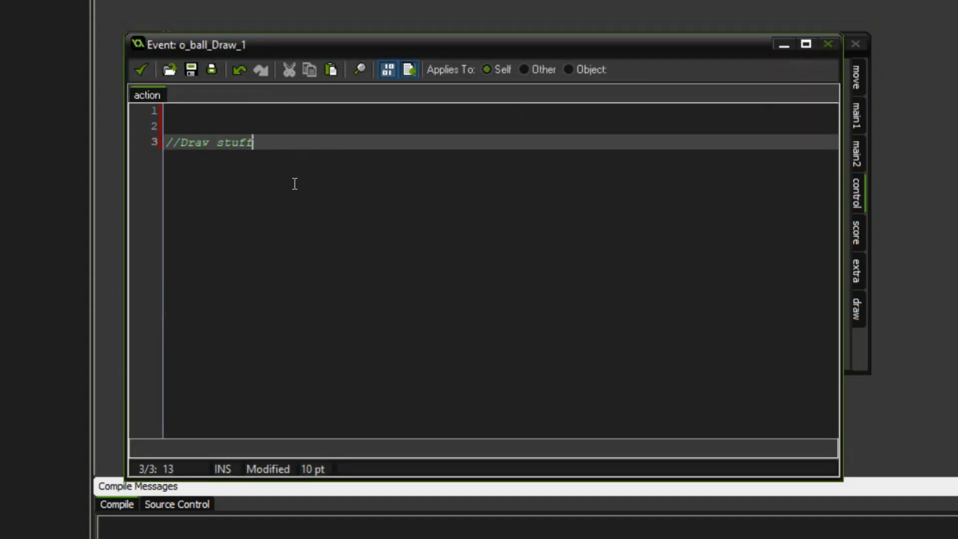
{"action": "type", "text": "draw_self();"}
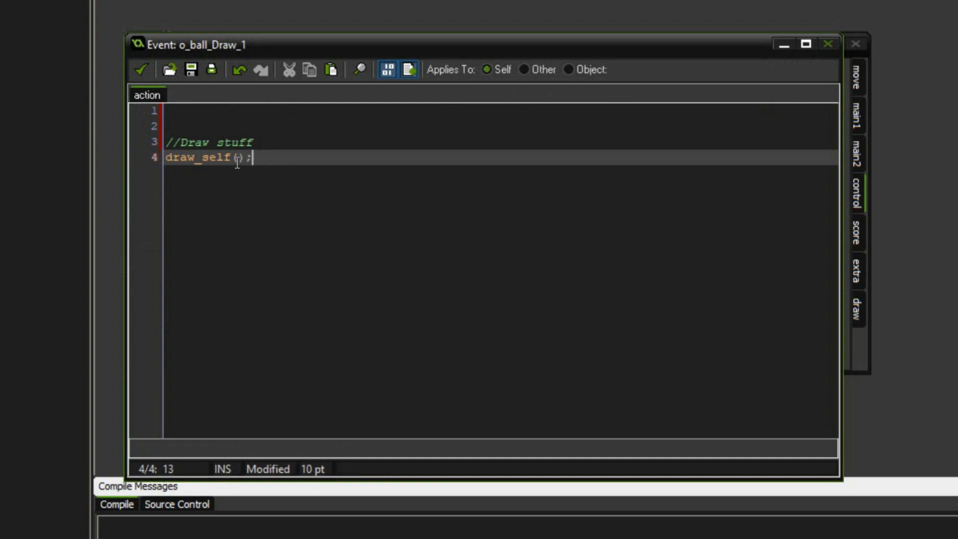
{"action": "type", "text": "draw_sprite("}
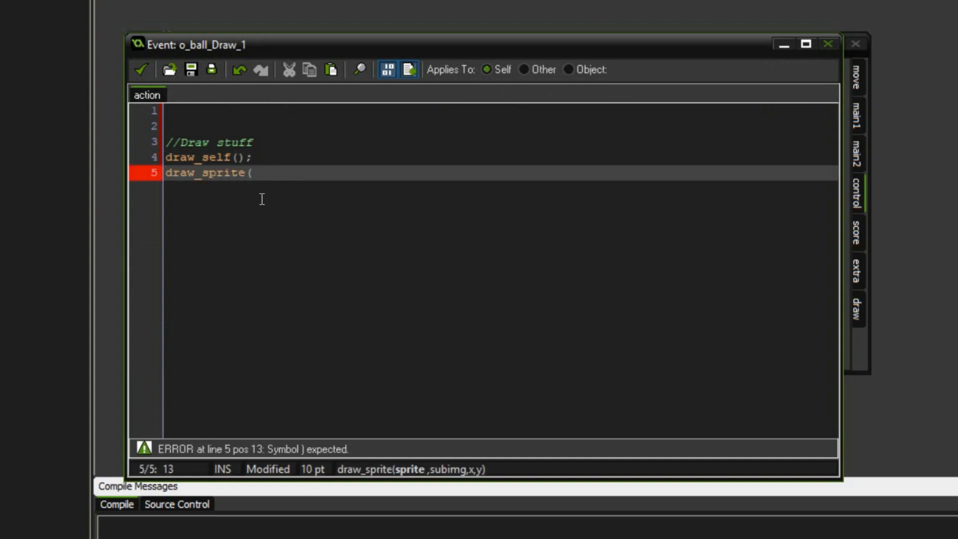
{"action": "type", "text": "spr_ball,"}
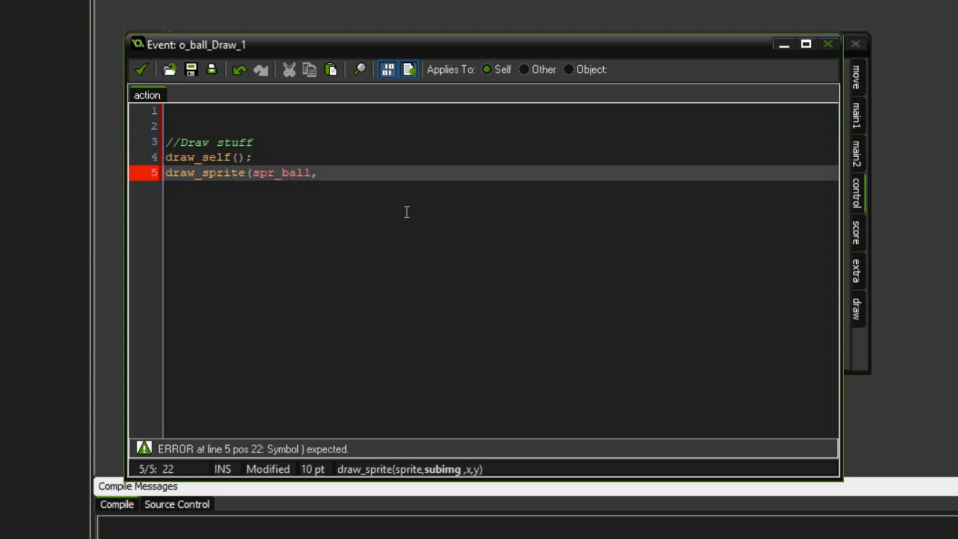
{"action": "type", "text": "0,"}
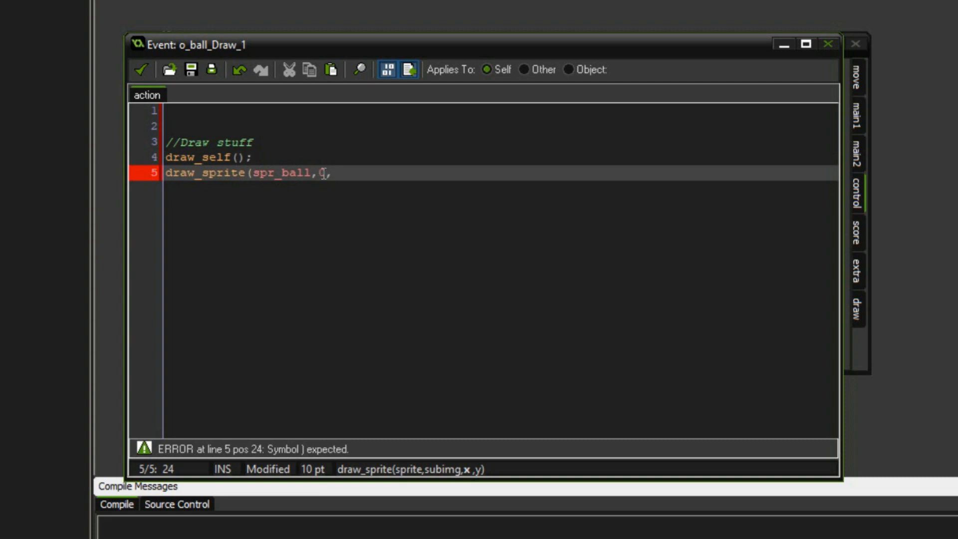
{"action": "type", "text": "0,x,"}
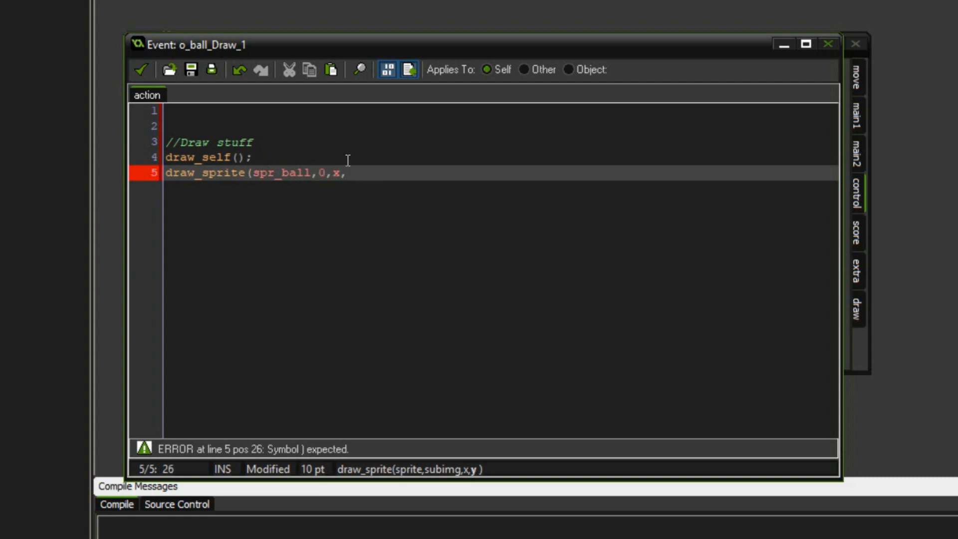
{"action": "type", "text": "y("}
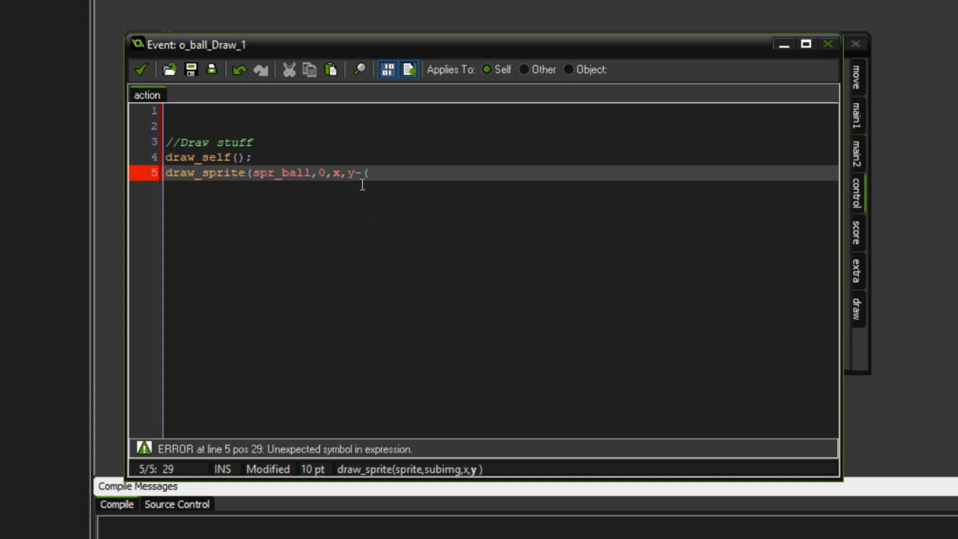
{"action": "type", "text": "height"}
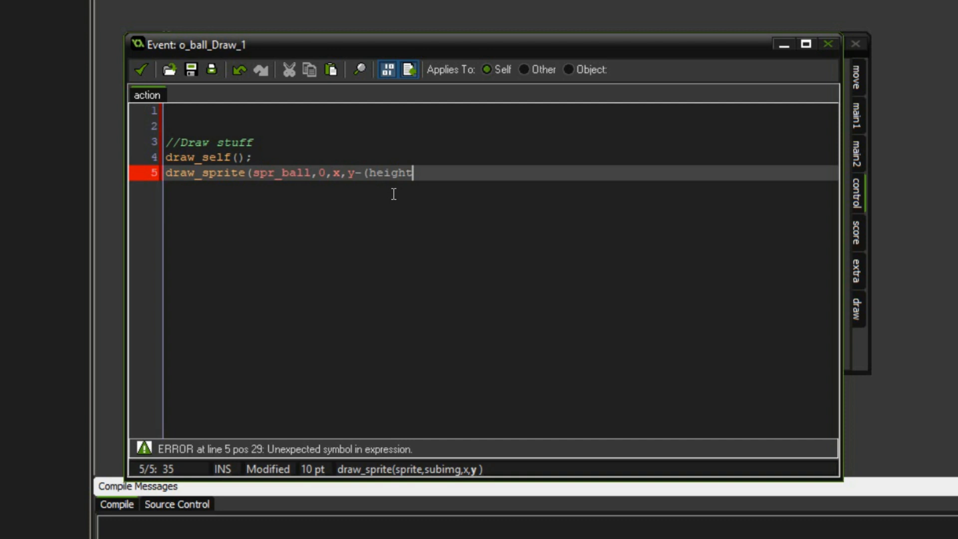
{"action": "type", "text": "-height*easeQuadIn("}
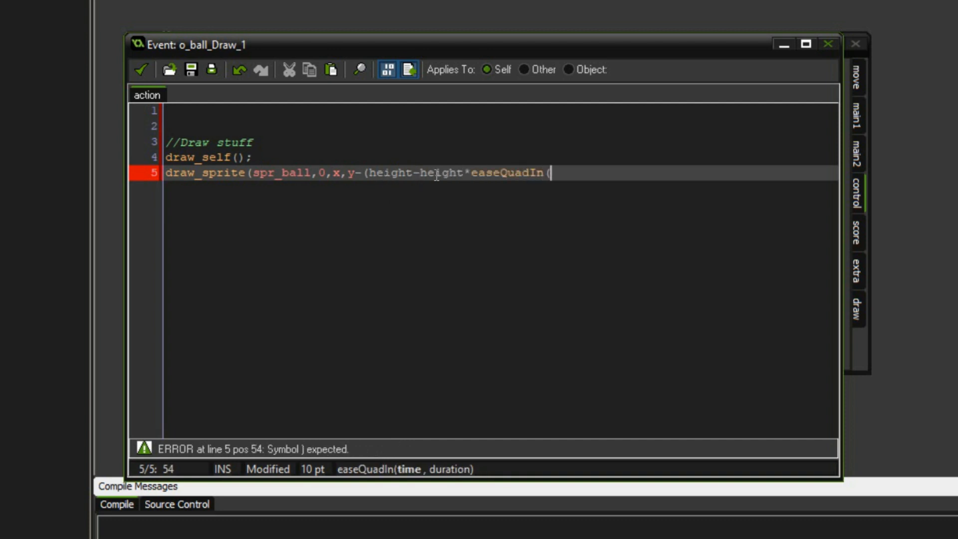
{"action": "left_click", "coordinate": [565, 172]}
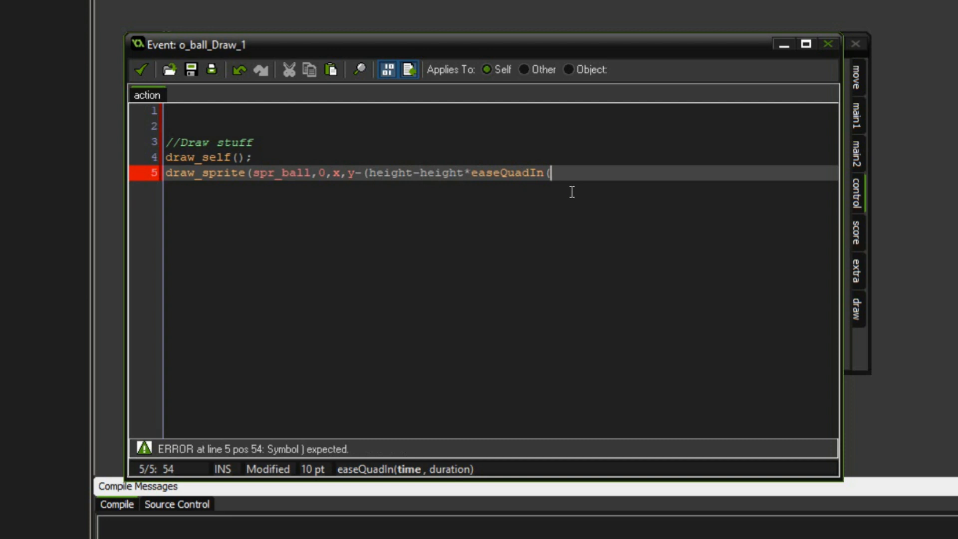
{"action": "mouse_move", "coordinate": [596, 250]}
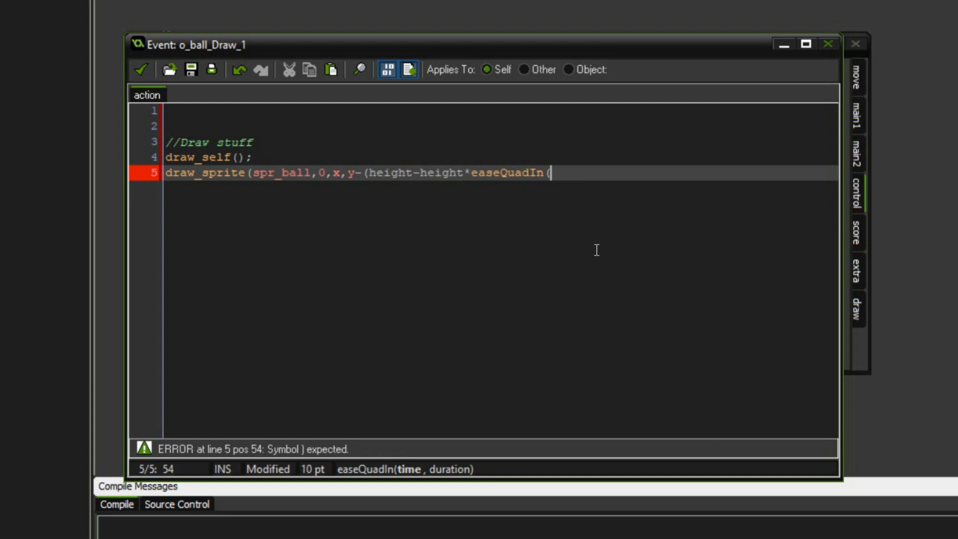
{"action": "type", "text": "abs(counter), t"}
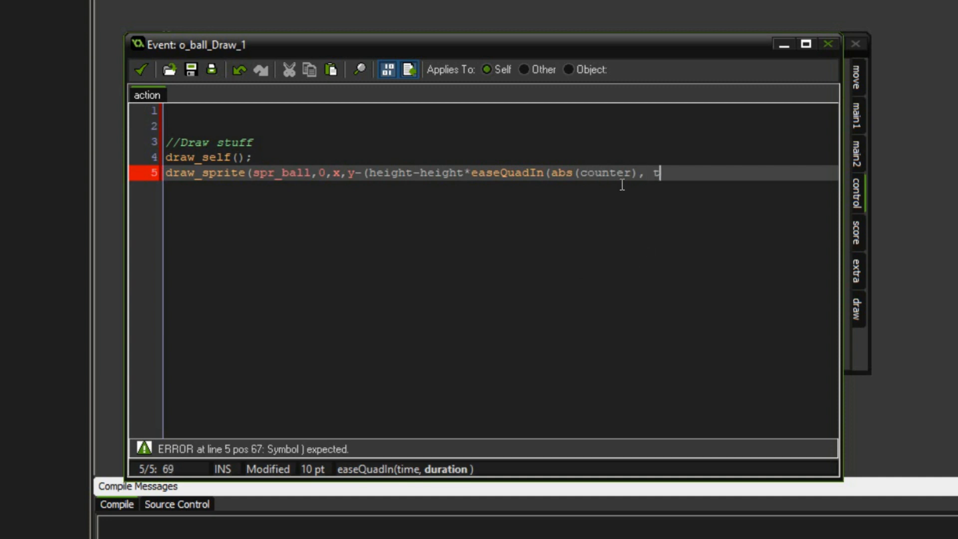
{"action": "type", "text": "ime*0.75)));"}
{"action": "type", "text": "o-pla"}
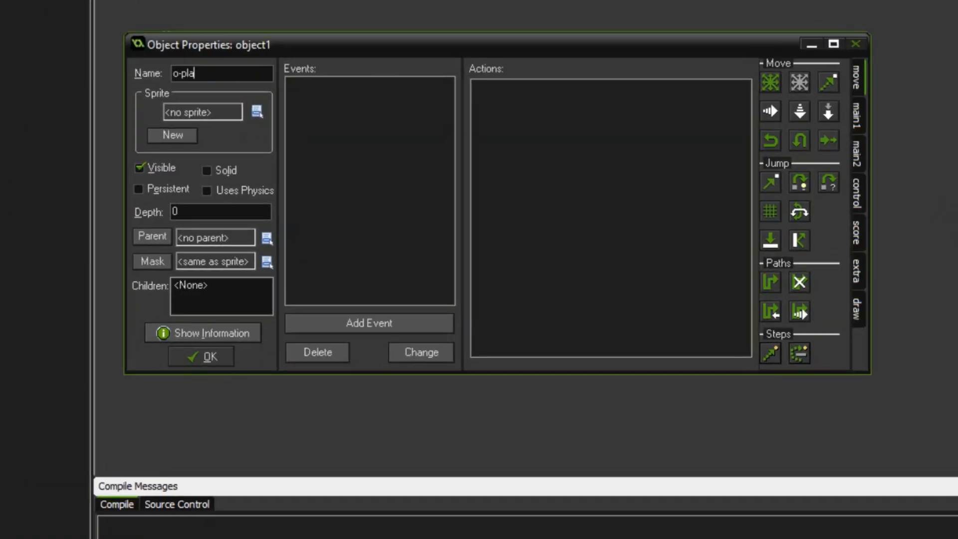
- Correct the object name to o_player and add a Create event
{"action": "key", "text": "Backspace"}
{"action": "type", "text": "o_p"}
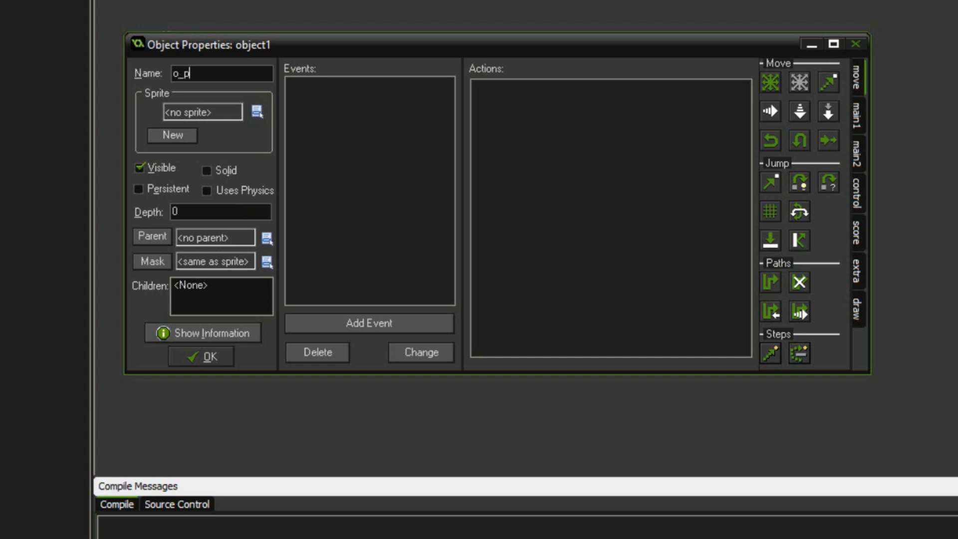
{"action": "type", "text": "layer"}
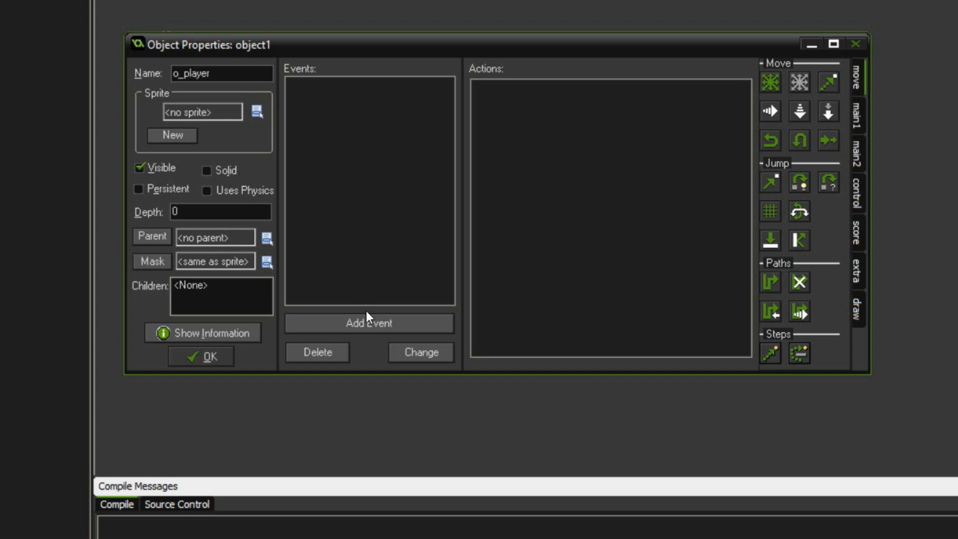
{"action": "left_click", "coordinate": [368, 323]}
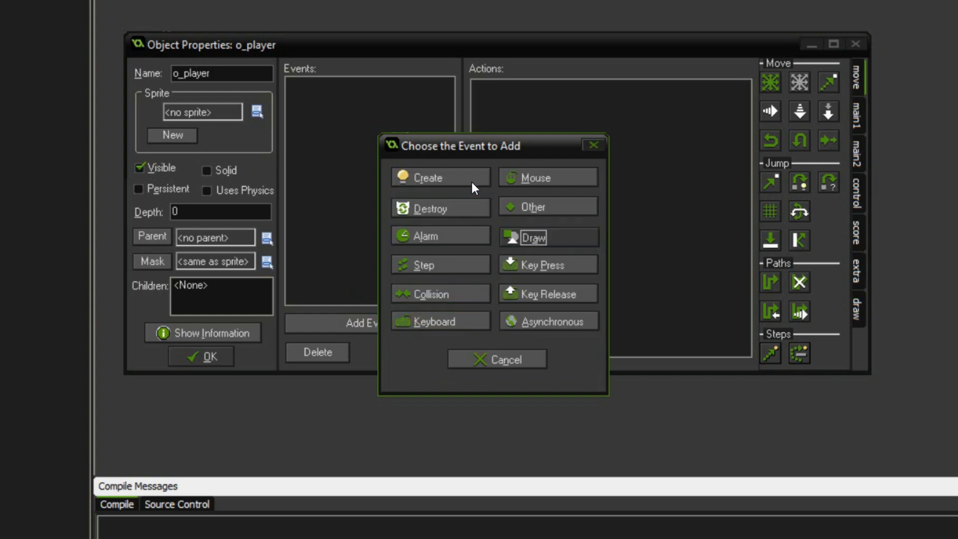
{"action": "left_click", "coordinate": [428, 177]}
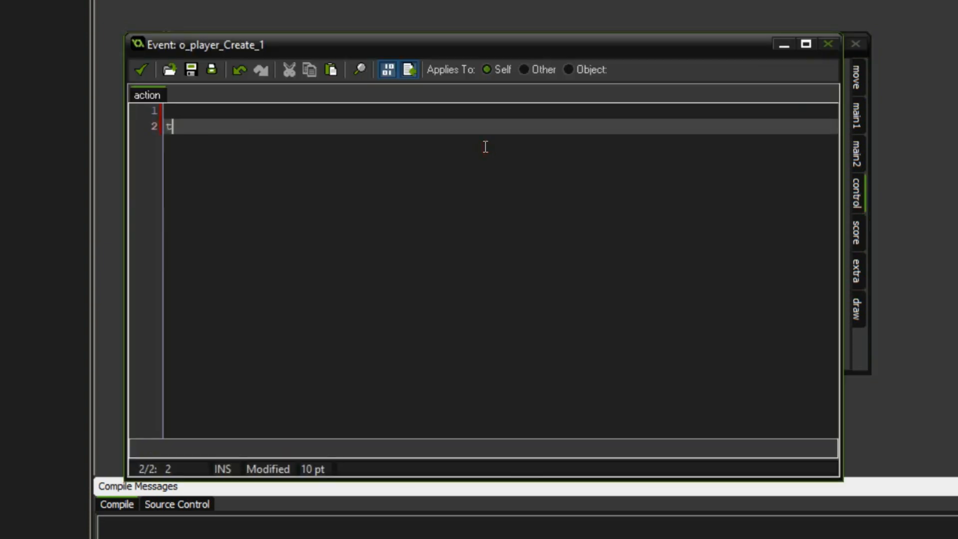
- Write target_step = 80; target = x; and move_step = 8; in o_player's Create code
{"action": "type", "text": "arget_step = 80;"}
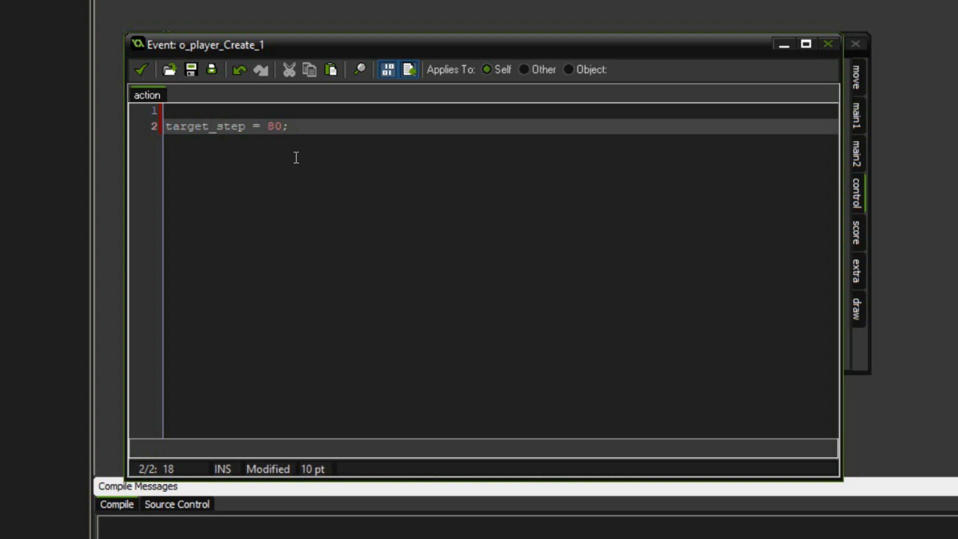
{"action": "type", "text": "target = x;"}
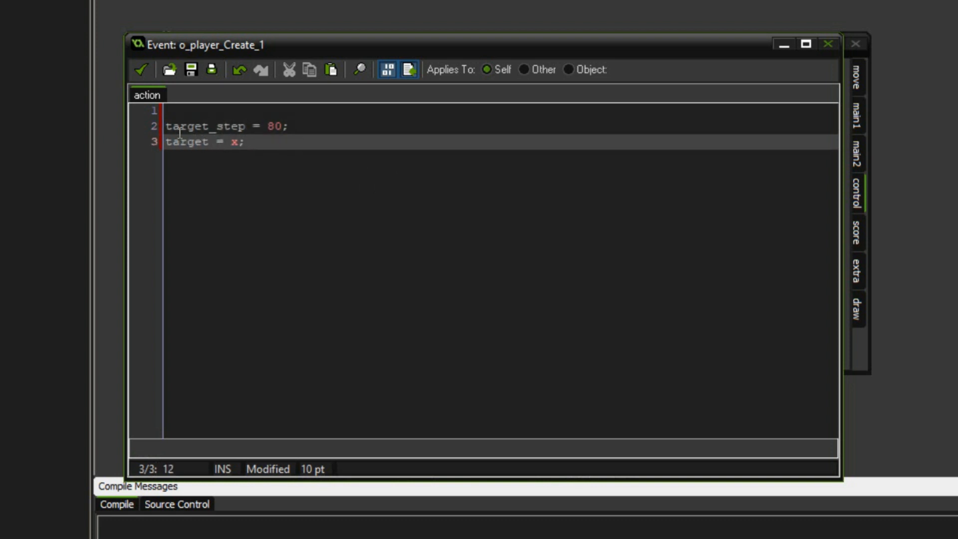
{"action": "mouse_move", "coordinate": [283, 161]}
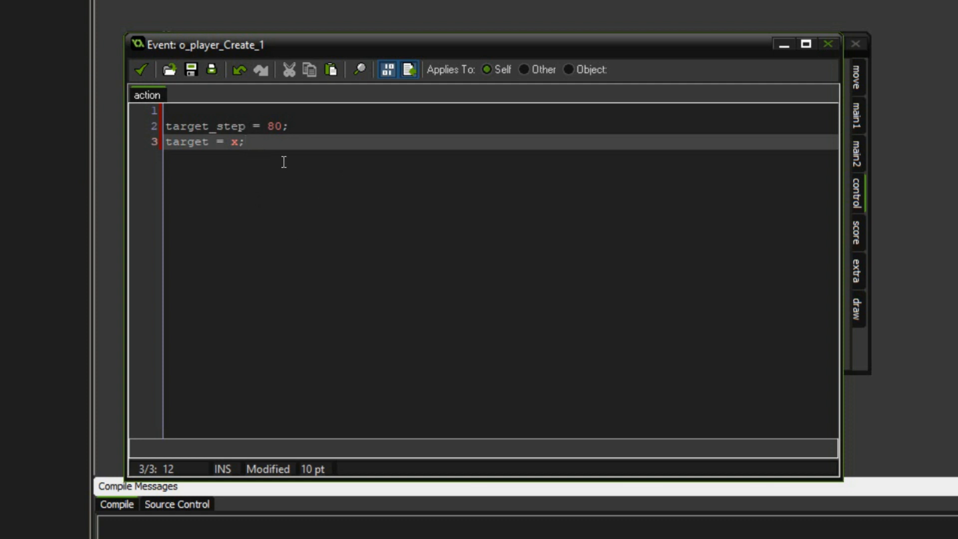
{"action": "type", "text": "move_step = 8;"}
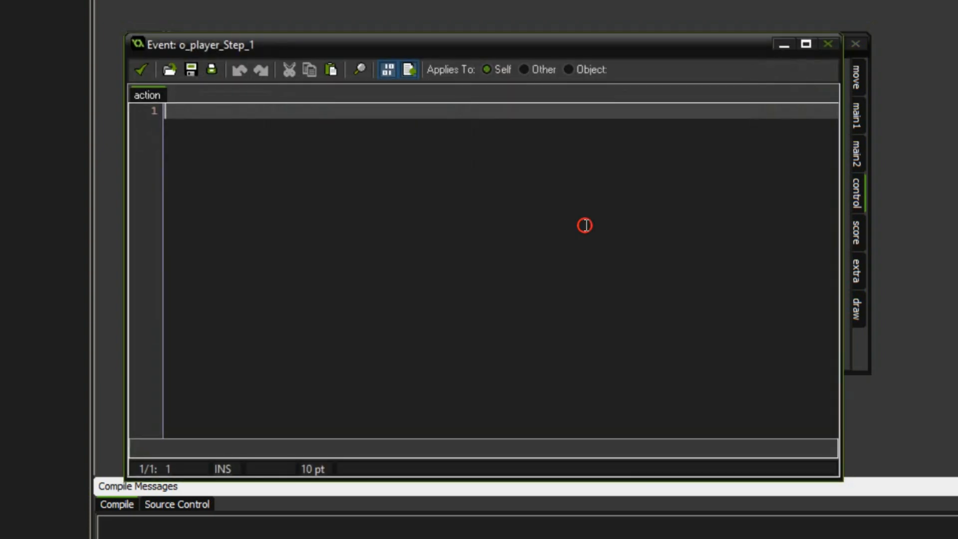
- Add a left-arrow check that shifts target by -target_step, clamped 80–400
{"action": "type", "text": "//Check for i"}
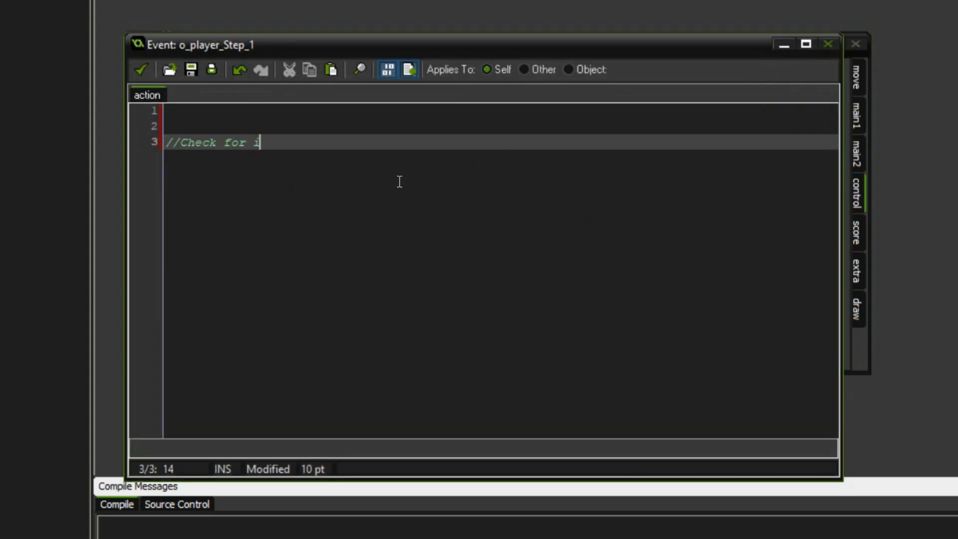
{"action": "type", "text": "nput to move player"}
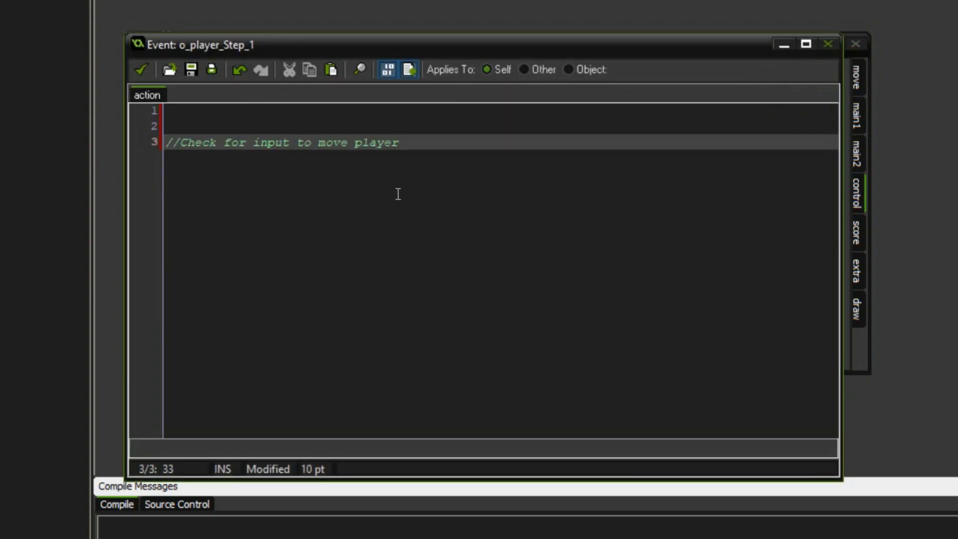
{"action": "type", "text": "if (keyboard_check_pressed(v"}
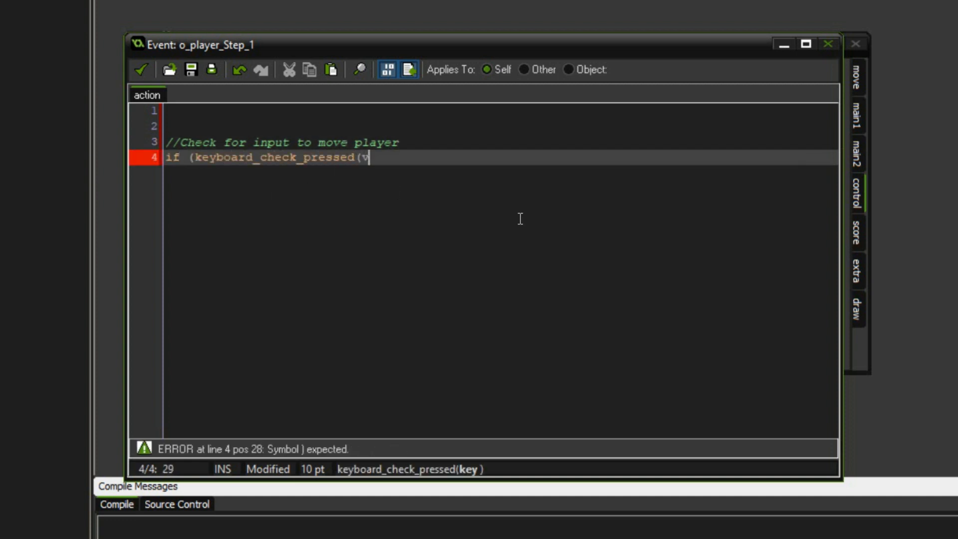
{"action": "type", "text": "k_left)) {"}
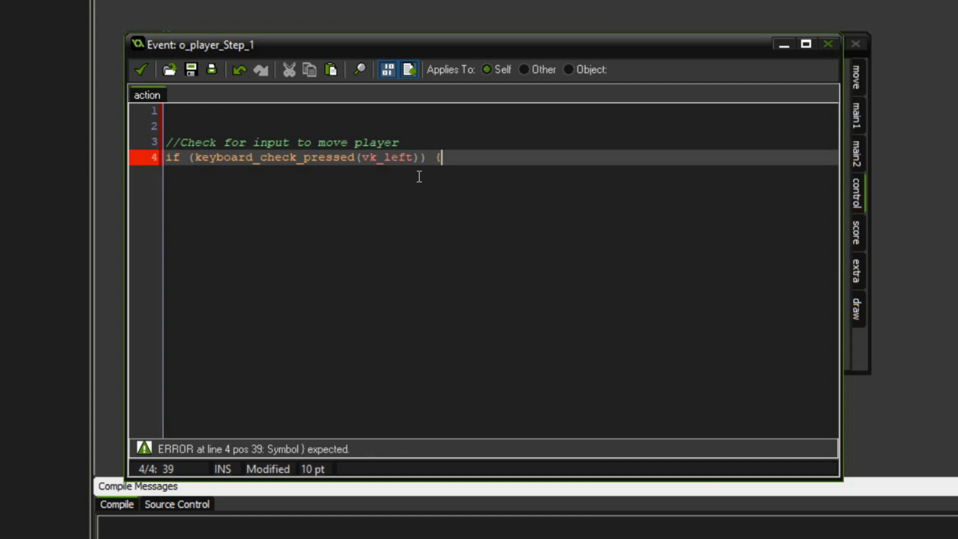
{"action": "type", "text": "target ="}
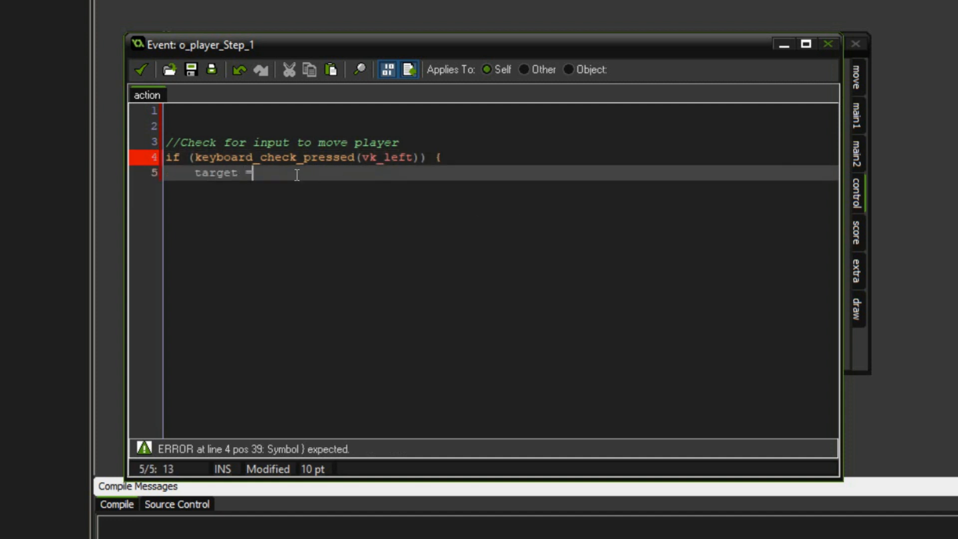
{"action": "type", "text": "clamp(target-t"}
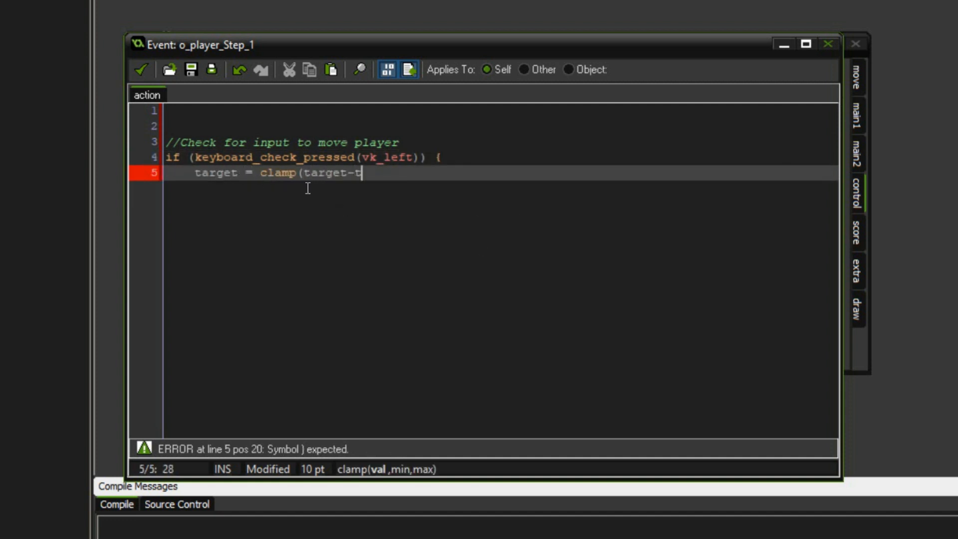
{"action": "type", "text": "arget_step,"}
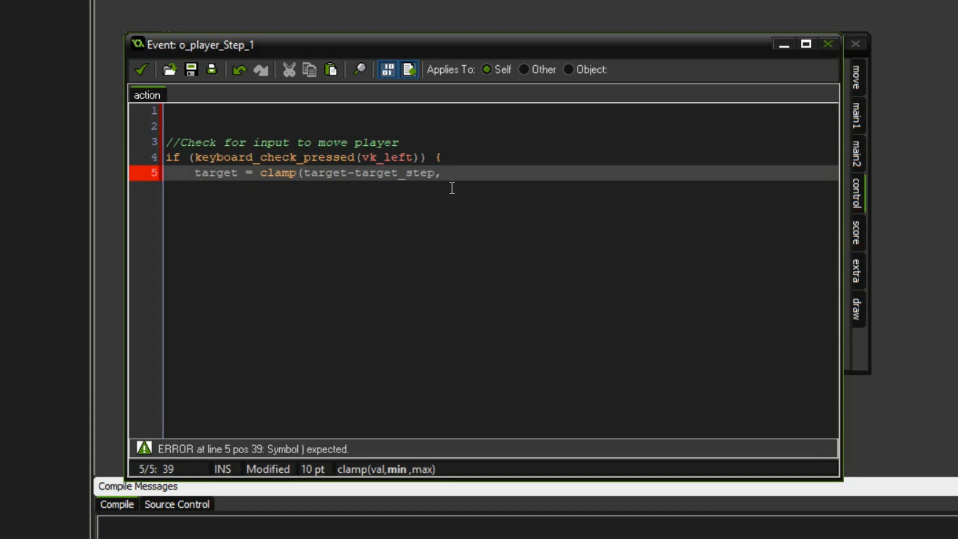
{"action": "type", "text": "80,"}
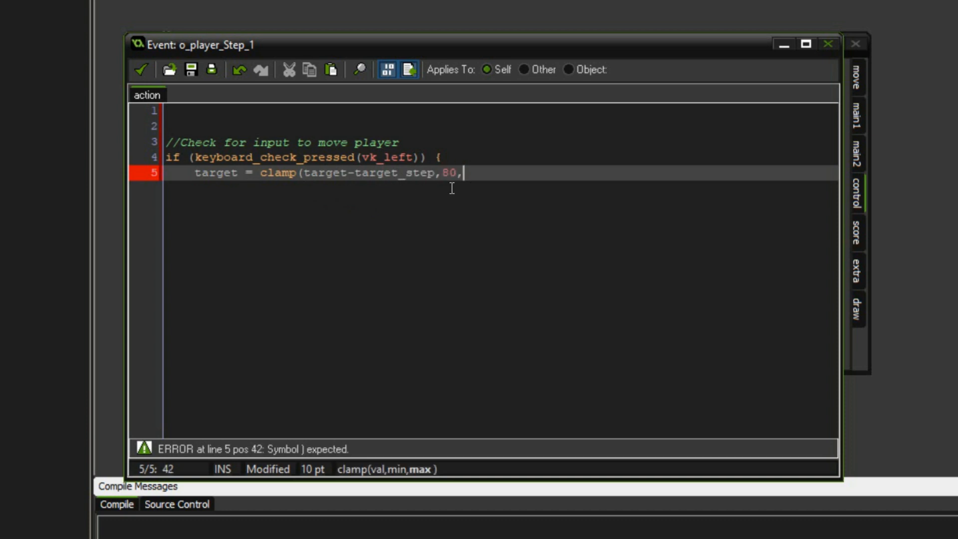
{"action": "type", "text": "400);"}
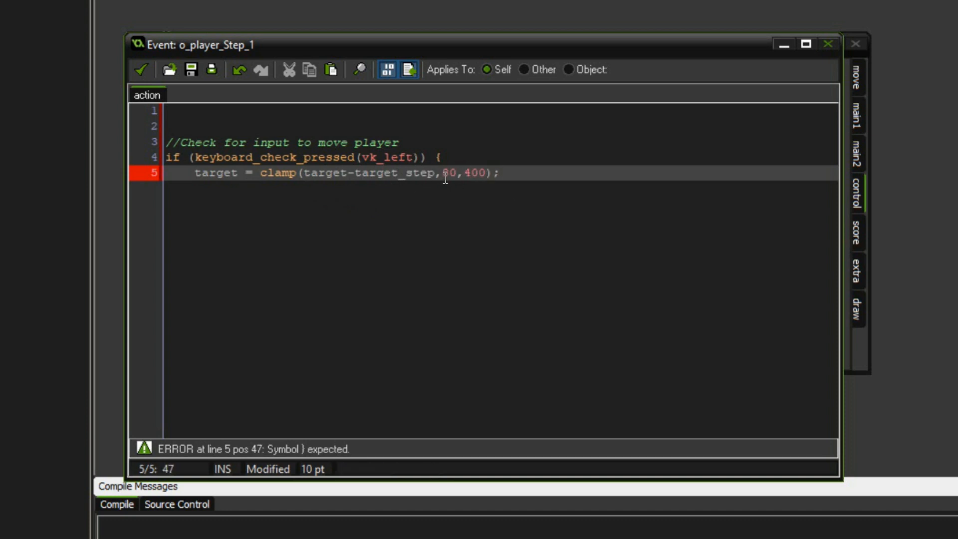
{"action": "type", "text": "}"}
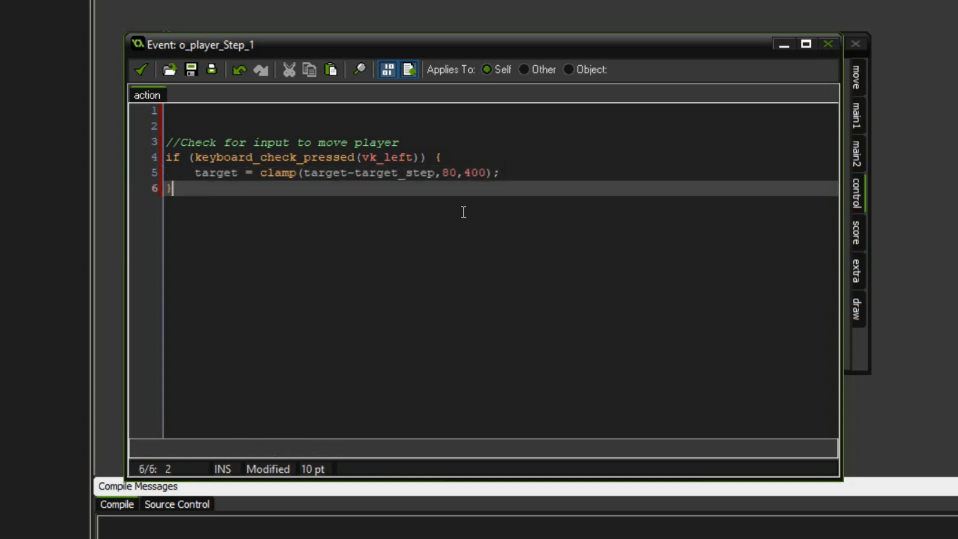
- Add a vk_right press check that shifts target by +target_step, clamped 80–400
{"action": "type", "text": "if (keyboard_check_pr"}
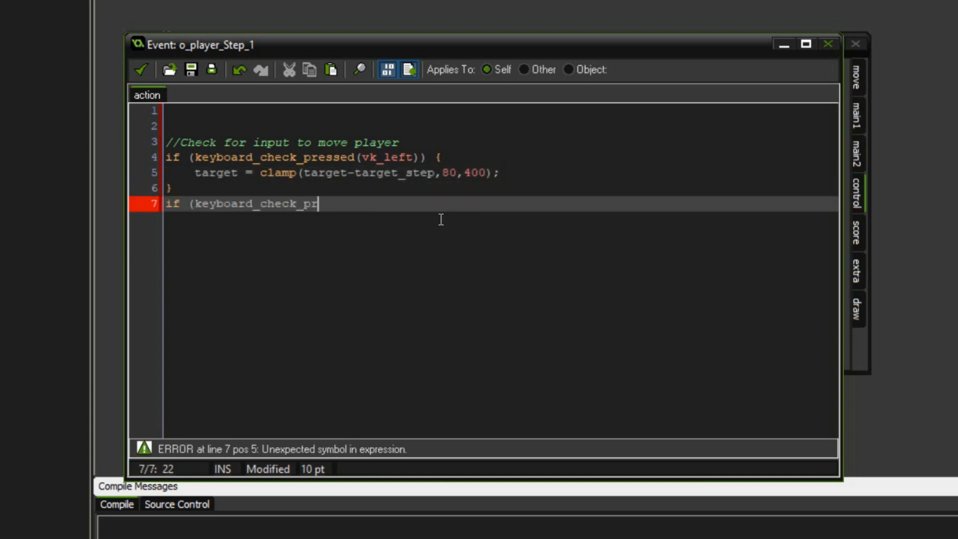
{"action": "type", "text": "essed(vk_right)) {"}
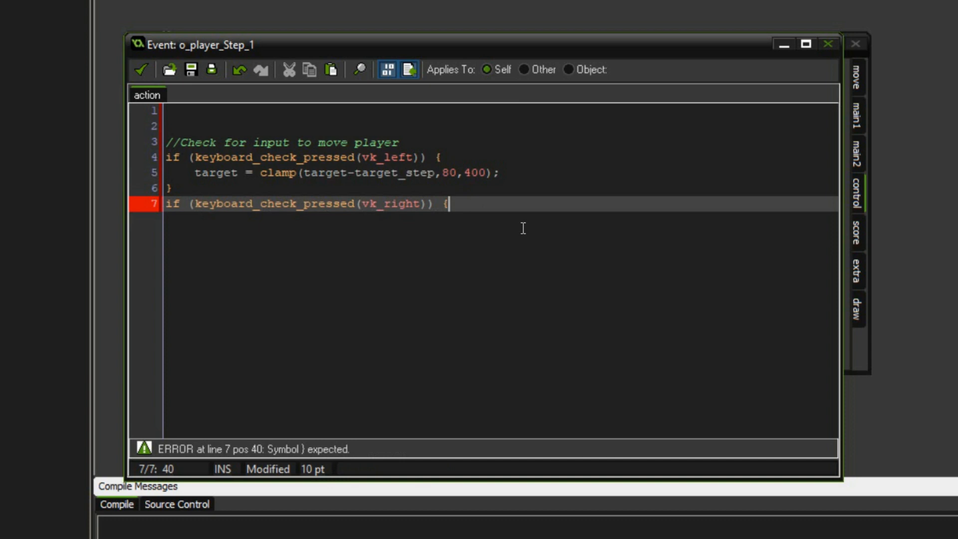
{"action": "type", "text": "target = clamp("}
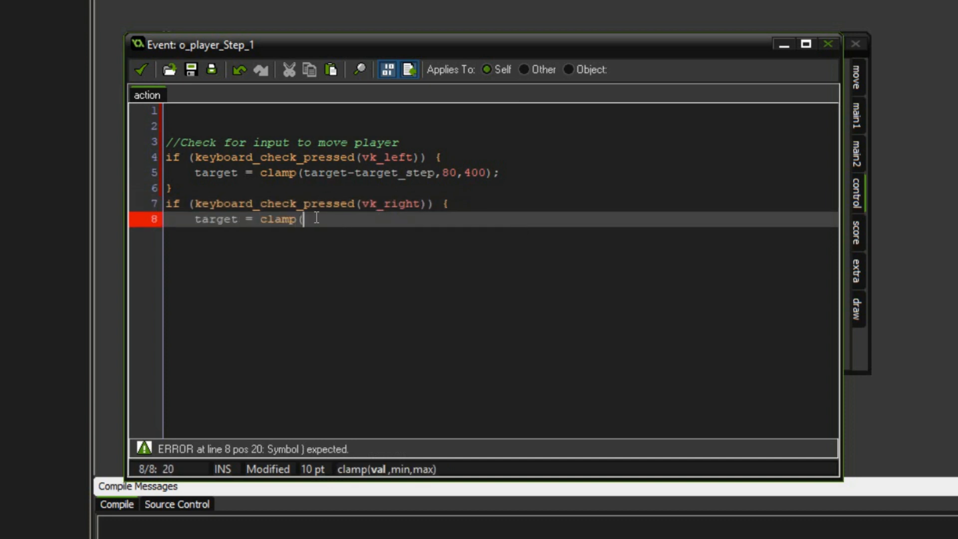
{"action": "type", "text": "target+target_step,"}
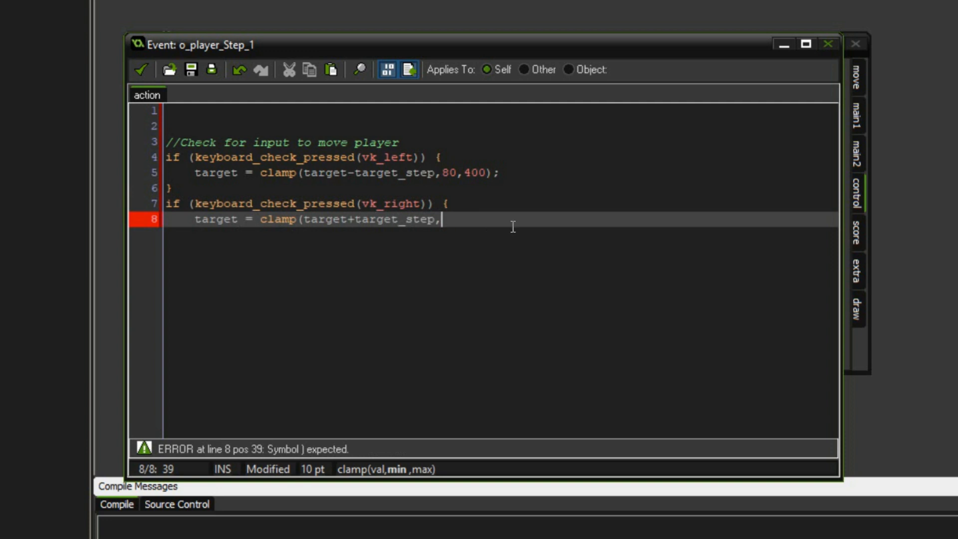
{"action": "type", "text": "80,400);"}
{"action": "type", "text": "}"}
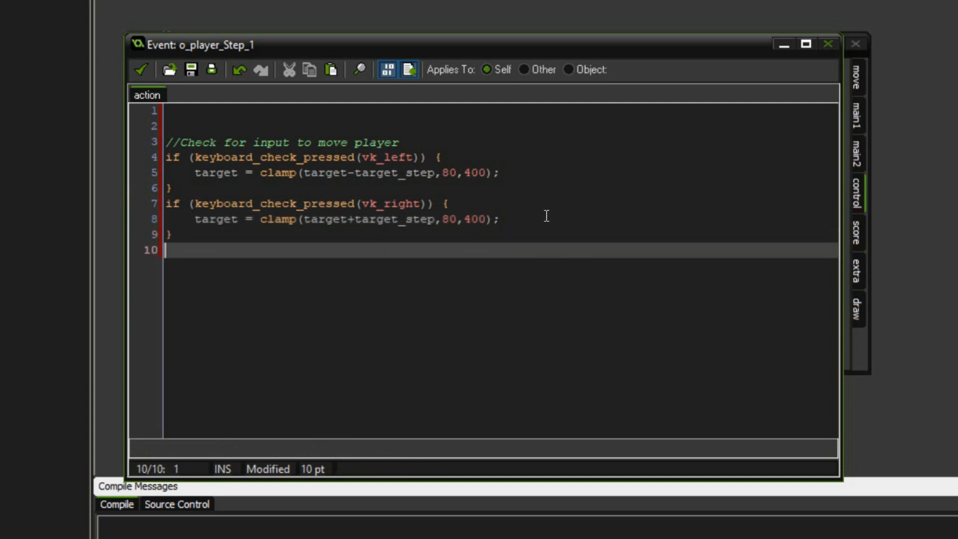
- Move x toward target by sign(target-x) times clamp((target-x)/3, 0, move_step)
{"action": "type", "text": "//Step towards target"}
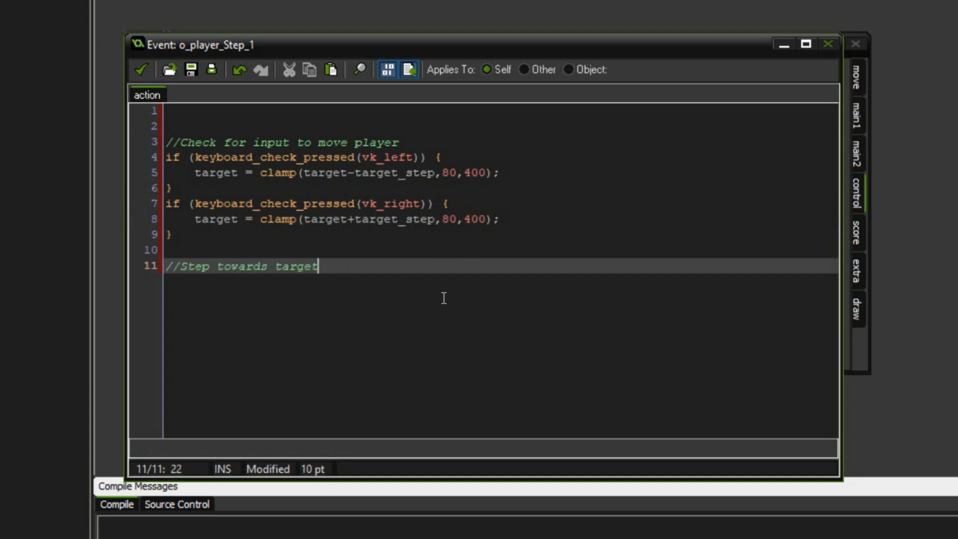
{"action": "type", "text": "x += sign("}
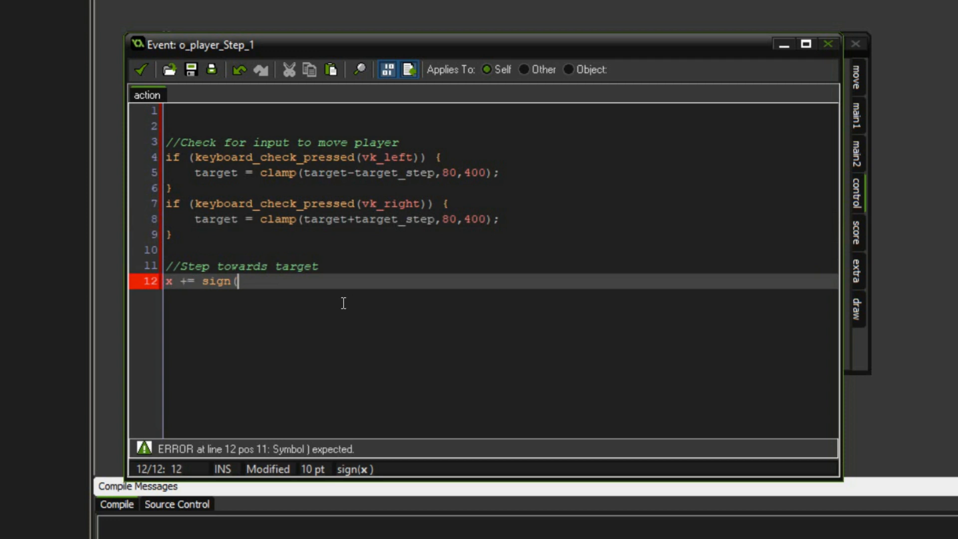
{"action": "type", "text": "target-x)clamp(abs("}
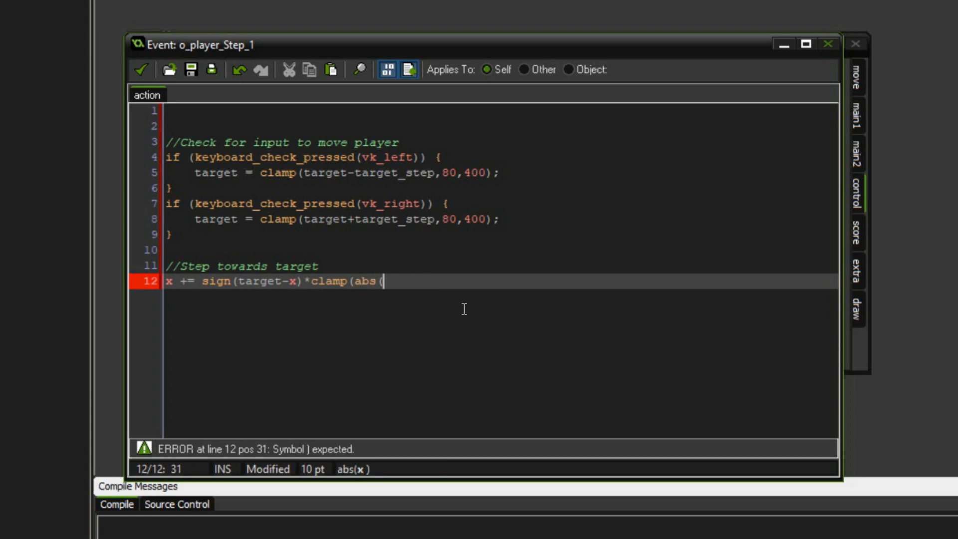
{"action": "type", "text": "target-x)/3,"}
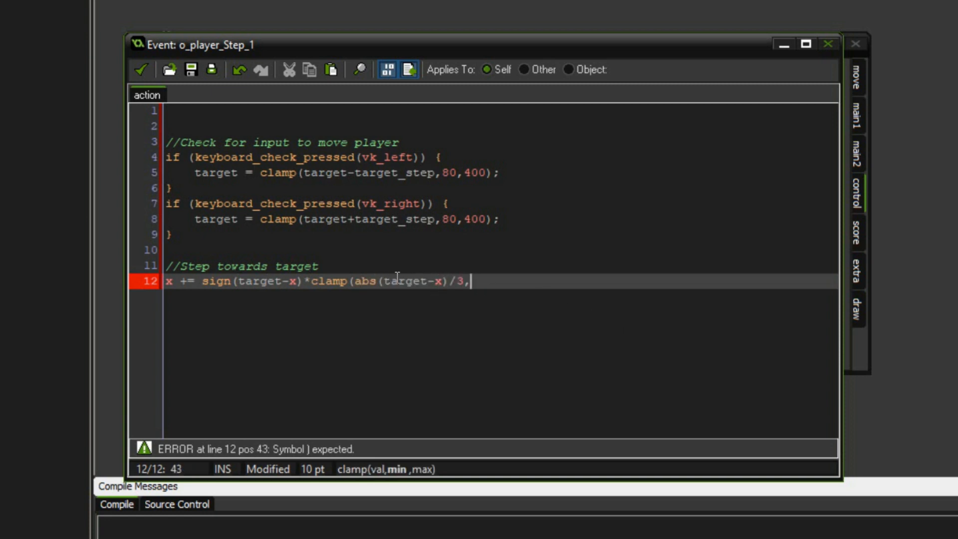
{"action": "type", "text": "0,"}
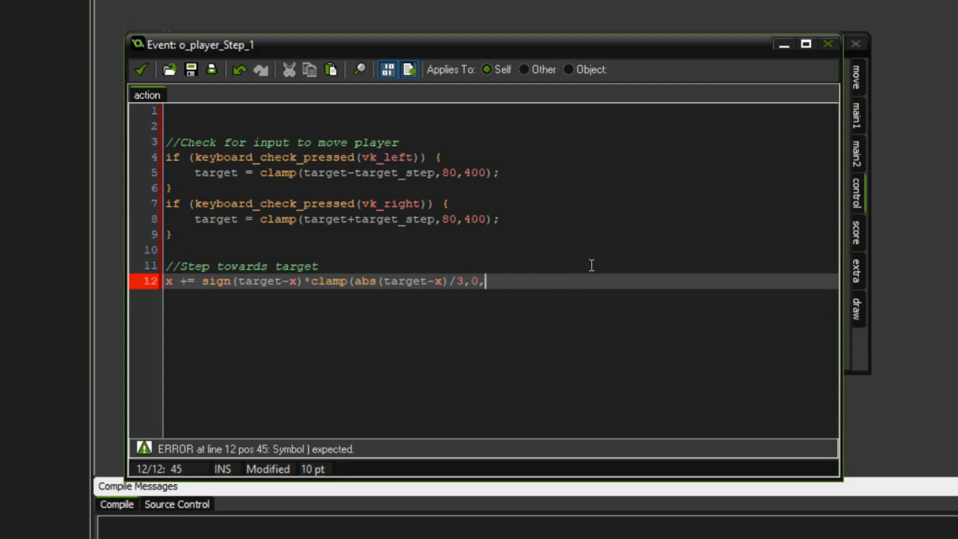
- Add a switch on image_index setting image_speed 0, 1 and 0.2, then save the Step code
{"action": "type", "text": "move_step);"}
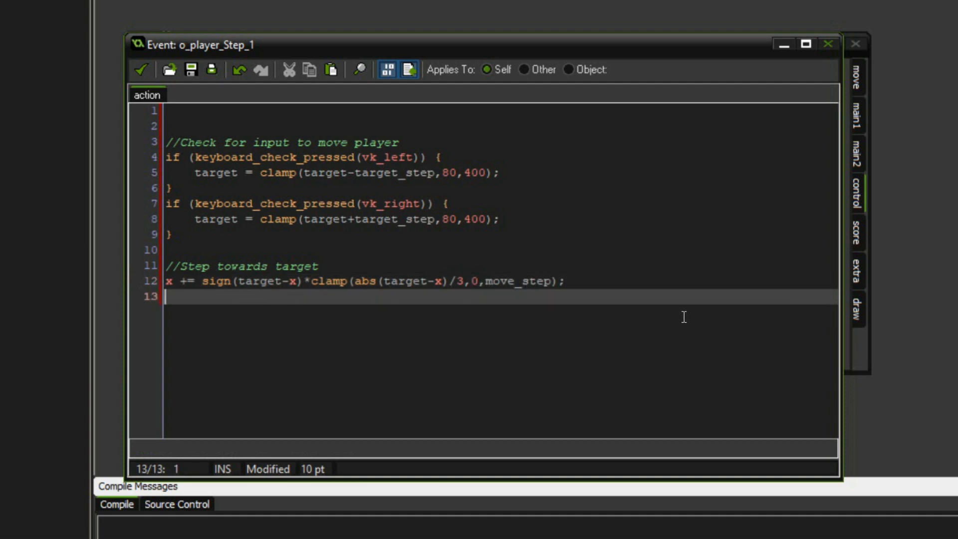
{"action": "type", "text": "switch("}
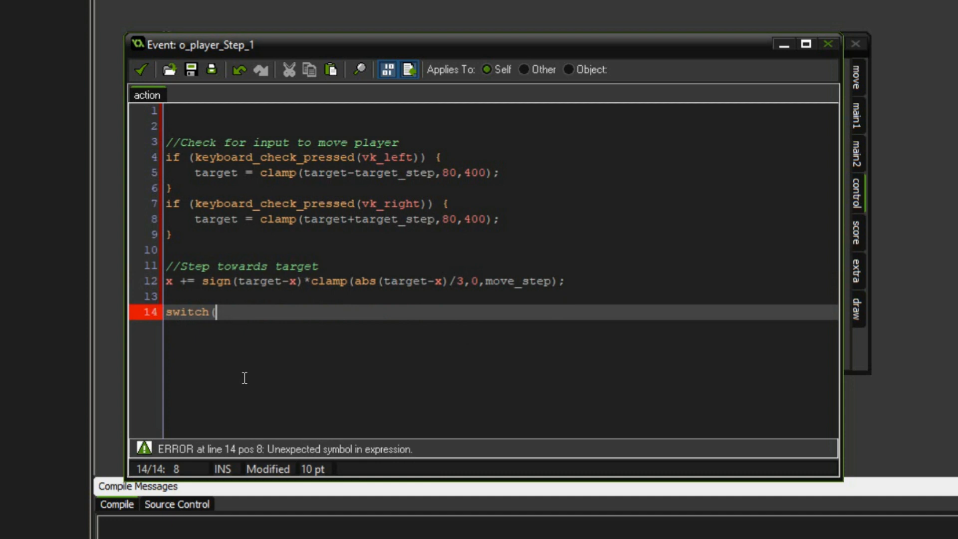
{"action": "type", "text": "image_index) {"}
{"action": "type", "text": "case 0:"}
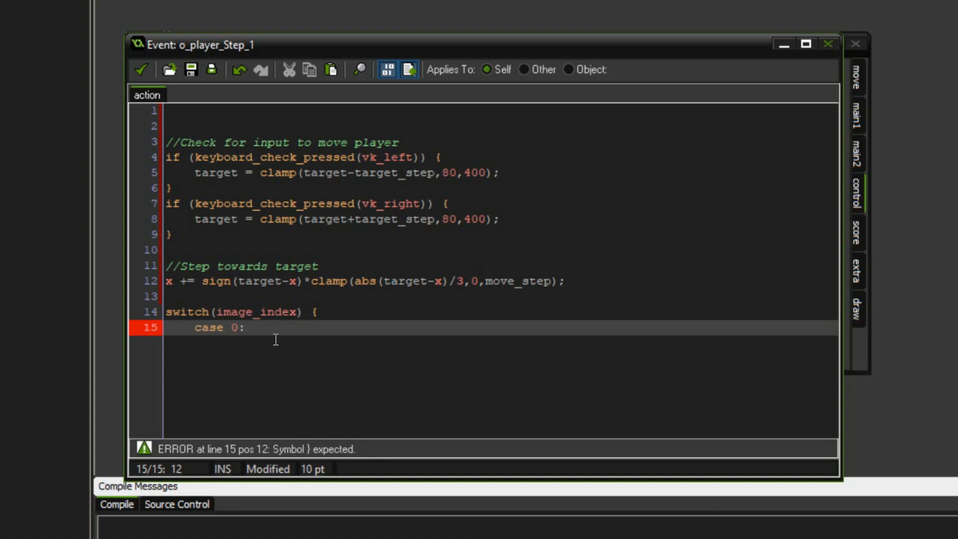
{"action": "type", "text": "image_speed=0;"}
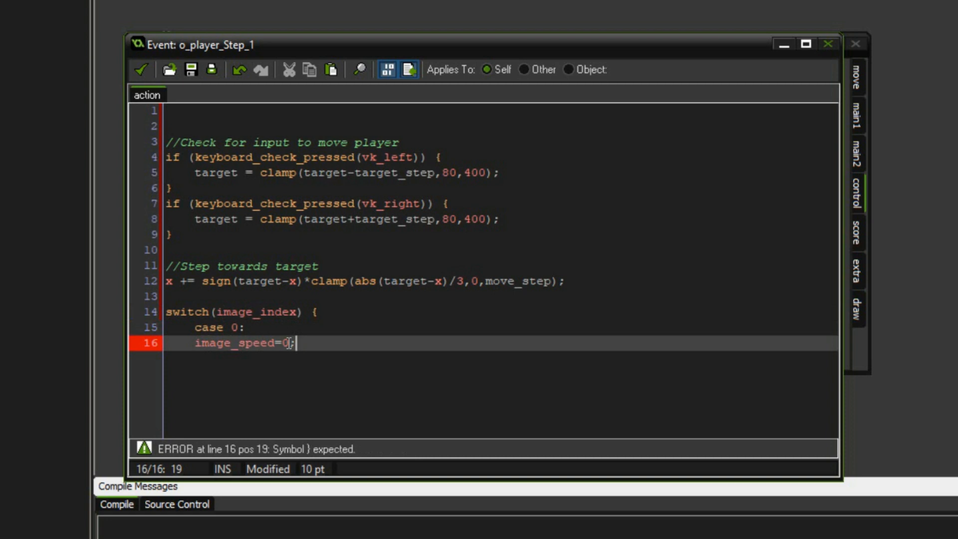
{"action": "mouse_move", "coordinate": [356, 358]}
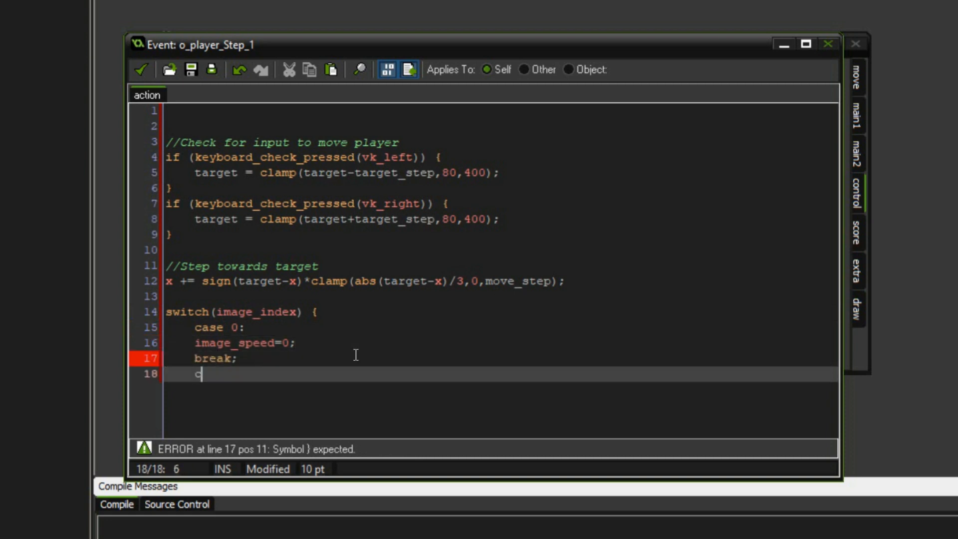
{"action": "type", "text": "ase 1:"}
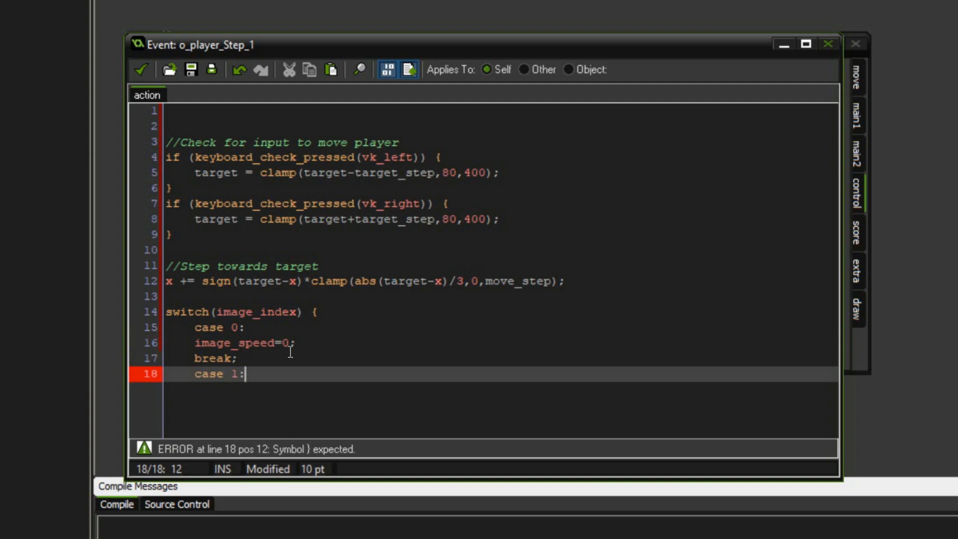
{"action": "type", "text": "image_sp"}
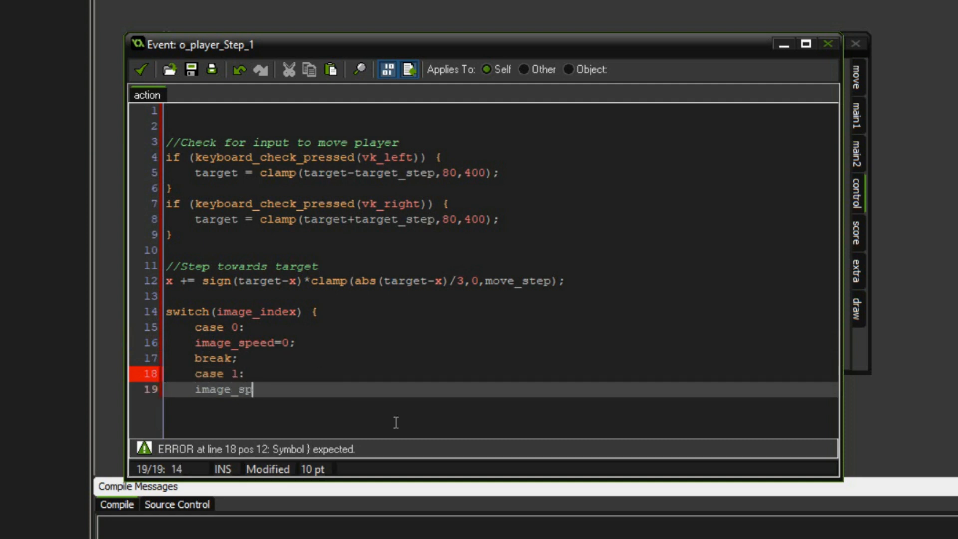
{"action": "type", "text": "eed=1;"}
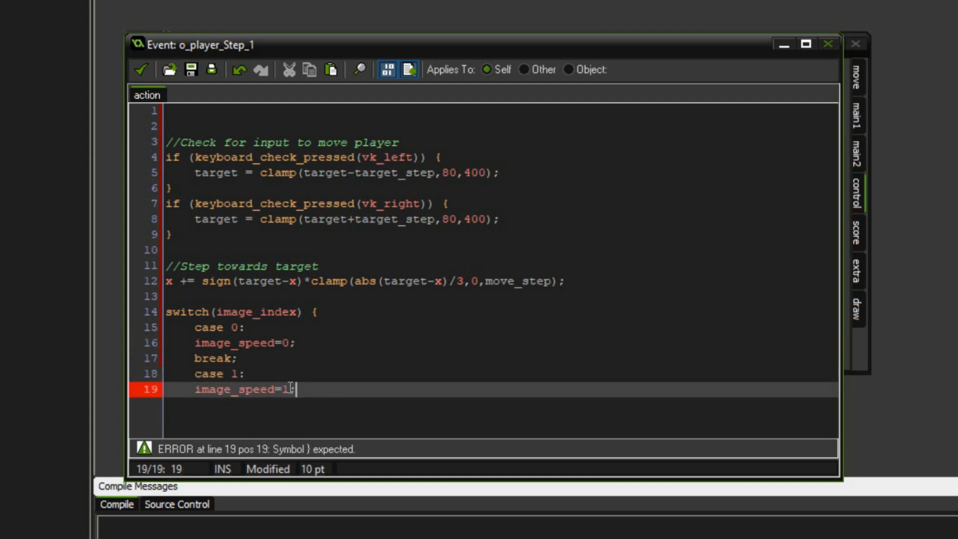
{"action": "key", "text": "enter"}
{"action": "type", "text": "case 2:"}
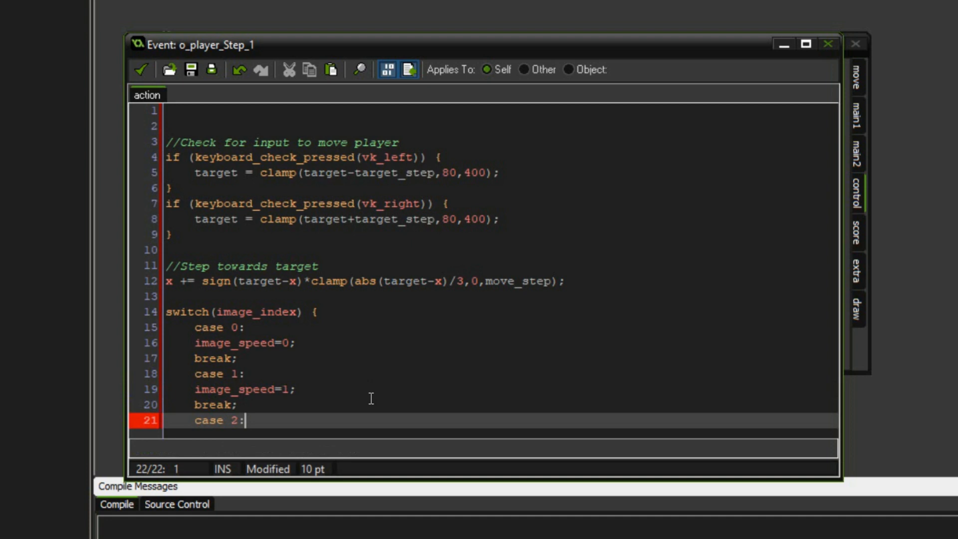
{"action": "type", "text": "image_speed=0.2;"}
{"action": "type", "text": "bre"}
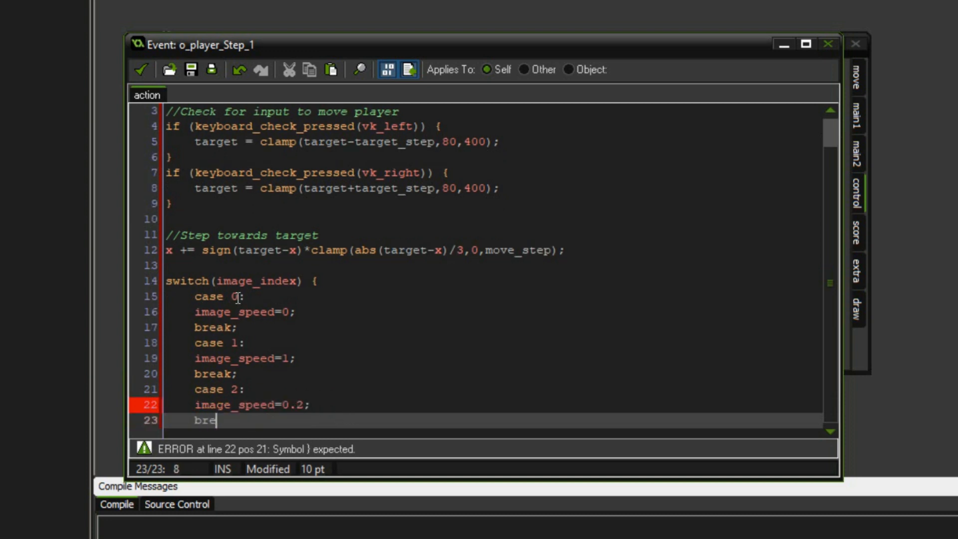
{"action": "type", "text": "ak;"}
{"action": "type", "text": "}"}
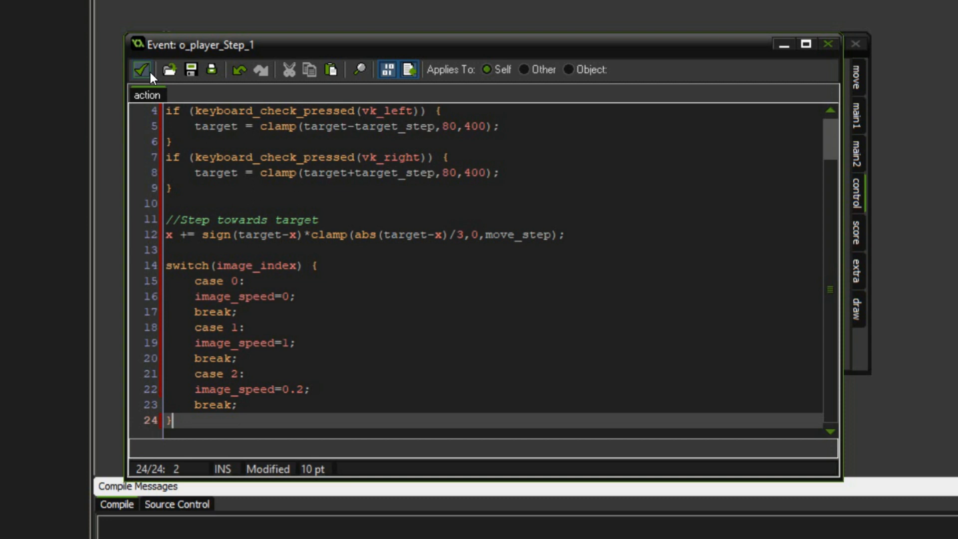
{"action": "left_click", "coordinate": [141, 69]}
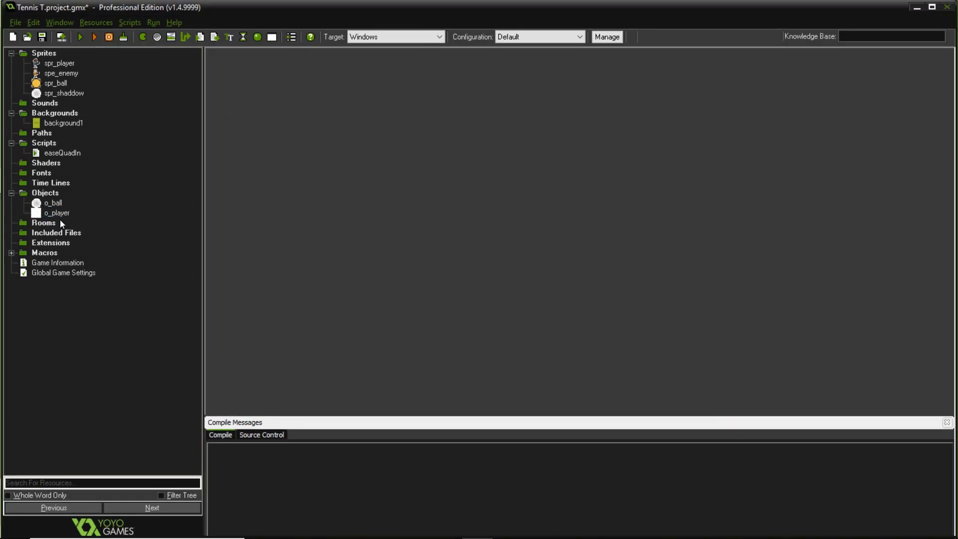
- Assign a sprite to o_player and enter depth -1
{"action": "left_click", "coordinate": [315, 166]}
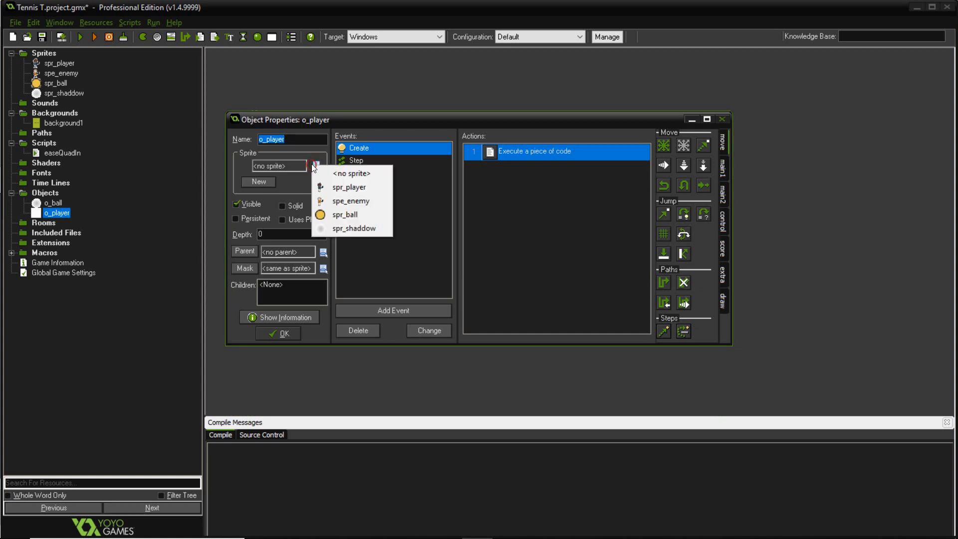
{"action": "left_click", "coordinate": [349, 188]}
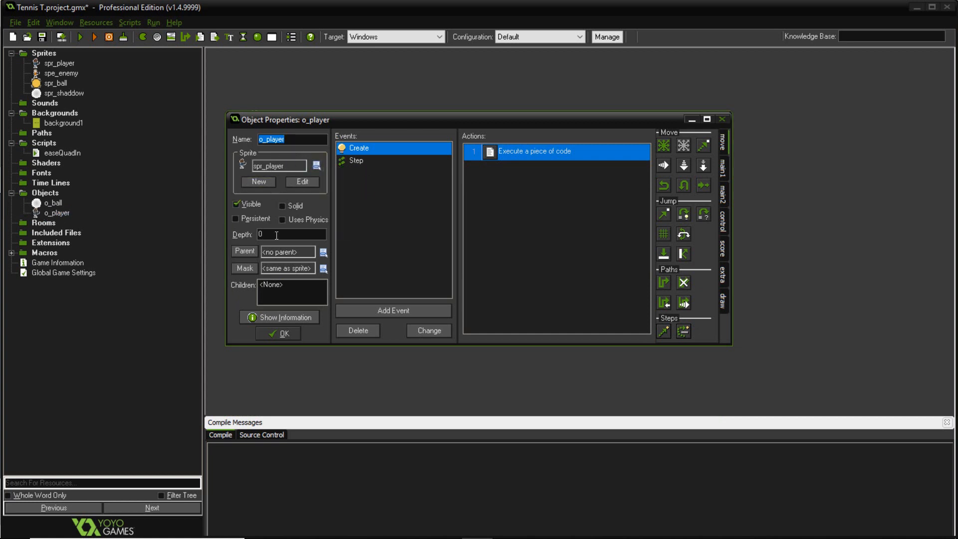
{"action": "type", "text": "-1"}
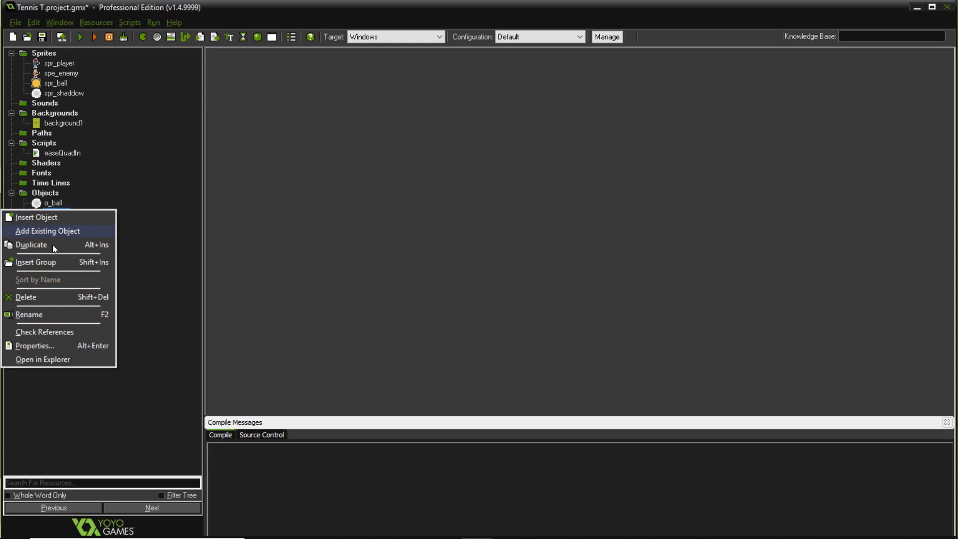
- Duplicate o_player as o_enemy and add instance_create(x,y,o_ball) to its Create code
{"action": "left_click", "coordinate": [36, 217]}
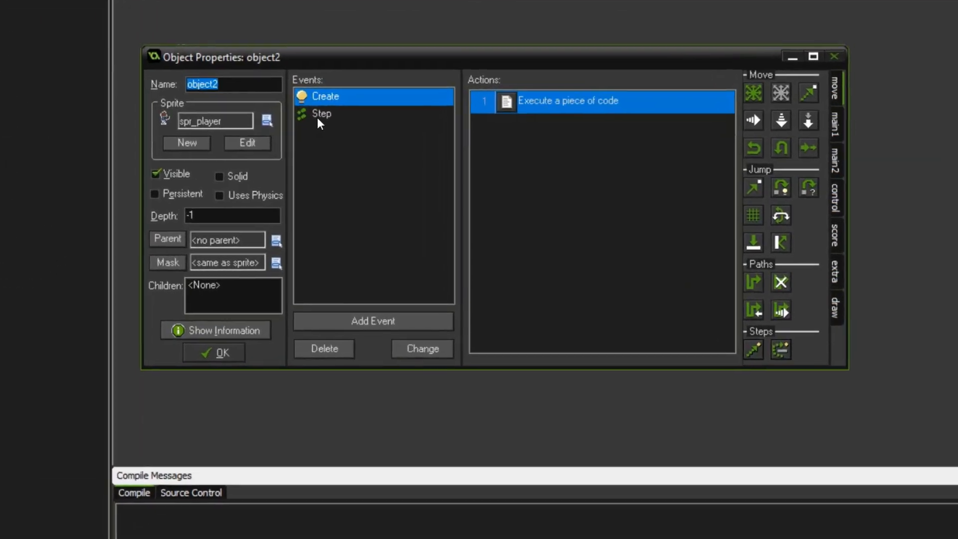
{"action": "type", "text": "o_en"}
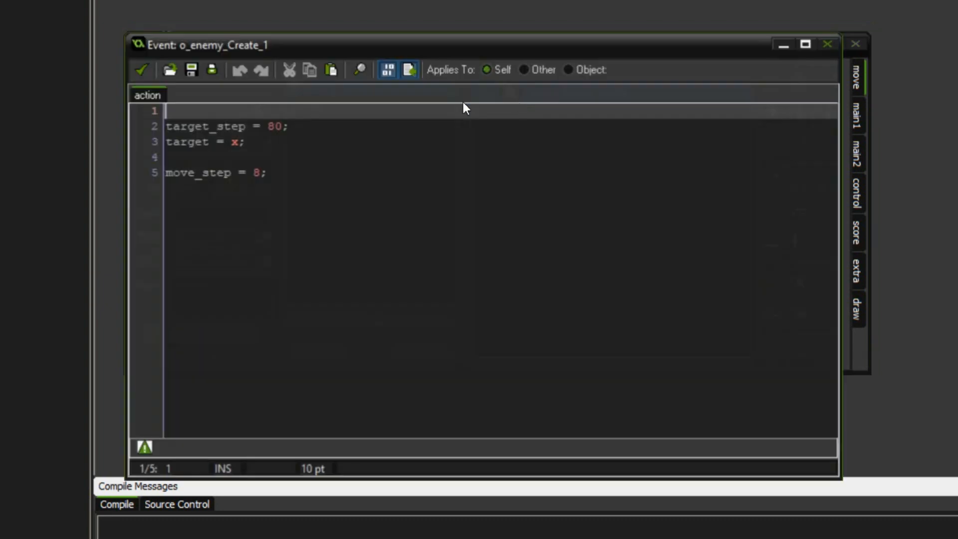
{"action": "type", "text": "i"}
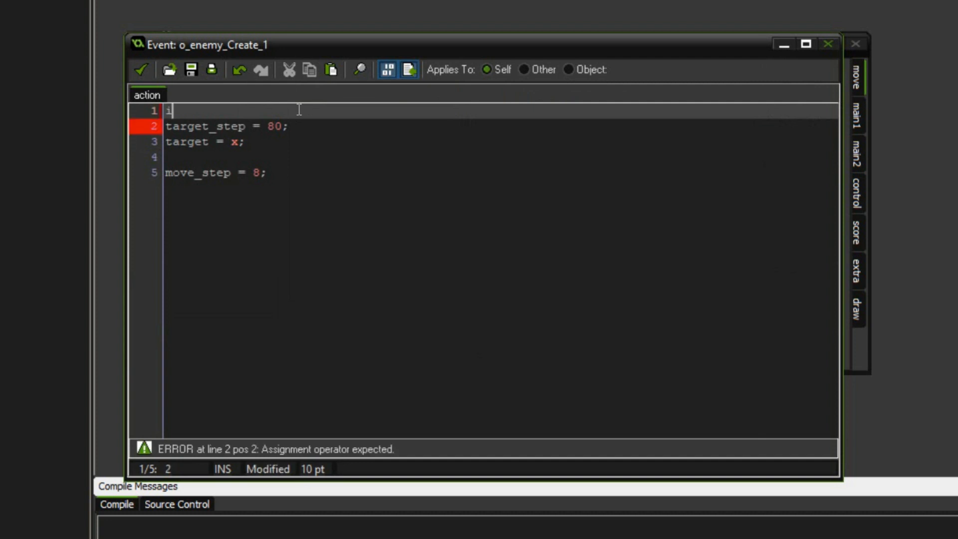
{"action": "type", "text": "nstanc"}
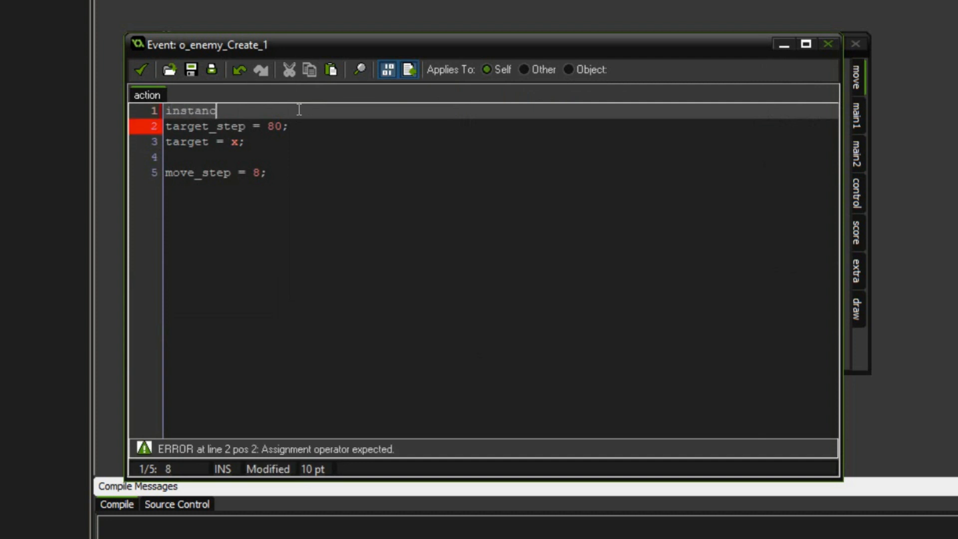
{"action": "type", "text": "e_cre"}
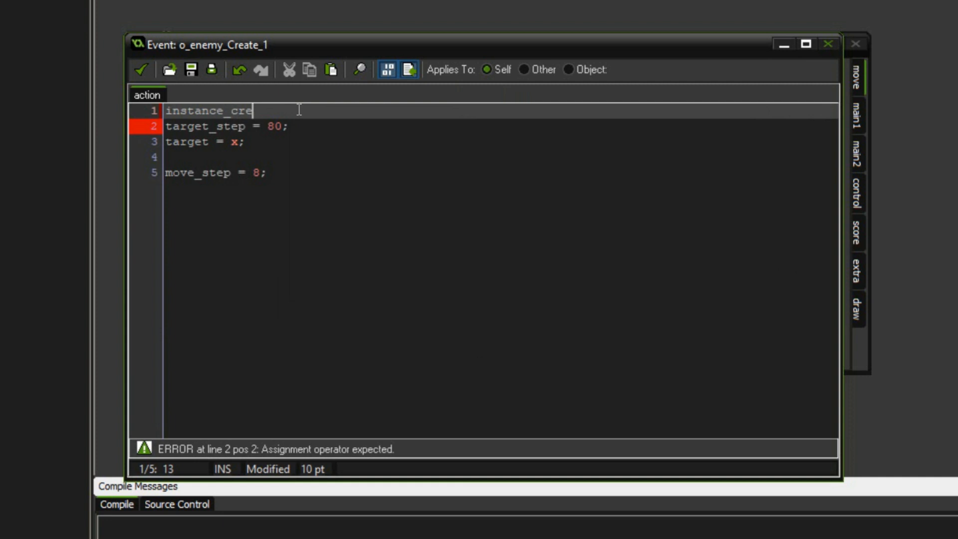
{"action": "type", "text": "ate("}
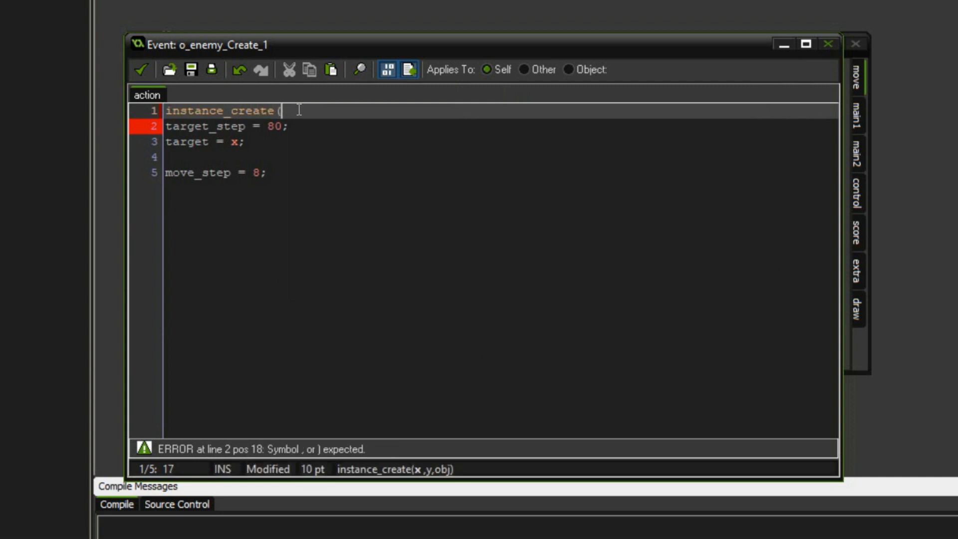
{"action": "type", "text": "x,y,"}
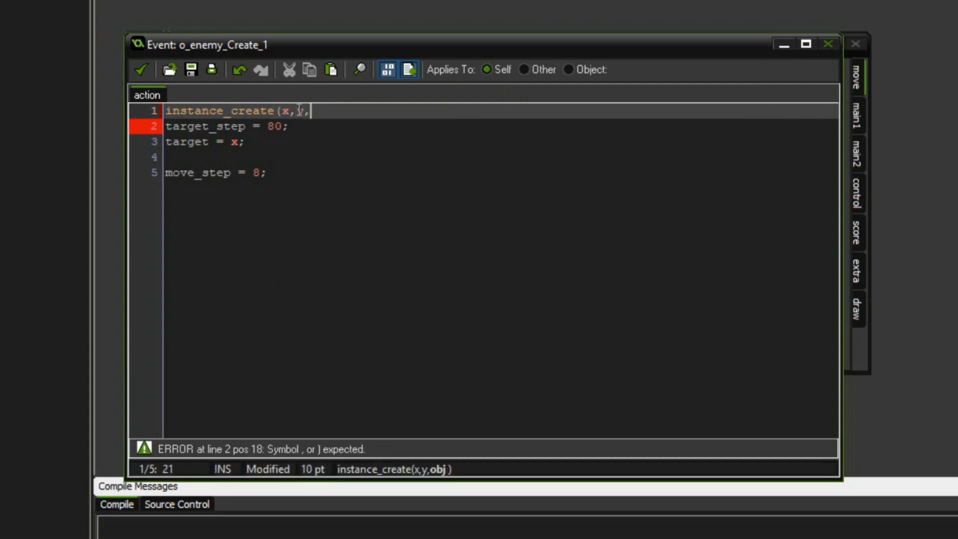
{"action": "type", "text": "c"}
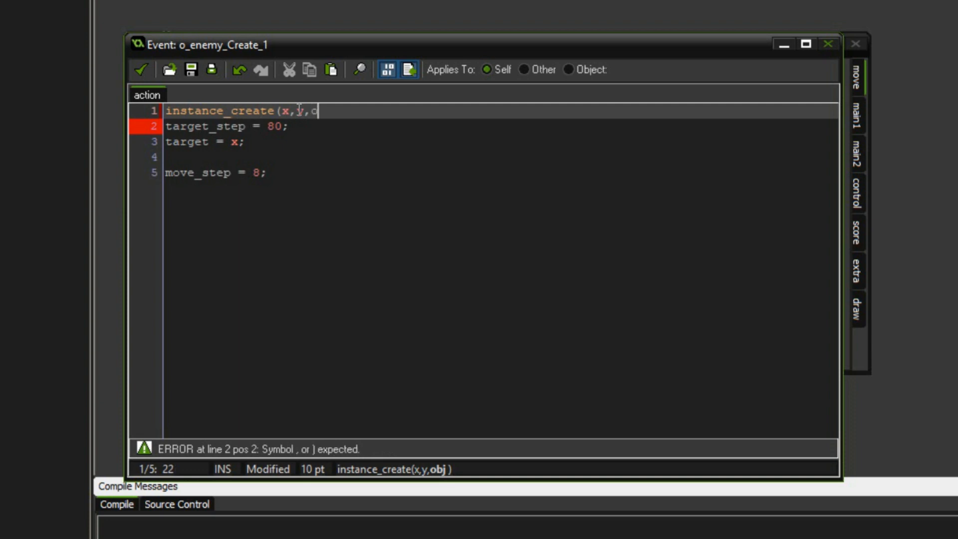
{"action": "type", "text": "_ball"}
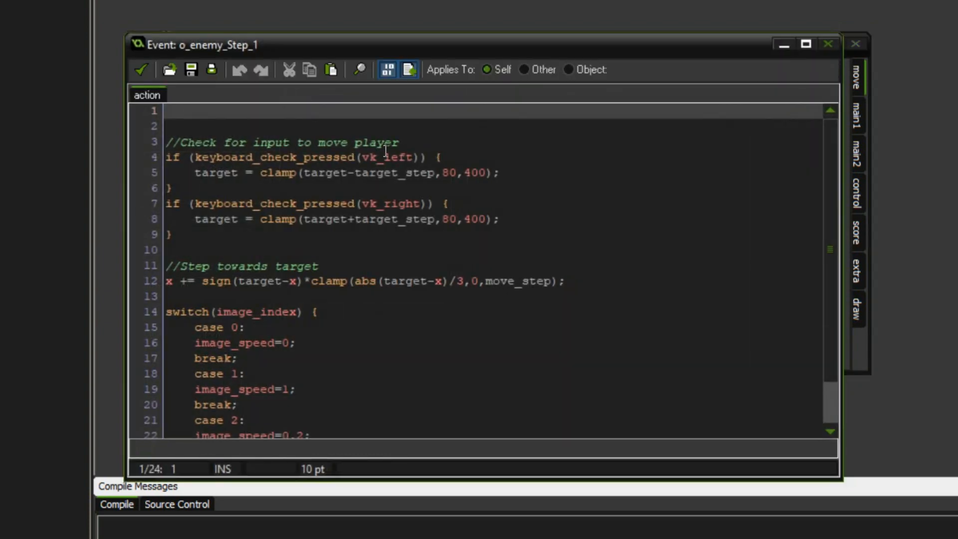
- Replace vk_left with ord("A") in o_enemy's Step code and assign sprite spe_enemy
{"action": "double_click", "coordinate": [388, 158]}
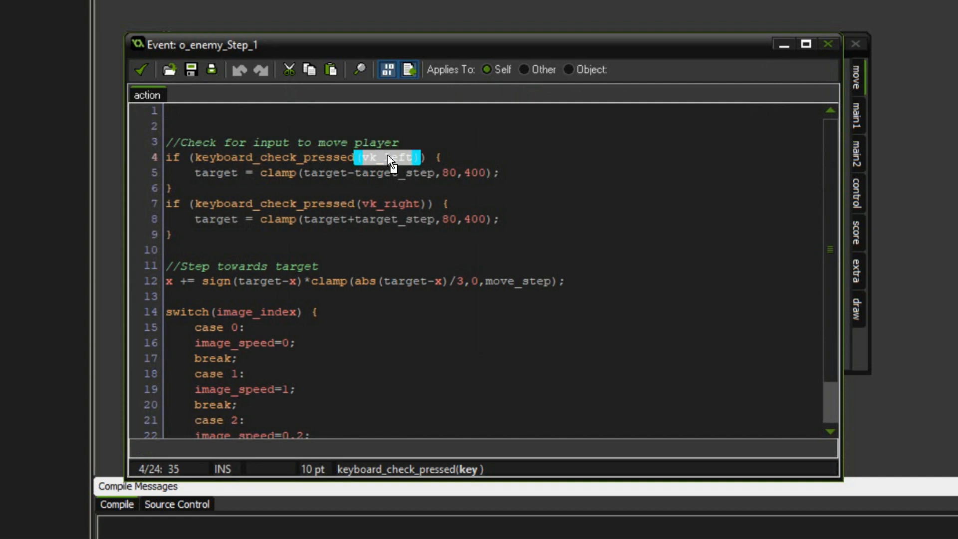
{"action": "type", "text": "ord("}
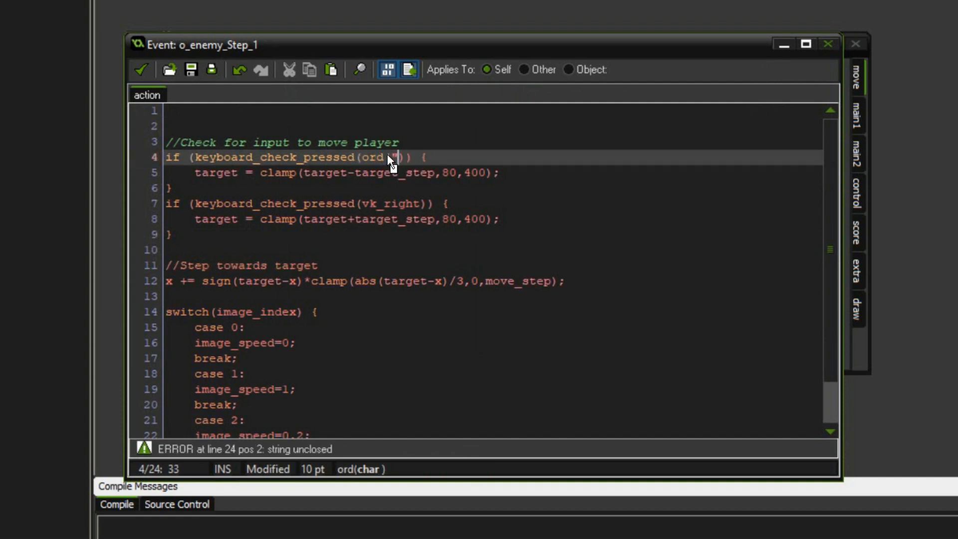
{"action": "type", "text": "\"A\""}
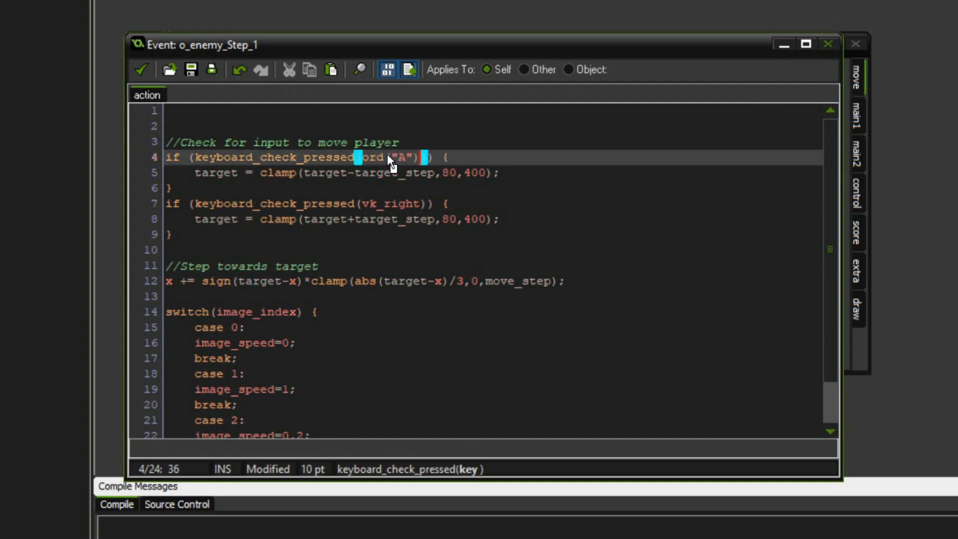
{"action": "left_click", "coordinate": [381, 204]}
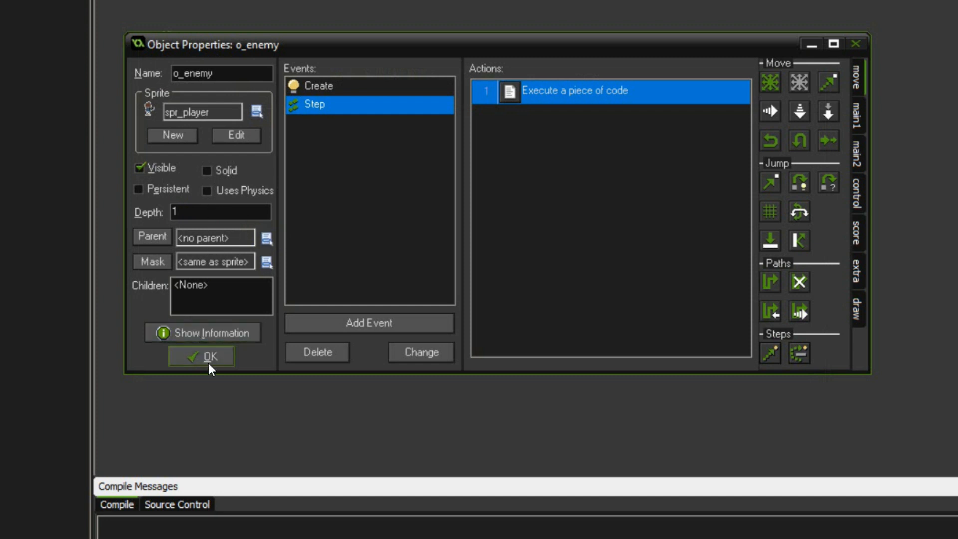
{"action": "mouse_move", "coordinate": [256, 111]}
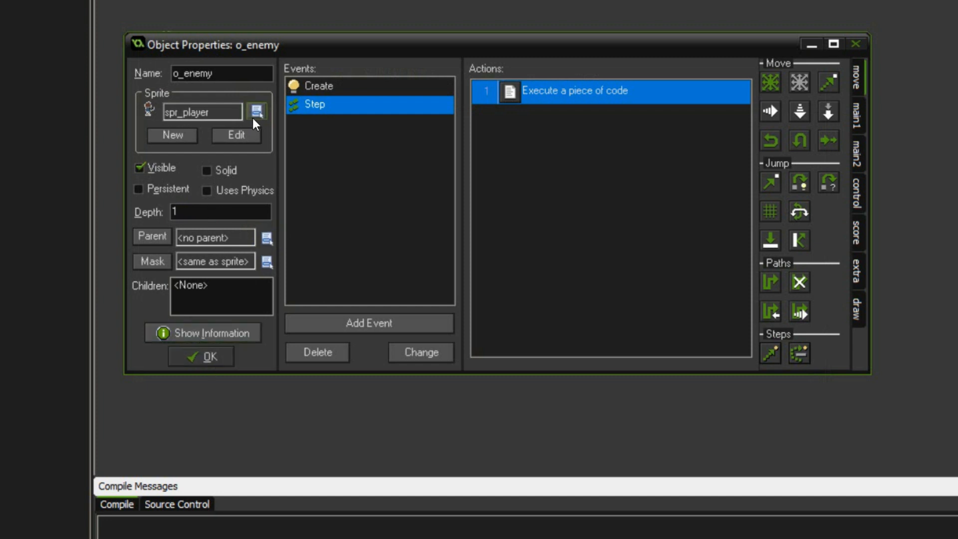
{"action": "type", "text": "spe_enemy"}
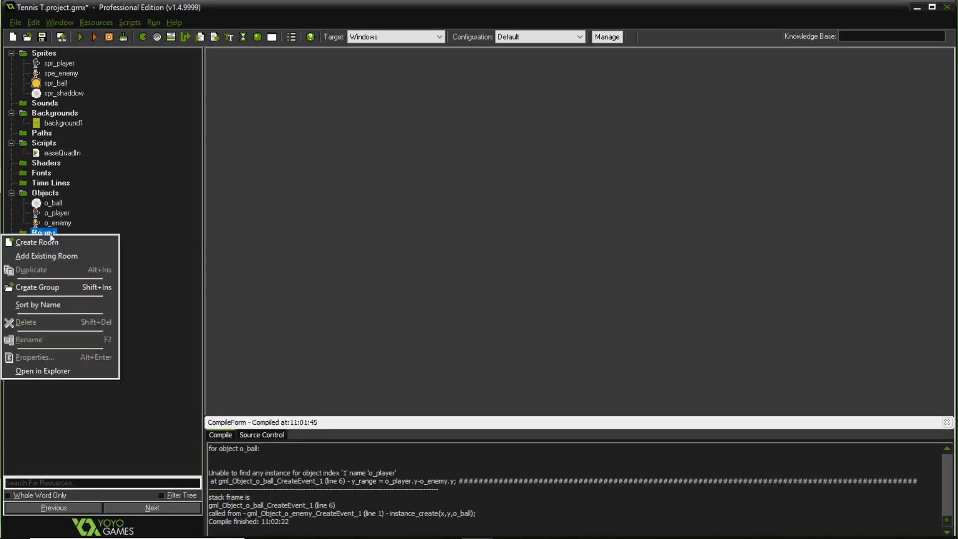
- Create room1 with height 720 and an 80 by 40 snap grid, showing background1
{"action": "left_click", "coordinate": [36, 242]}
{"action": "type", "text": "480"}
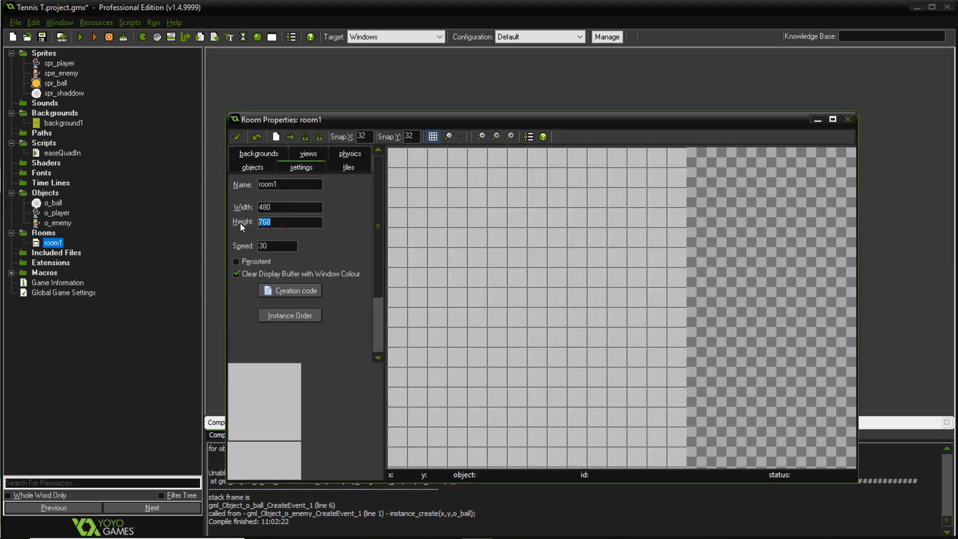
{"action": "type", "text": "720"}
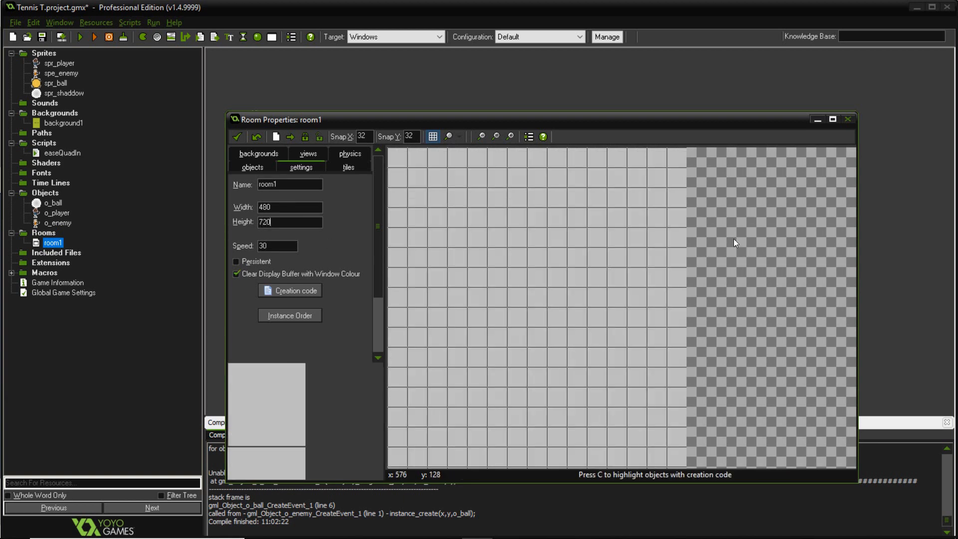
{"action": "type", "text": "80"}
{"action": "left_click", "coordinate": [410, 136]}
{"action": "type", "text": "40"}
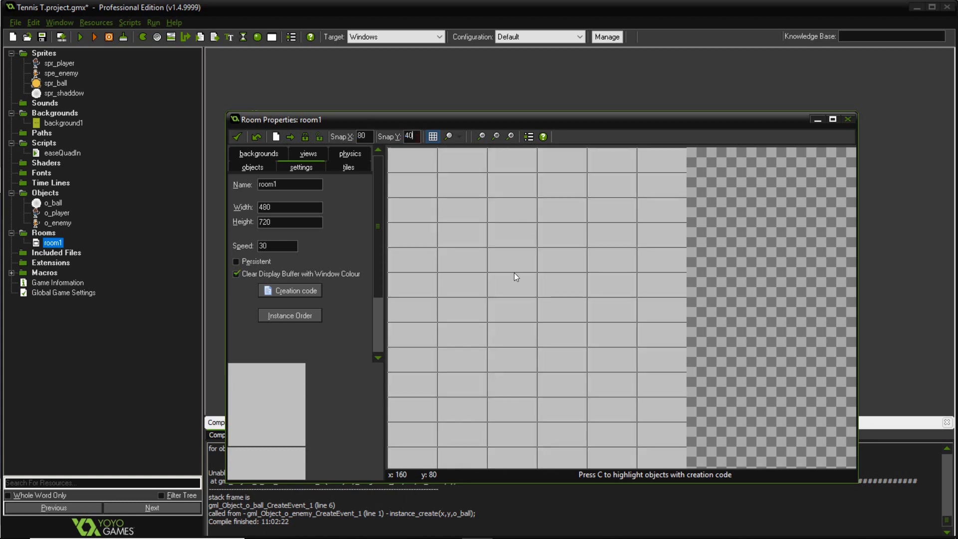
{"action": "left_click", "coordinate": [257, 153]}
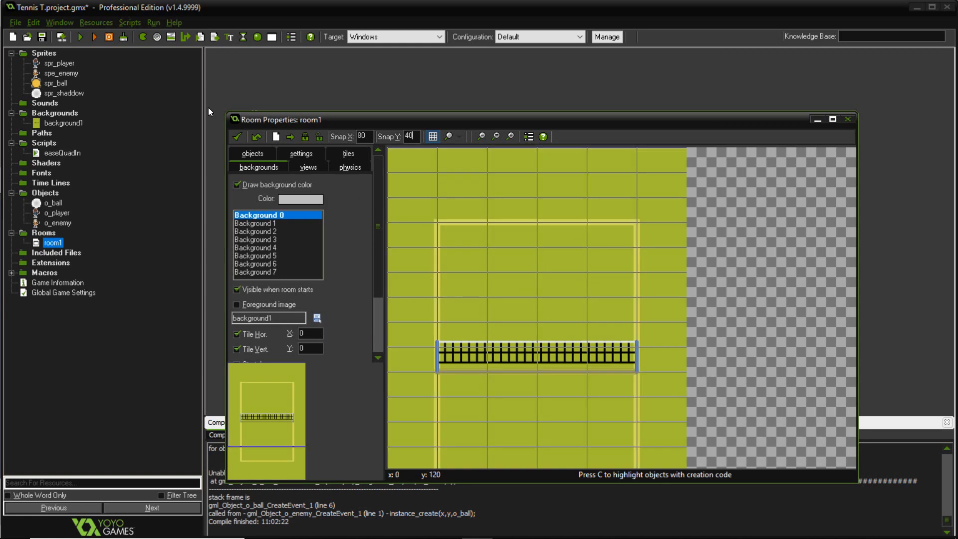
- Place o_player at 240,600 in room1 and launch the game in a test window
{"action": "left_click", "coordinate": [251, 153]}
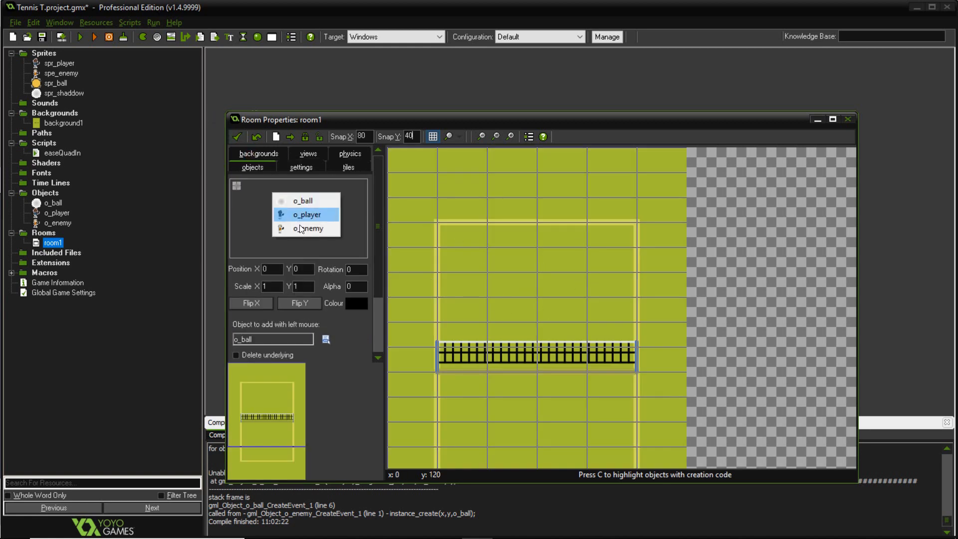
{"action": "left_click", "coordinate": [519, 190]}
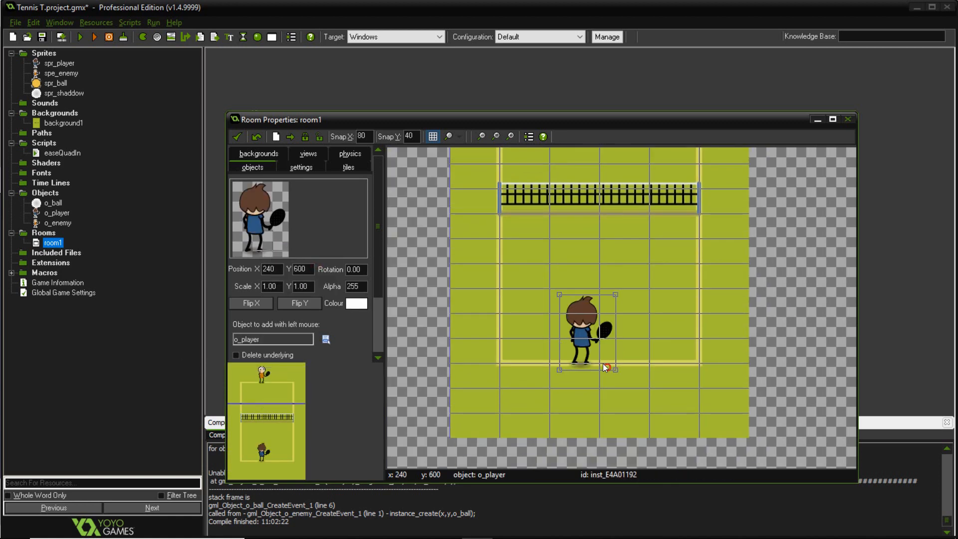
{"action": "left_click", "coordinate": [80, 36]}
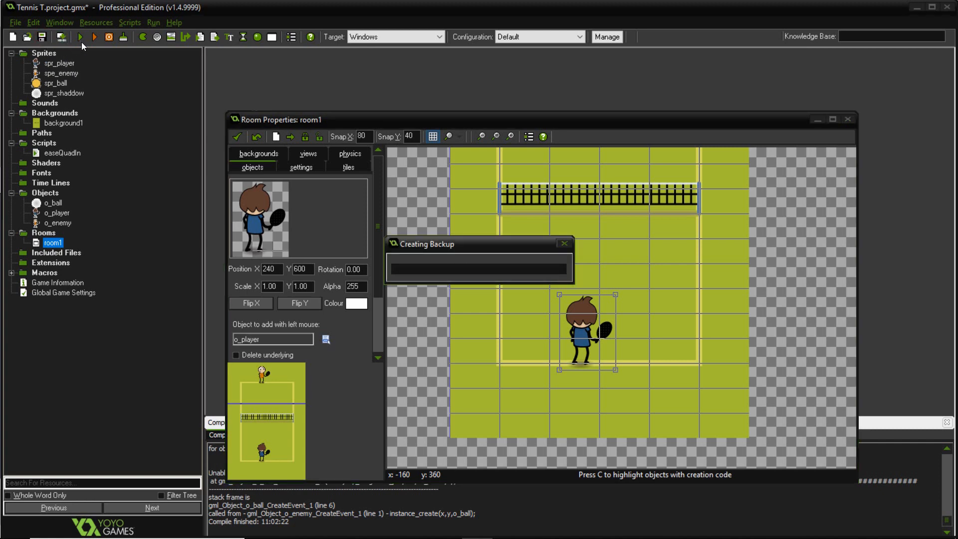
{"action": "left_click", "coordinate": [94, 37]}
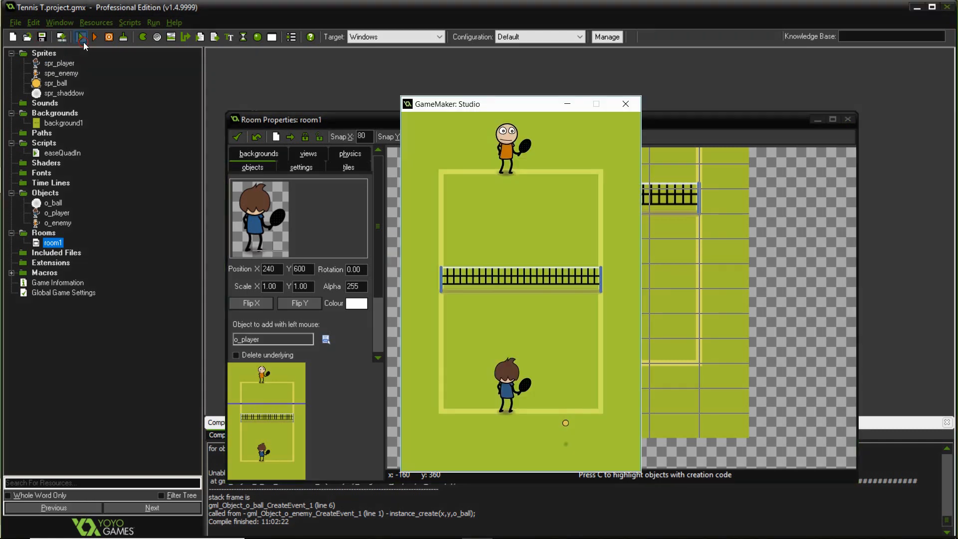